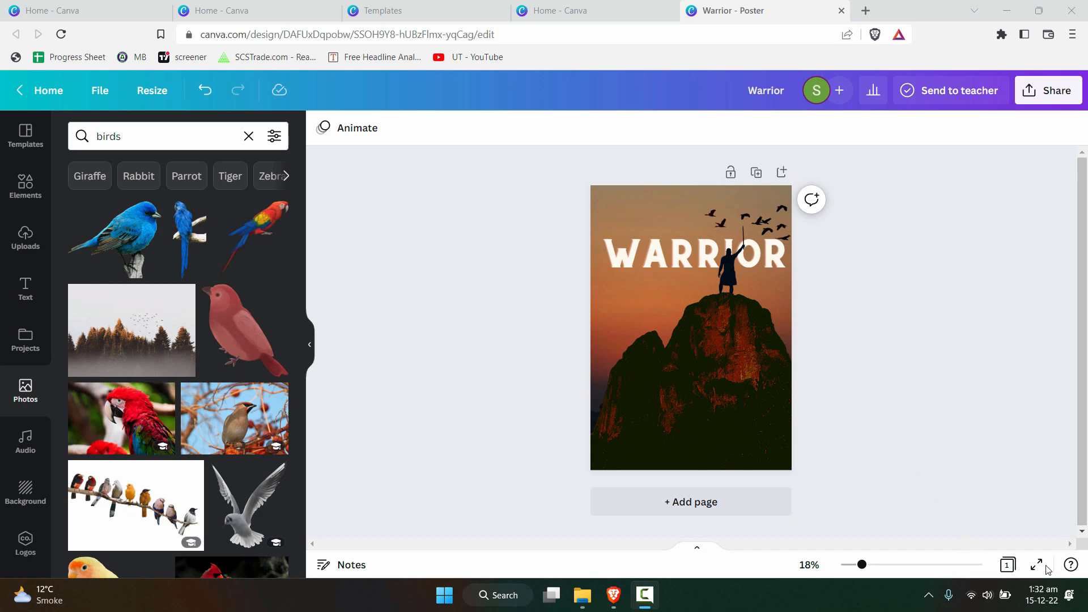
{"action": "mouse_move", "coordinate": [1054, 378]}
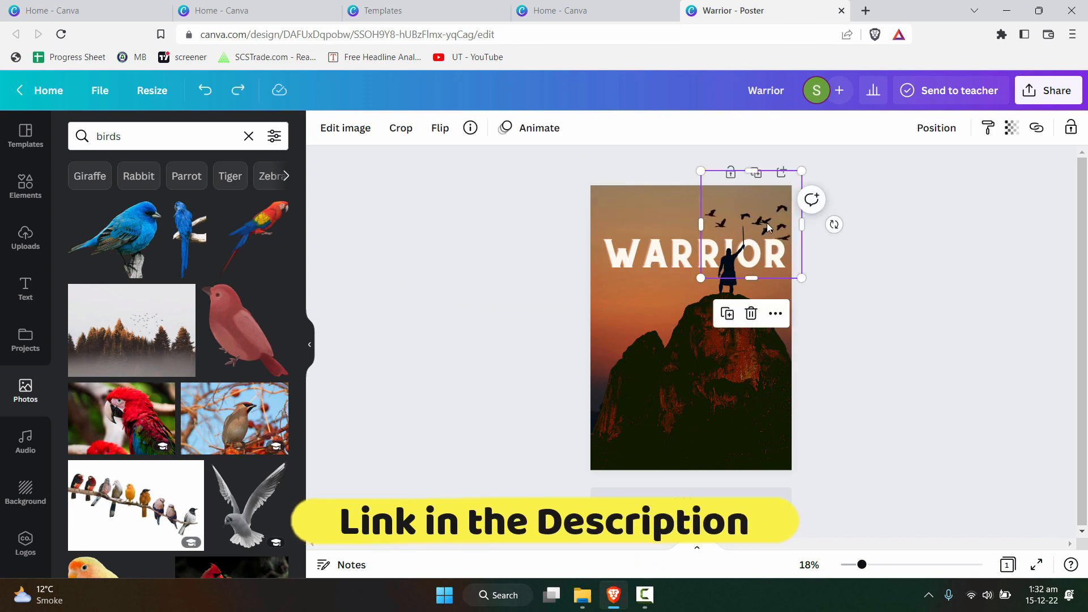
- Clear the birds, warrior figure, rock and WARRIOR title, keeping only the sunset background image
{"action": "left_click", "coordinate": [660, 256]}
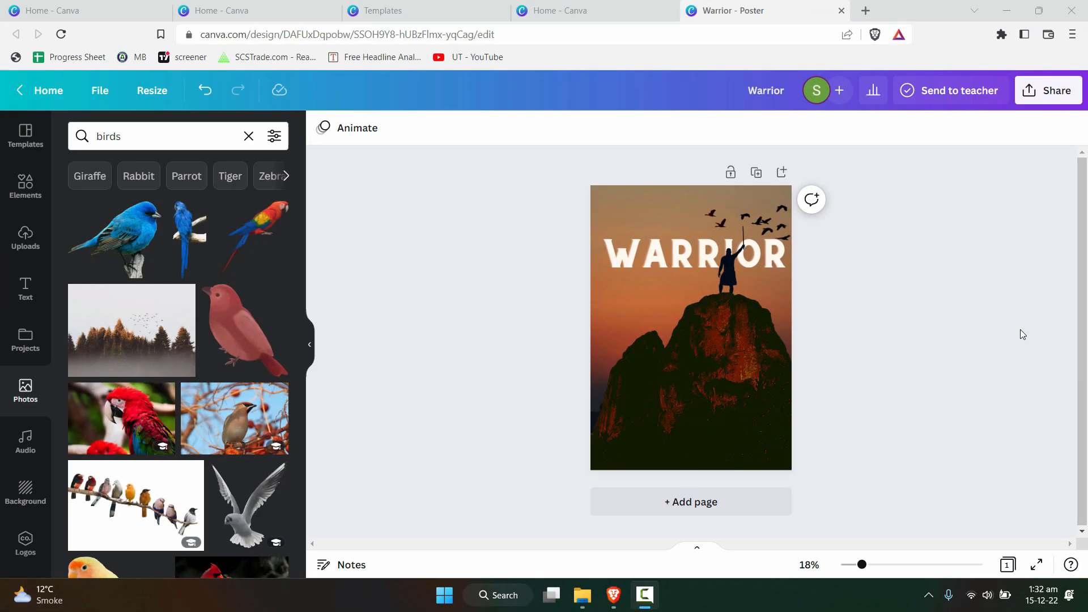
{"action": "mouse_move", "coordinate": [1012, 522]}
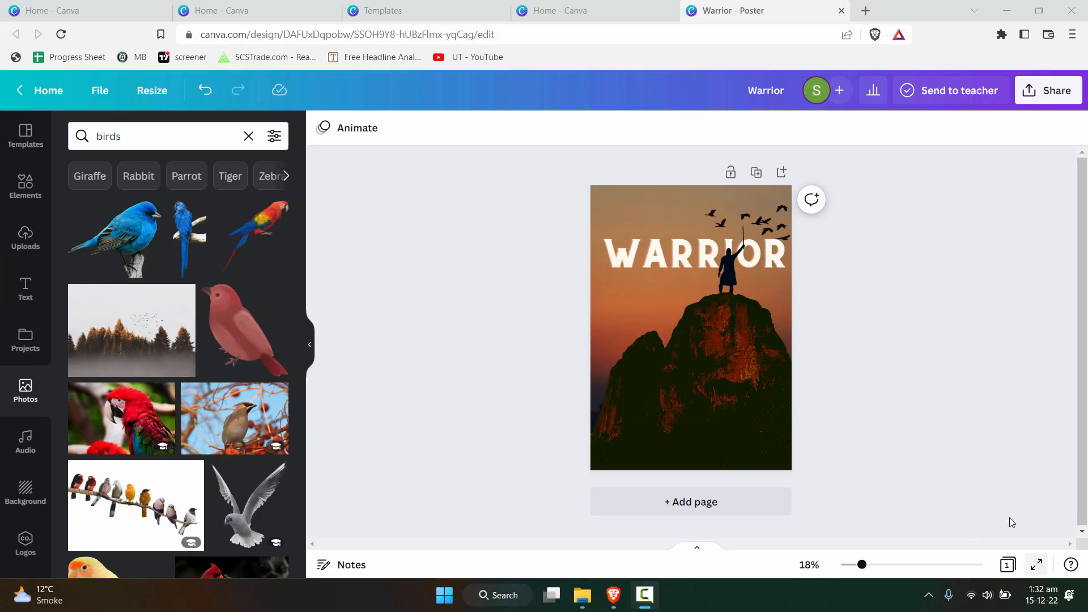
{"action": "mouse_move", "coordinate": [1061, 378]}
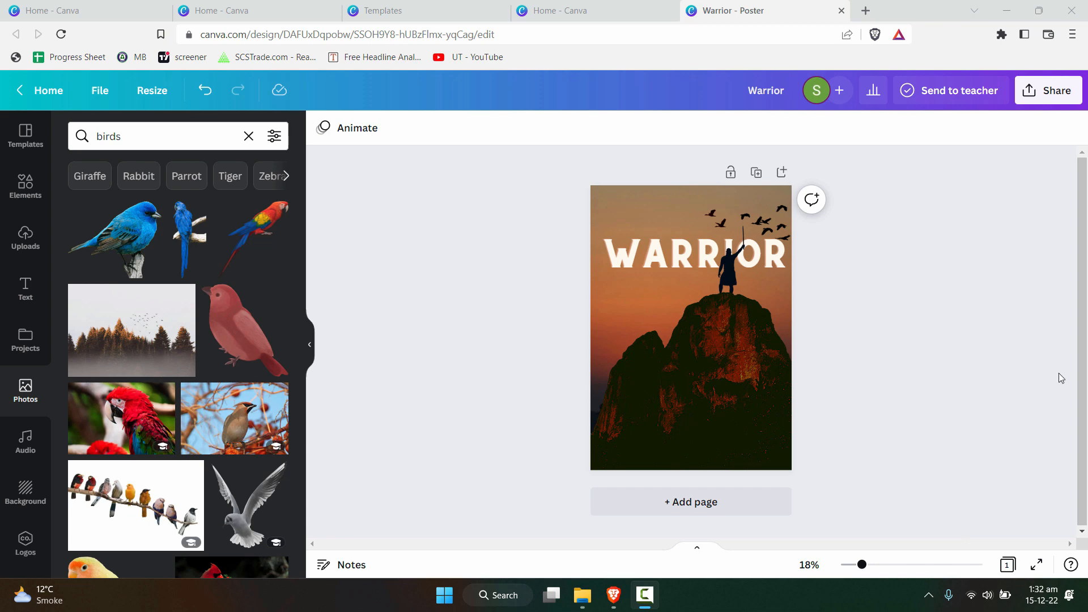
{"action": "mouse_move", "coordinate": [954, 347]}
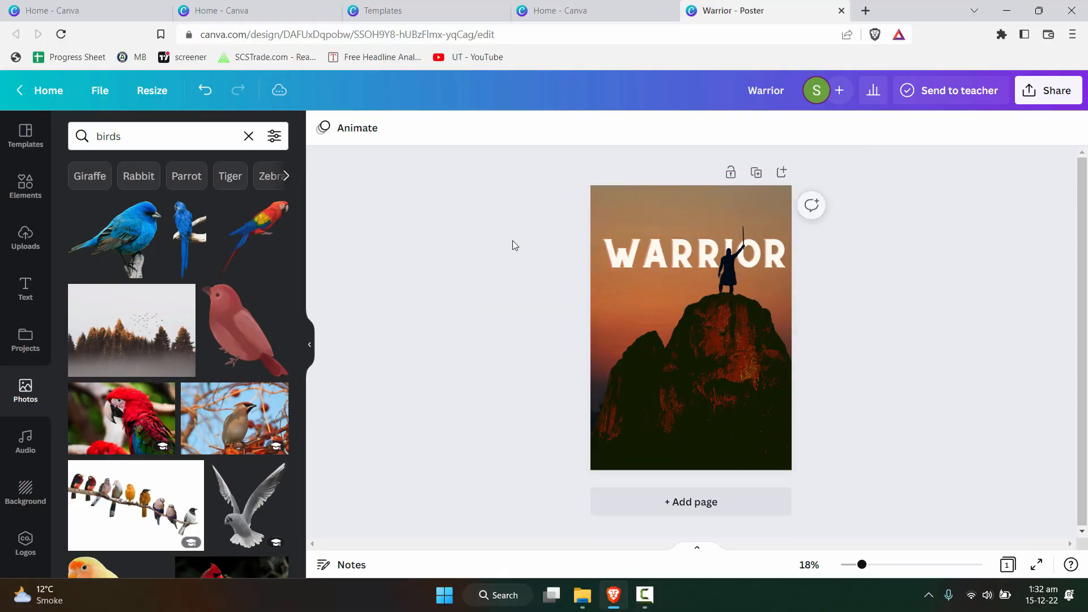
{"action": "left_click", "coordinate": [732, 266]}
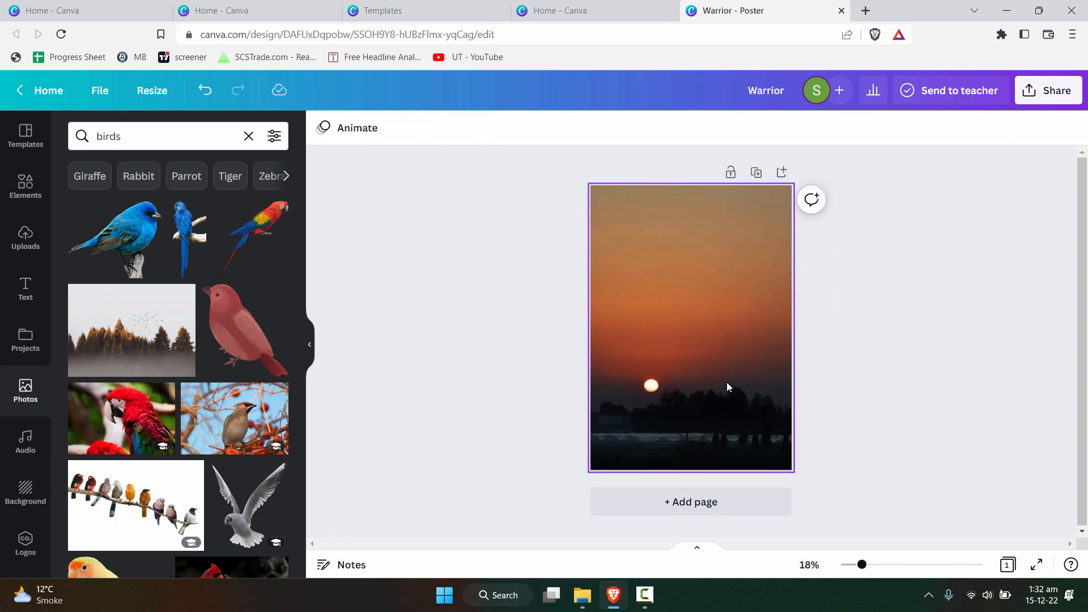
{"action": "left_click", "coordinate": [971, 352]}
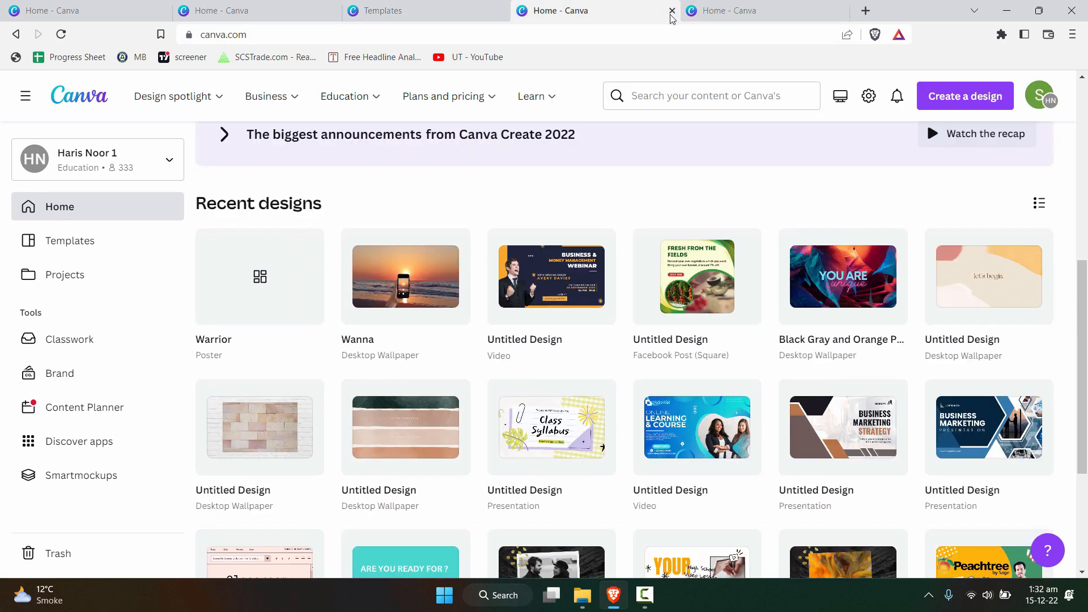
- Search 'poster' on the home page and start a new design from the 'movie poster' suggestion
{"action": "type", "text": "poster"}
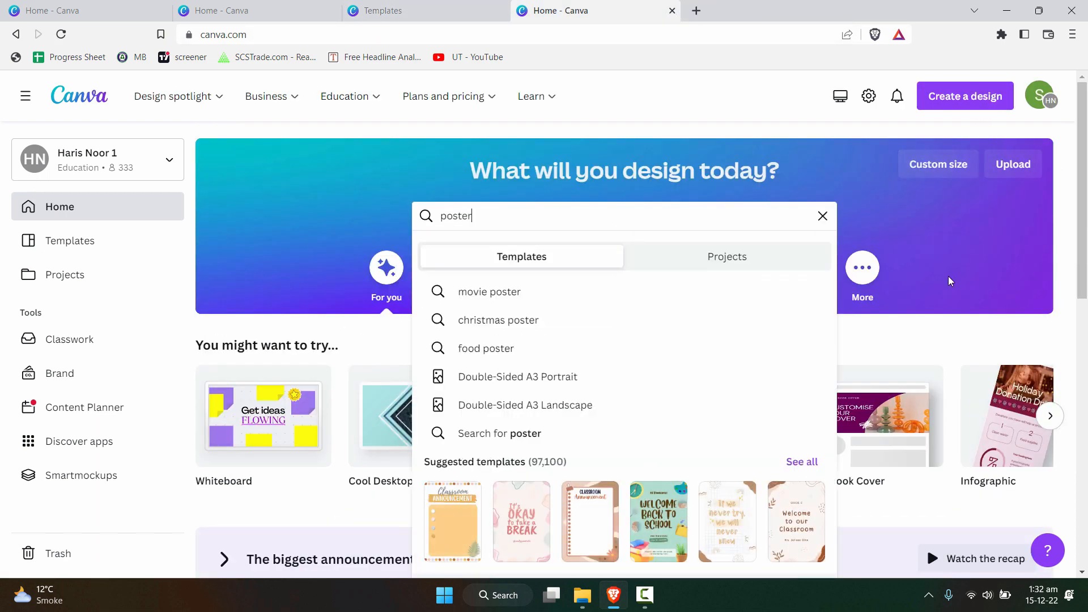
{"action": "mouse_move", "coordinate": [489, 294]}
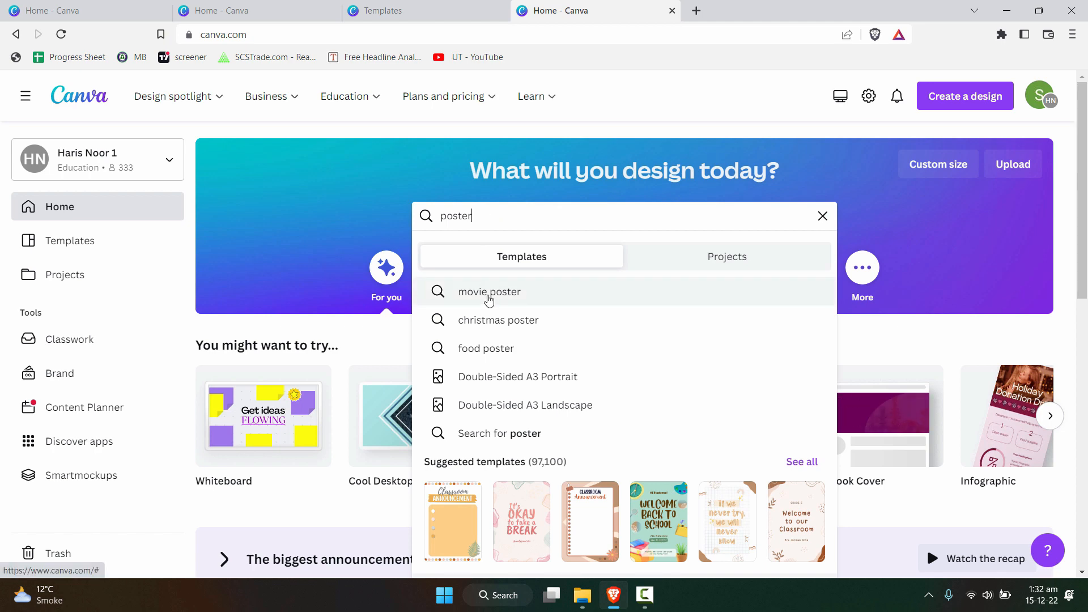
{"action": "left_click", "coordinate": [489, 293]}
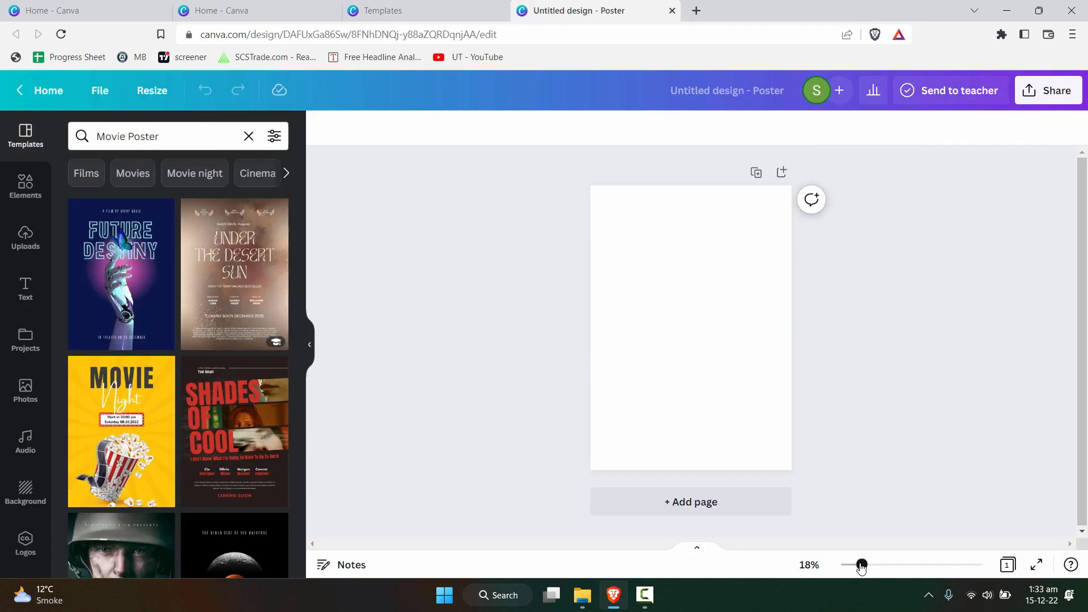
{"action": "left_click_drag", "start_coordinate": [861, 565], "coordinate": [873, 564]}
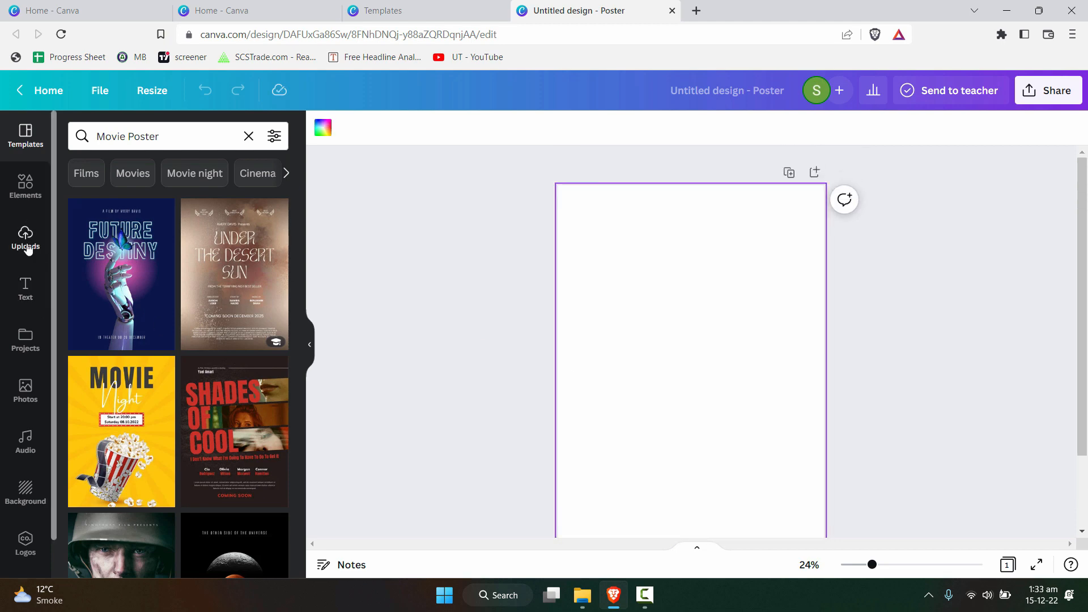
{"action": "mouse_move", "coordinate": [29, 182]}
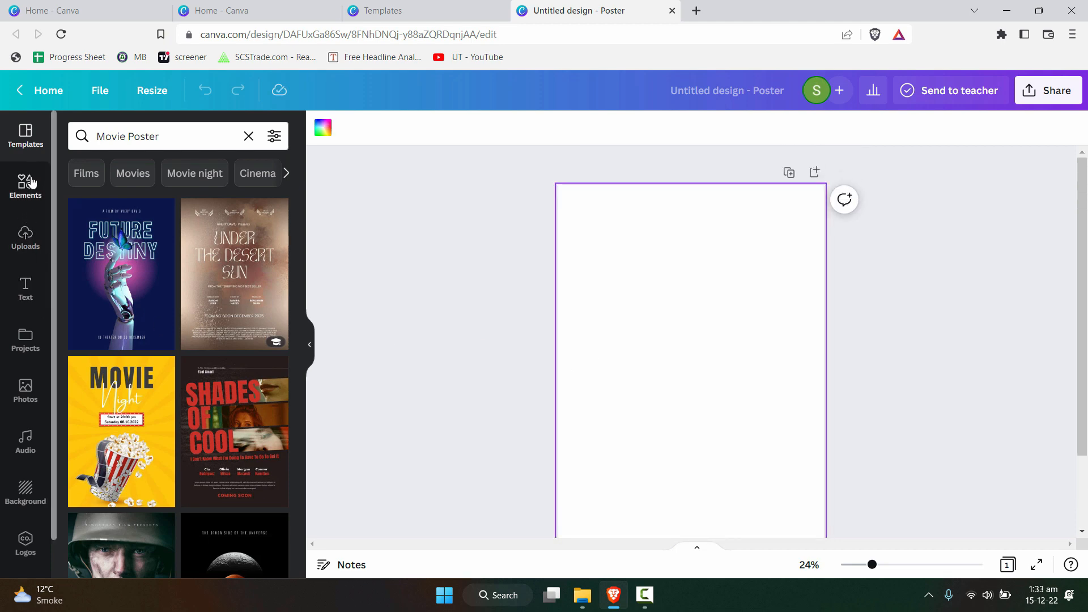
- In Photos, rerun the recent 'hill' search and browse the results for a rocky hill background
{"action": "left_click", "coordinate": [25, 390]}
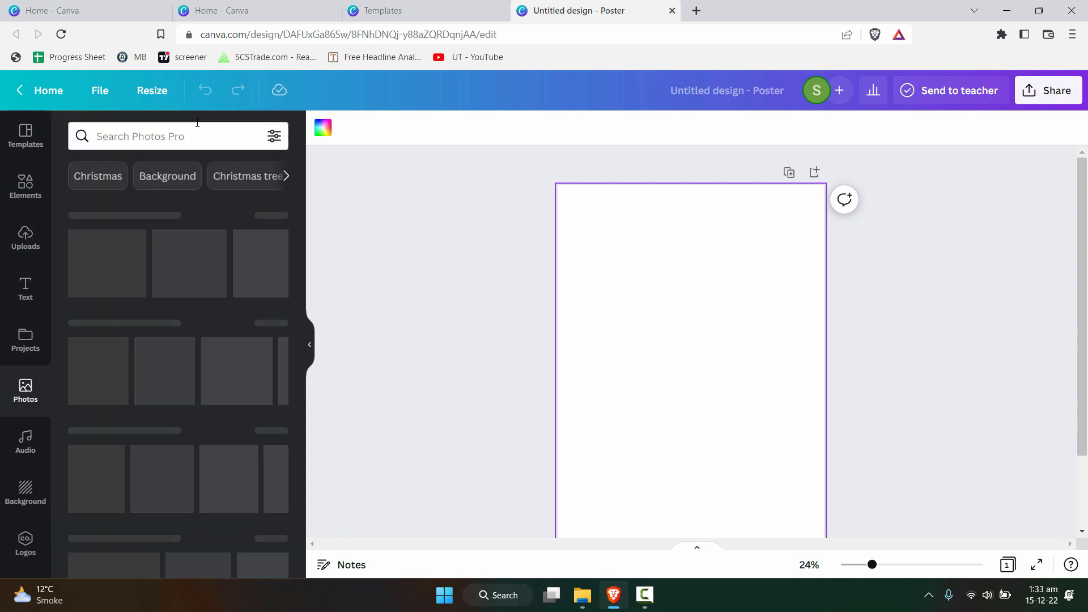
{"action": "left_click", "coordinate": [170, 136]}
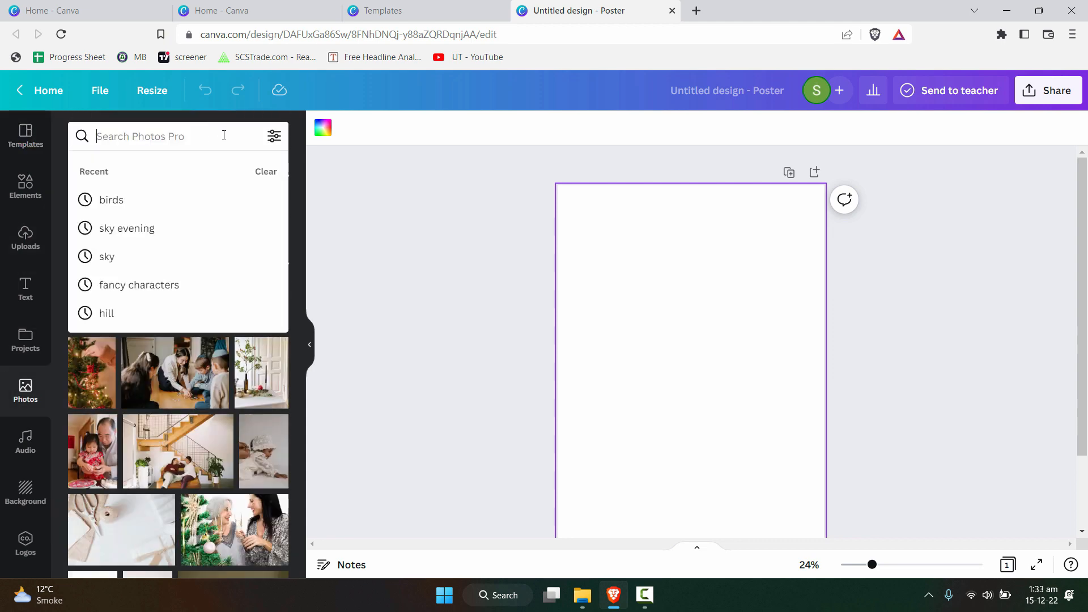
{"action": "left_click", "coordinate": [107, 313]}
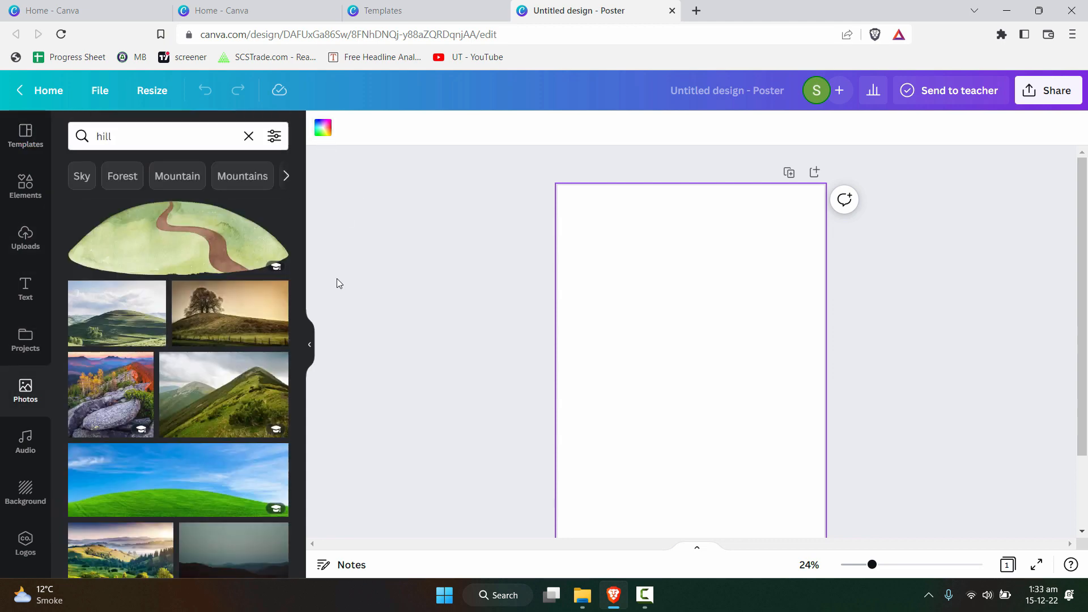
{"action": "scroll", "scroll_direction": "down", "scroll_amount": 3}
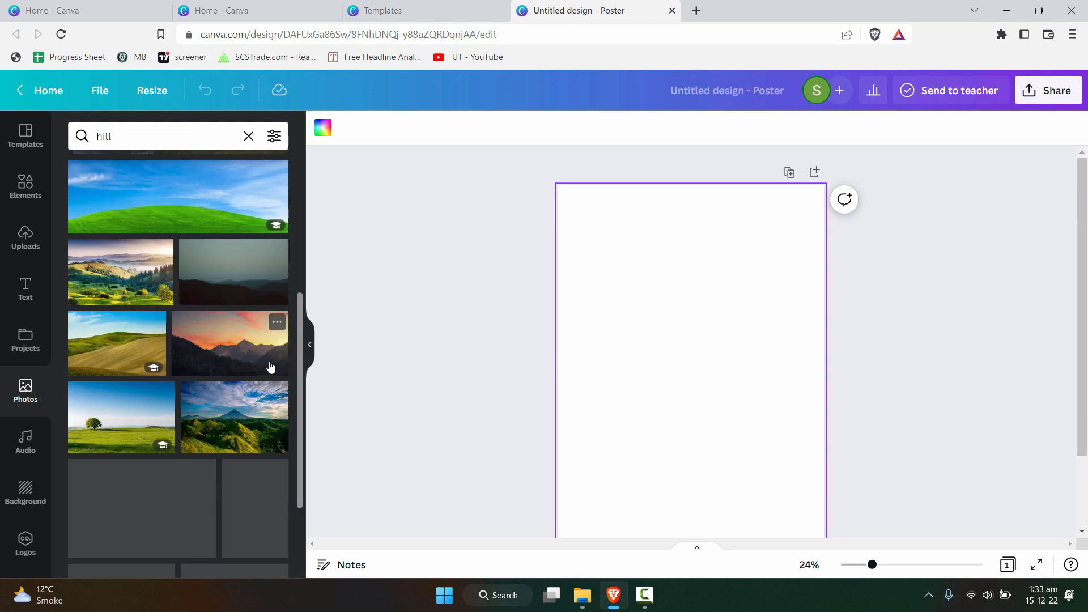
{"action": "scroll", "scroll_direction": "down", "scroll_amount": 3}
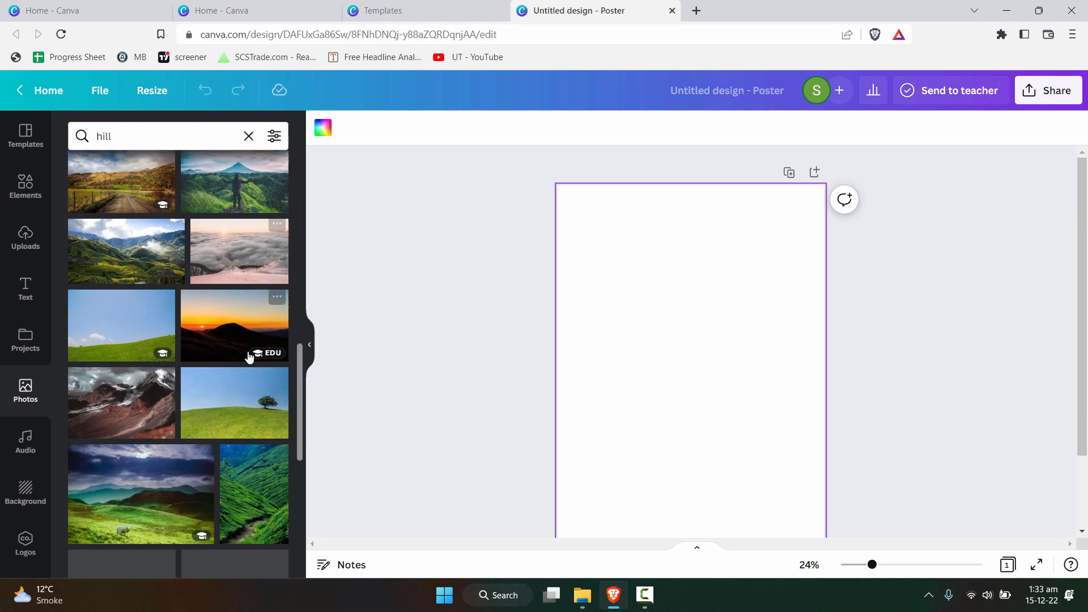
{"action": "scroll", "scroll_direction": "down", "scroll_amount": 3}
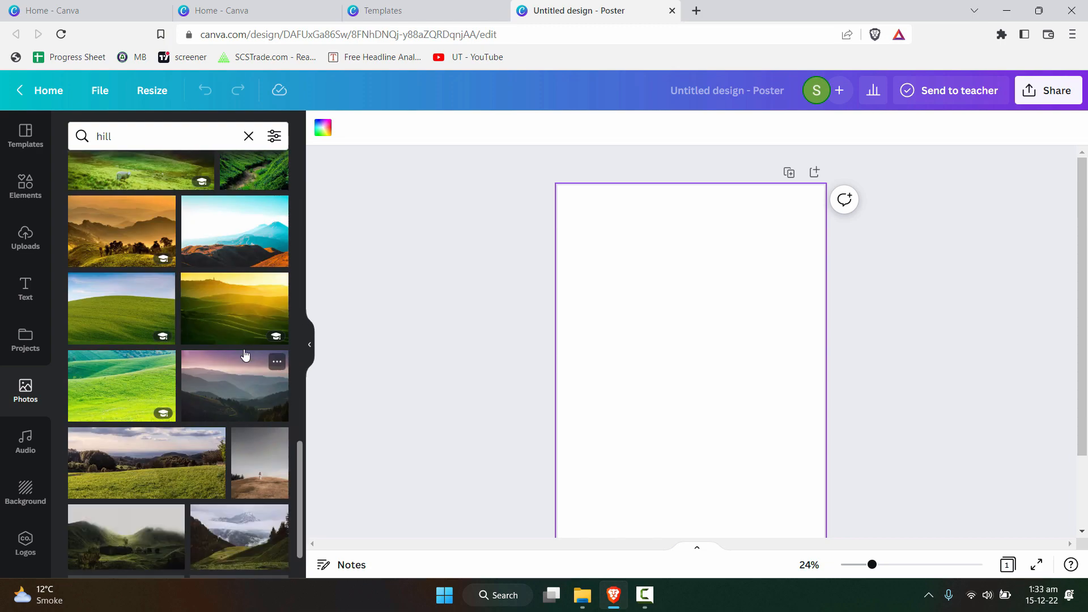
{"action": "scroll", "scroll_direction": "down", "scroll_amount": 3}
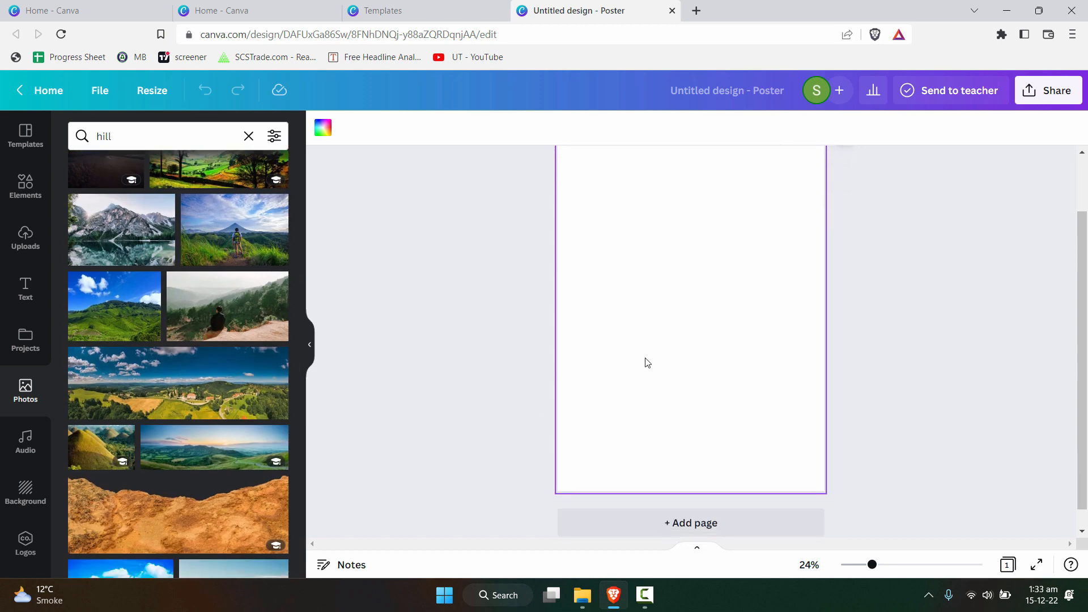
{"action": "scroll", "scroll_direction": "down", "scroll_amount": 3}
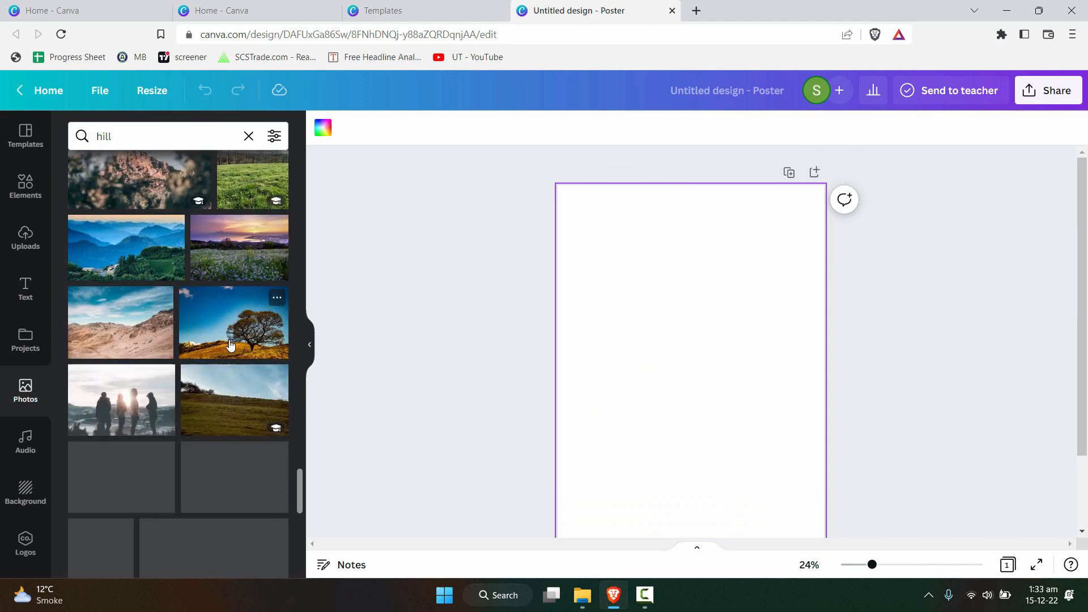
{"action": "scroll", "scroll_direction": "down", "scroll_amount": 3}
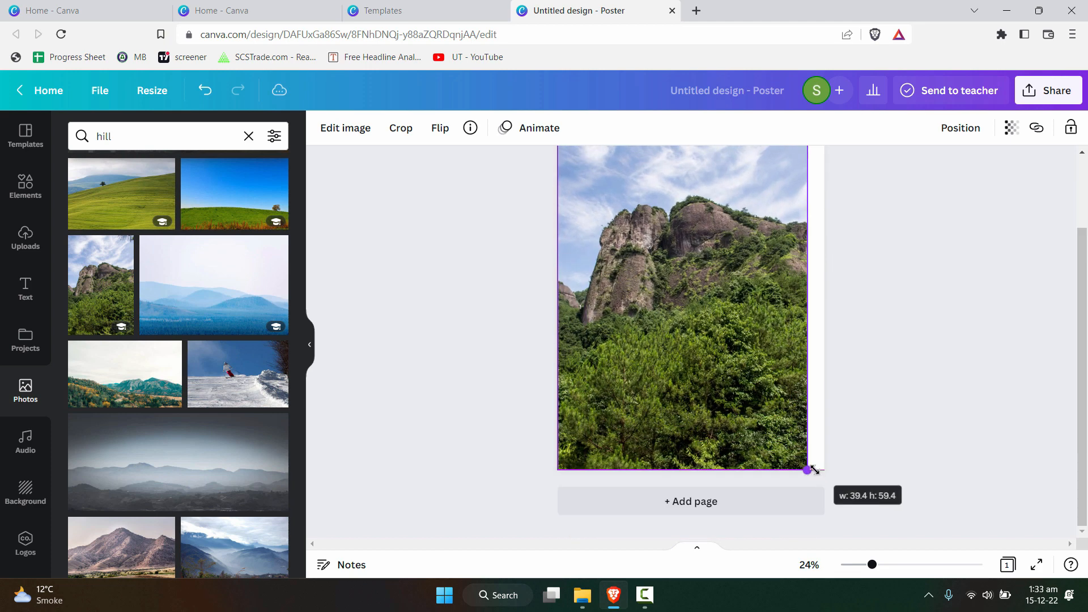
- Stretch the rocky mountain photo past the page edges and confirm its crop placement with Done
{"action": "left_click_drag", "start_coordinate": [807, 469], "coordinate": [836, 512]}
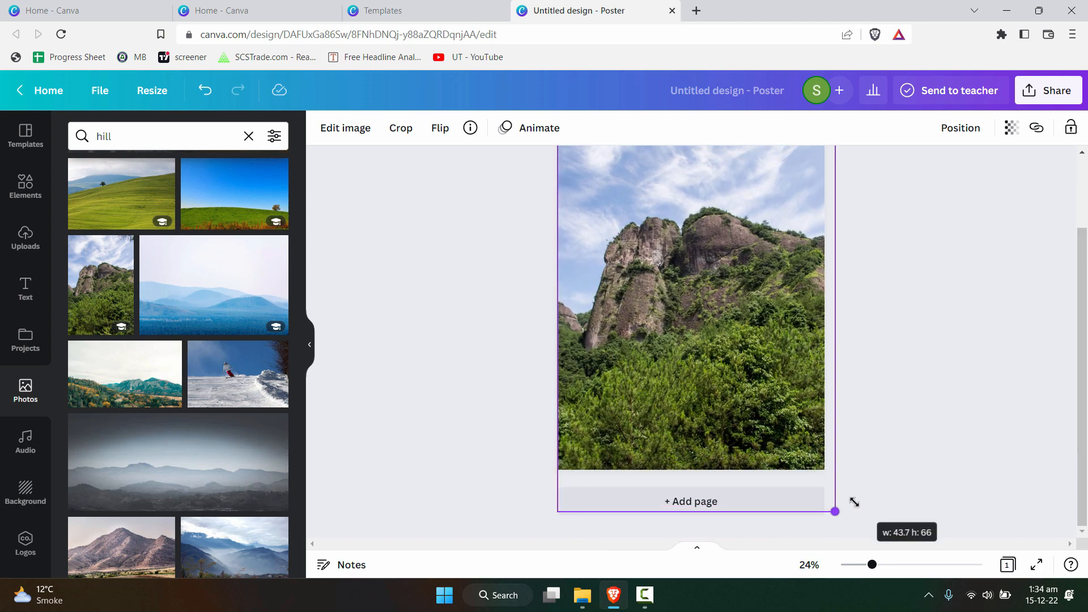
{"action": "left_click_drag", "start_coordinate": [835, 511], "coordinate": [876, 532]}
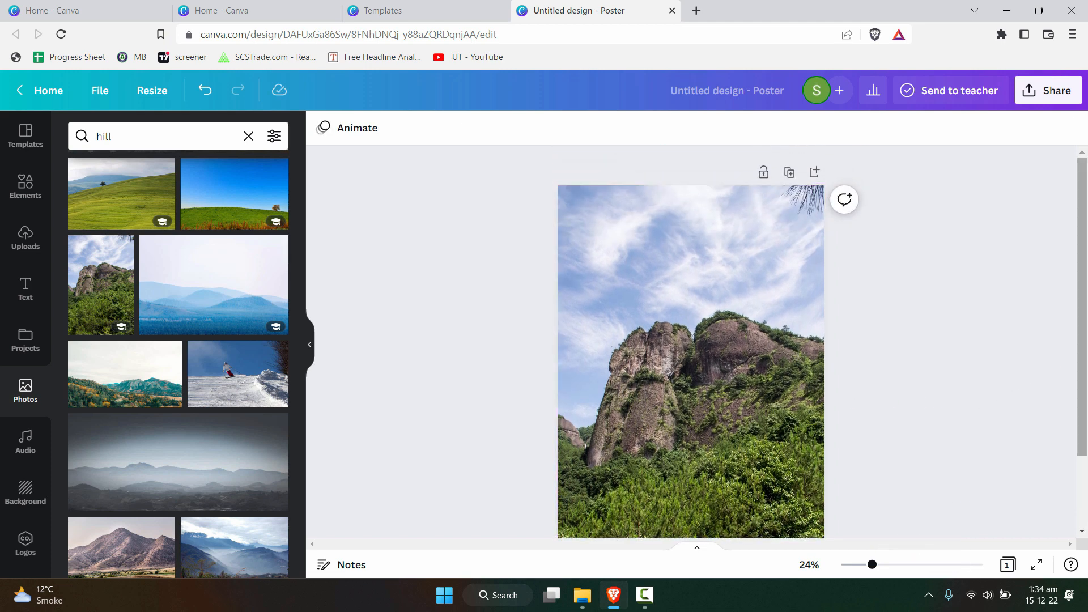
{"action": "left_click", "coordinate": [687, 361]}
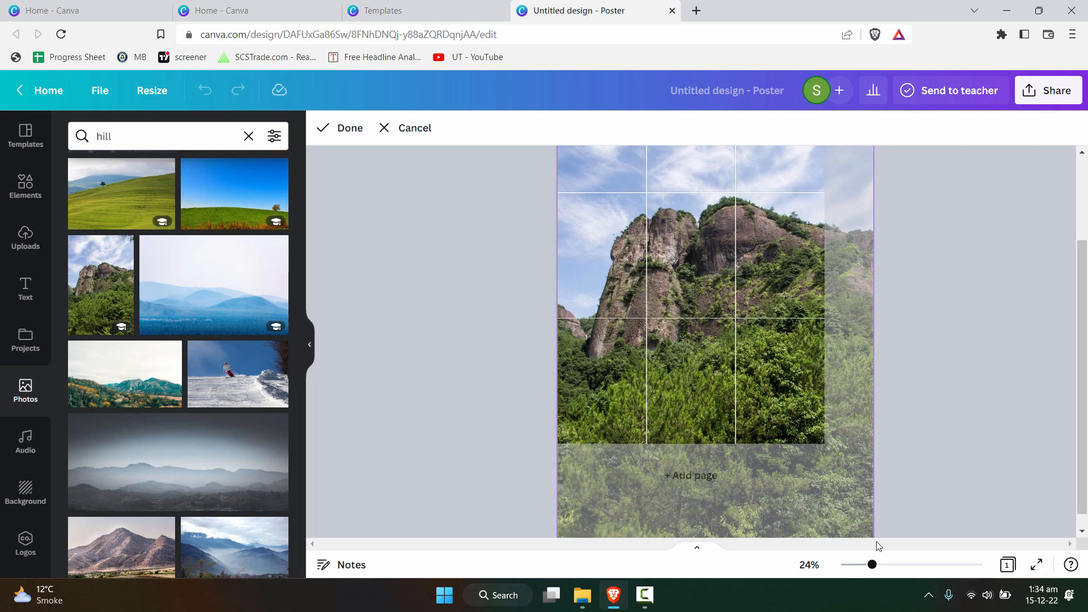
{"action": "left_click", "coordinate": [340, 127]}
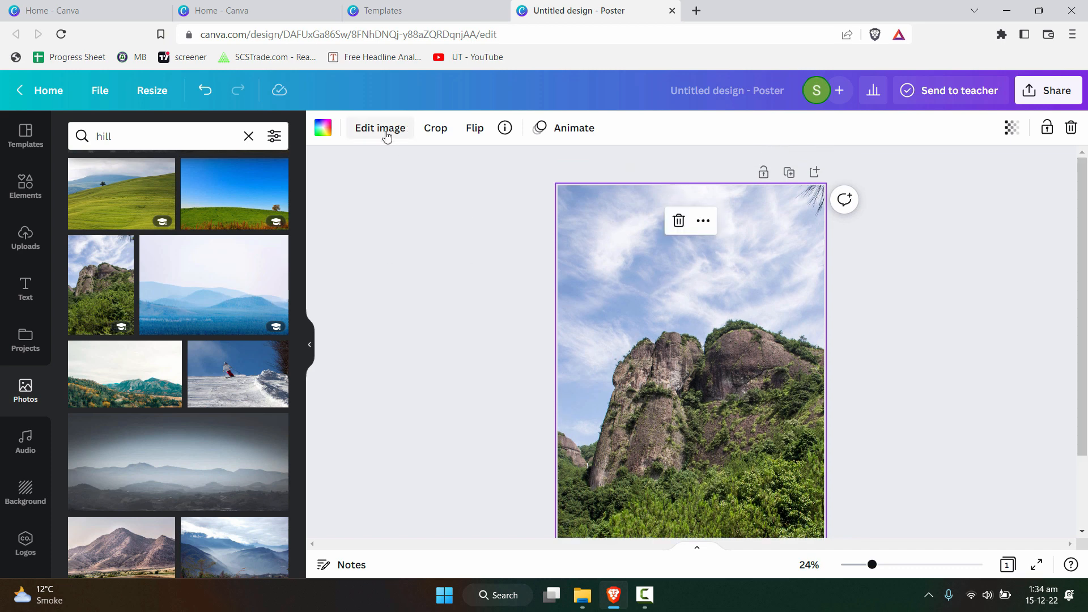
- Remove the sky from the hill photo with the background remover, leaving the mountain cutout
{"action": "left_click", "coordinate": [380, 127]}
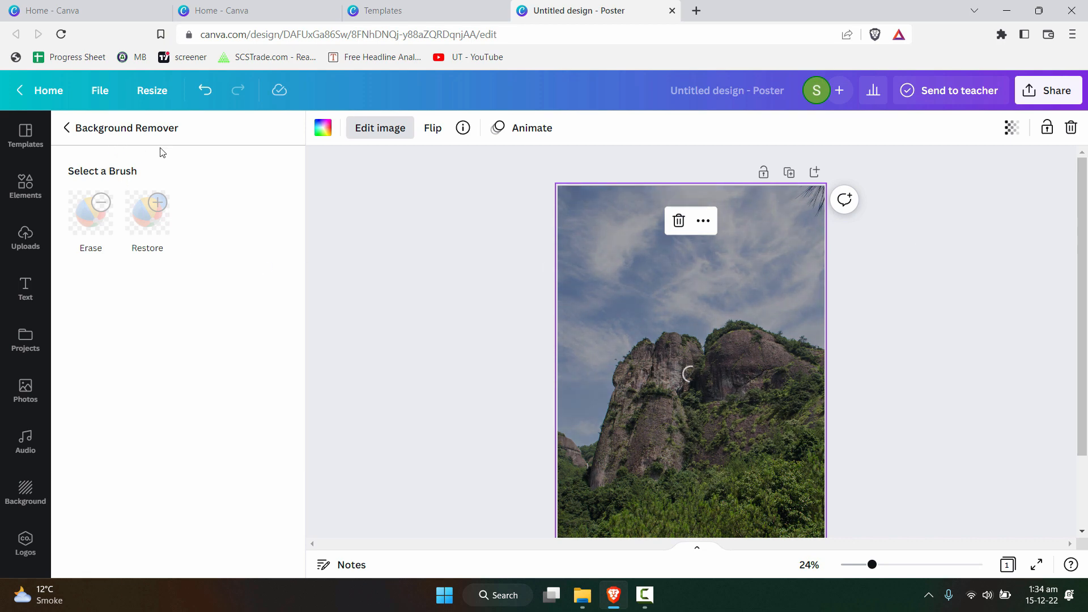
{"action": "left_click", "coordinate": [68, 127]}
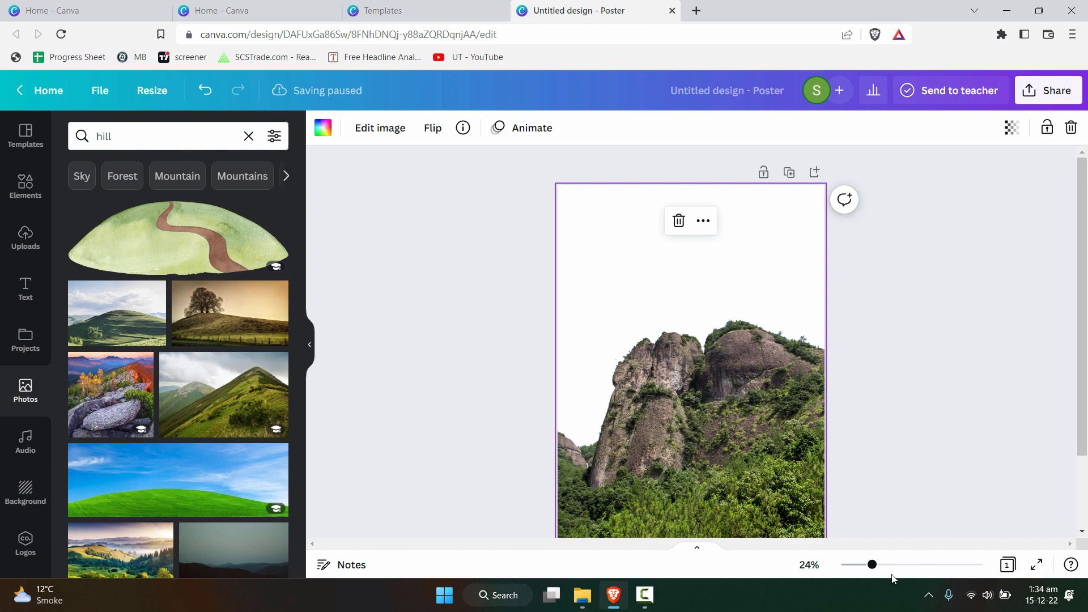
{"action": "left_click_drag", "start_coordinate": [871, 565], "coordinate": [887, 564]}
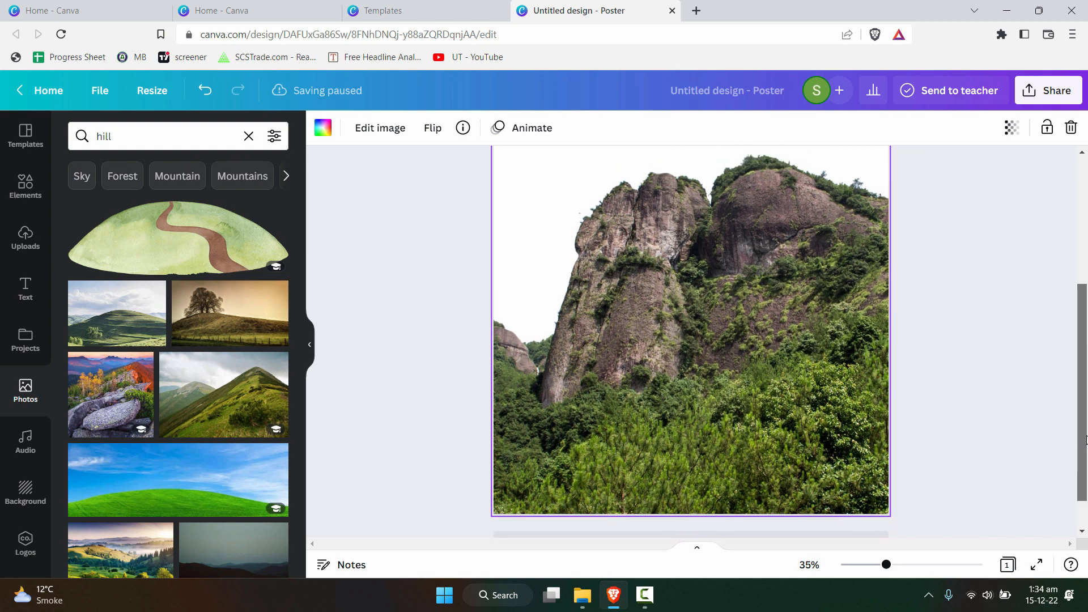
- In Adjust, drop the mountain photo's brightness to about -52 and raise its contrast sharply
{"action": "left_click", "coordinate": [379, 127]}
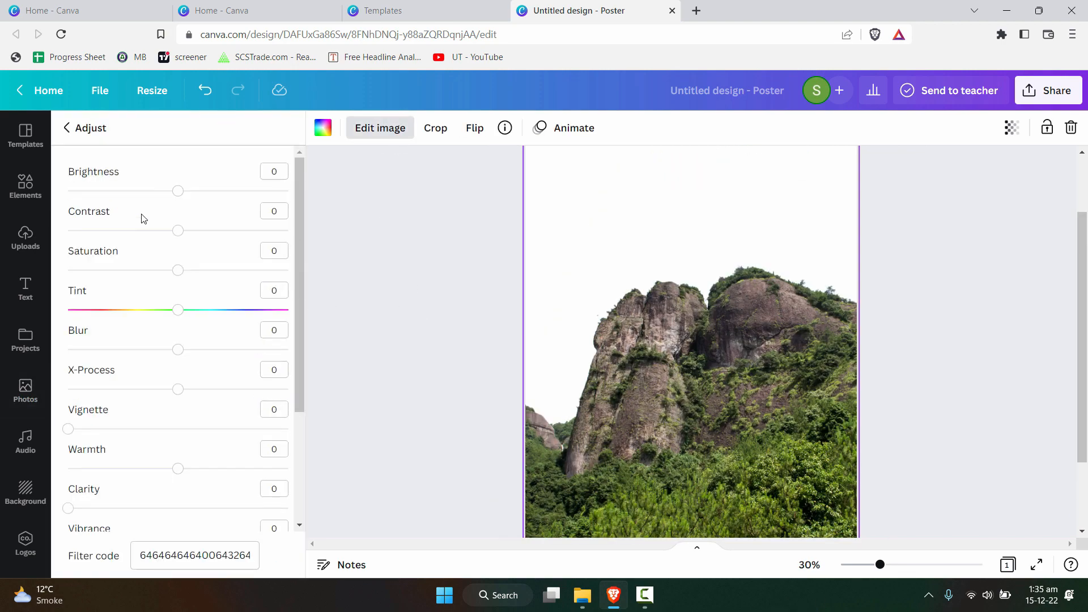
{"action": "left_click_drag", "start_coordinate": [178, 190], "coordinate": [137, 190]}
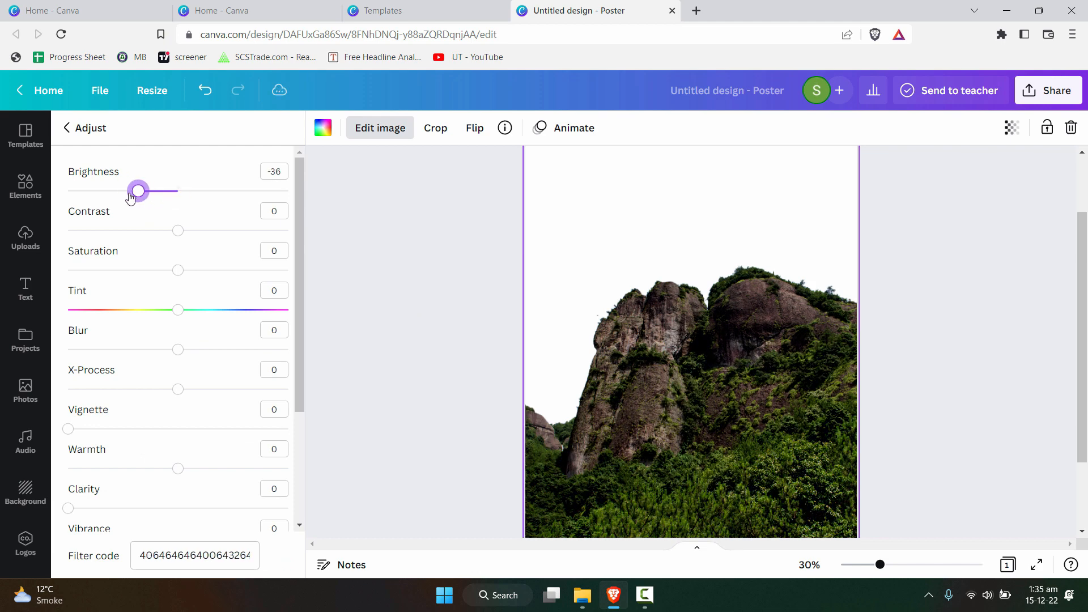
{"action": "left_click_drag", "start_coordinate": [137, 190], "coordinate": [66, 191]}
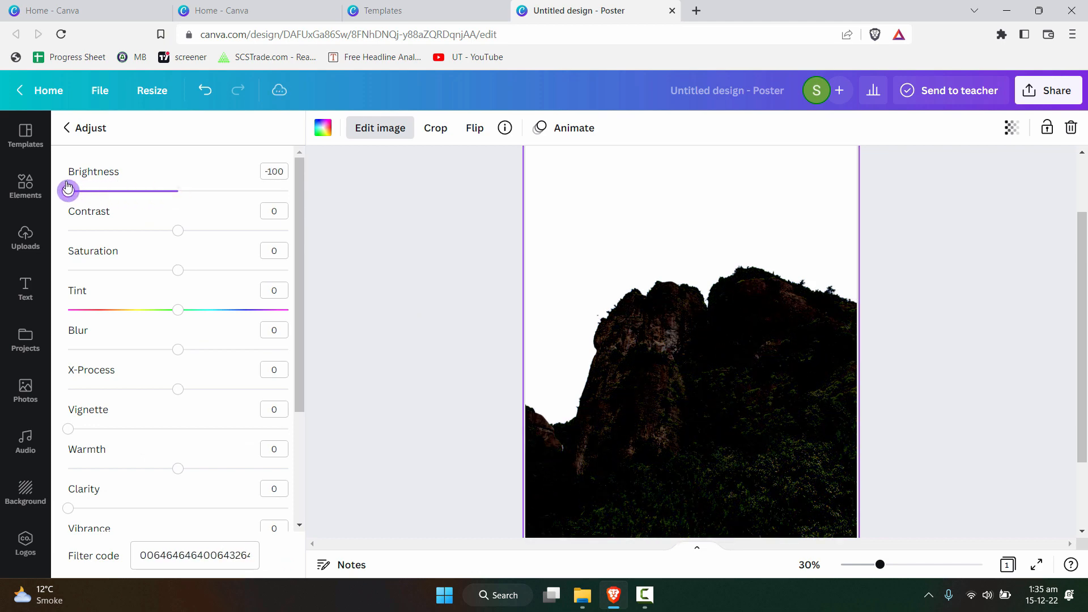
{"action": "left_click_drag", "start_coordinate": [178, 230], "coordinate": [234, 230]}
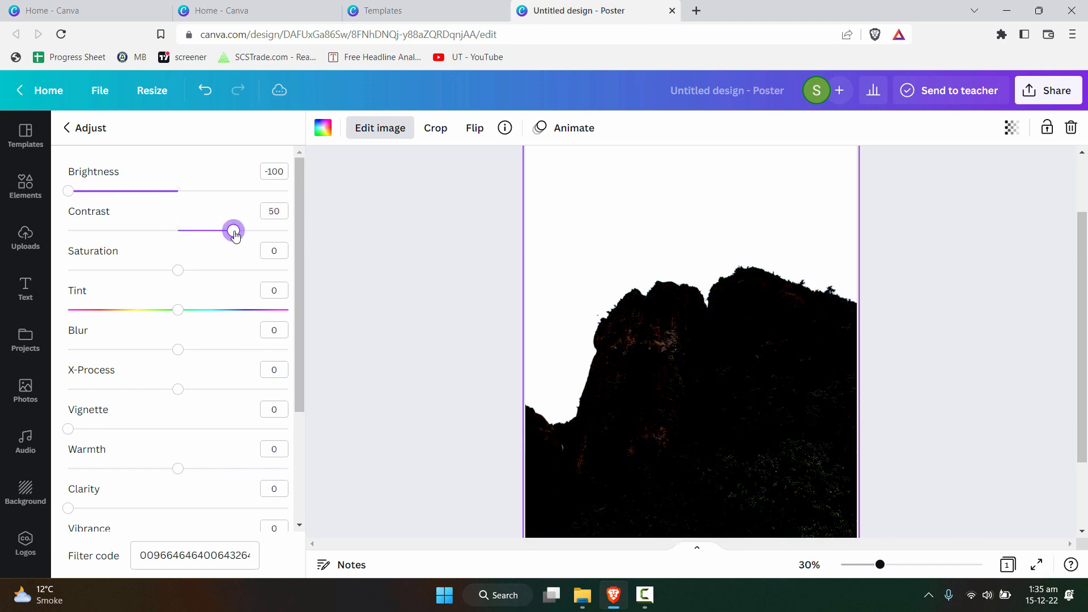
{"action": "left_click_drag", "start_coordinate": [233, 230], "coordinate": [250, 230]}
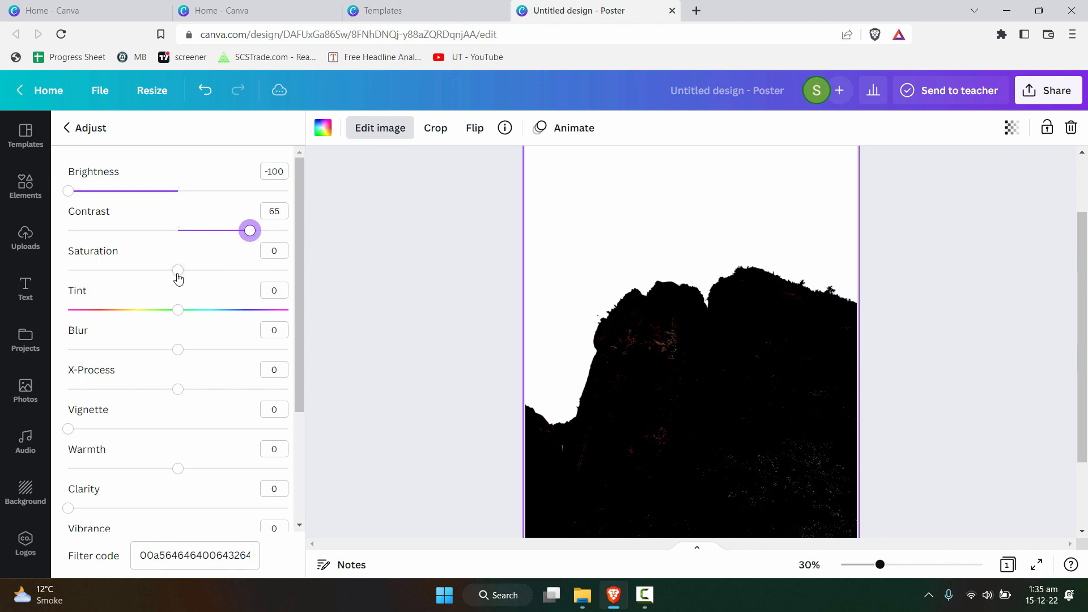
{"action": "left_click_drag", "start_coordinate": [69, 190], "coordinate": [90, 190]}
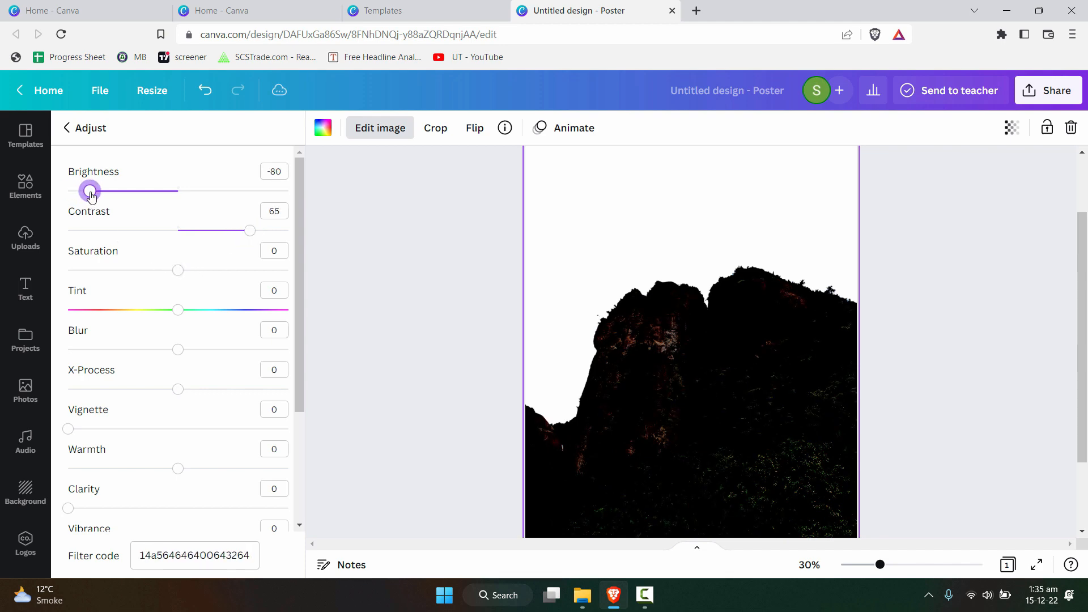
- Nudge saturation and tint back toward neutral and settle the contrast near 65 for a dark silhouette
{"action": "left_click_drag", "start_coordinate": [178, 270], "coordinate": [214, 270]}
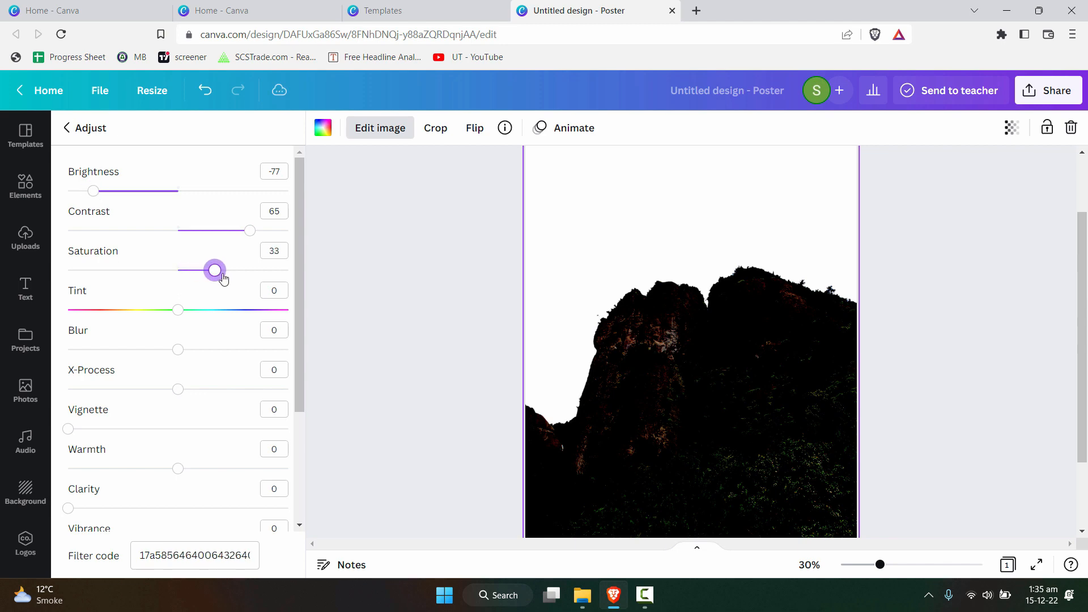
{"action": "left_click_drag", "start_coordinate": [214, 270], "coordinate": [230, 270]}
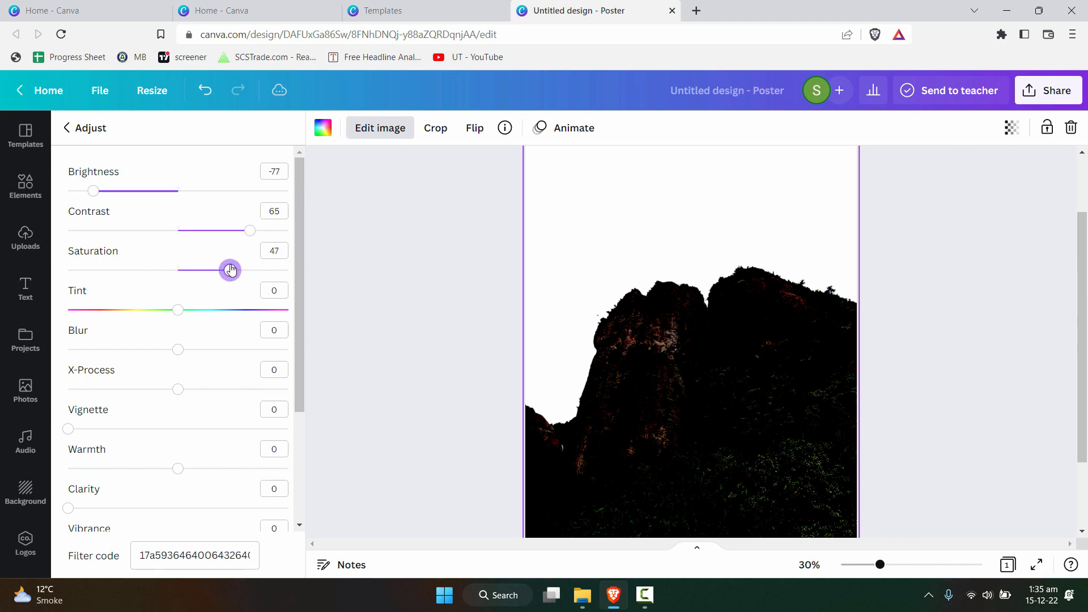
{"action": "left_click_drag", "start_coordinate": [230, 270], "coordinate": [181, 270]}
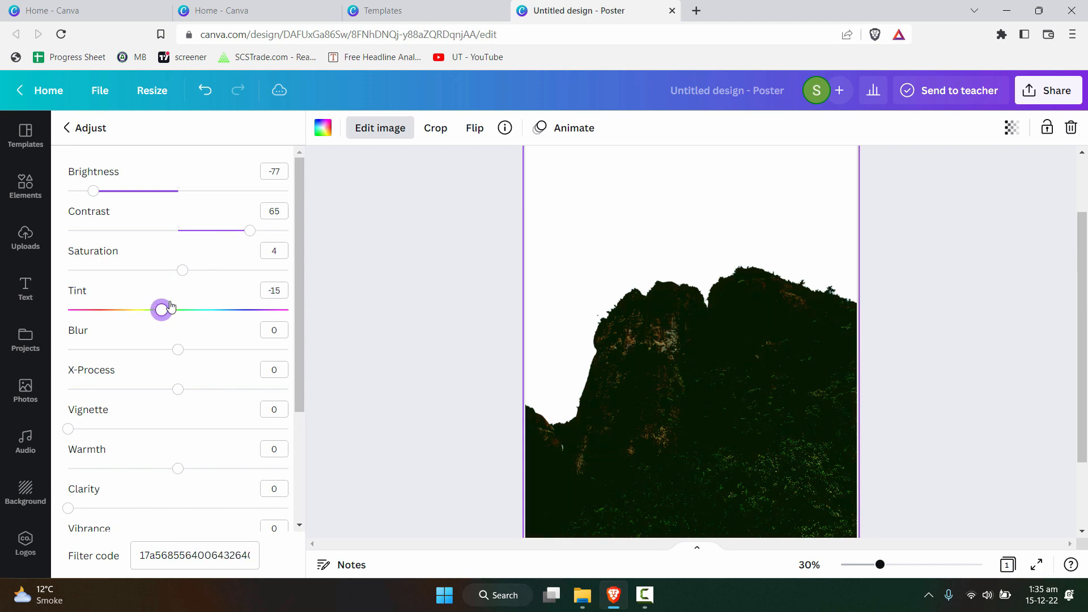
{"action": "left_click_drag", "start_coordinate": [161, 309], "coordinate": [178, 310]}
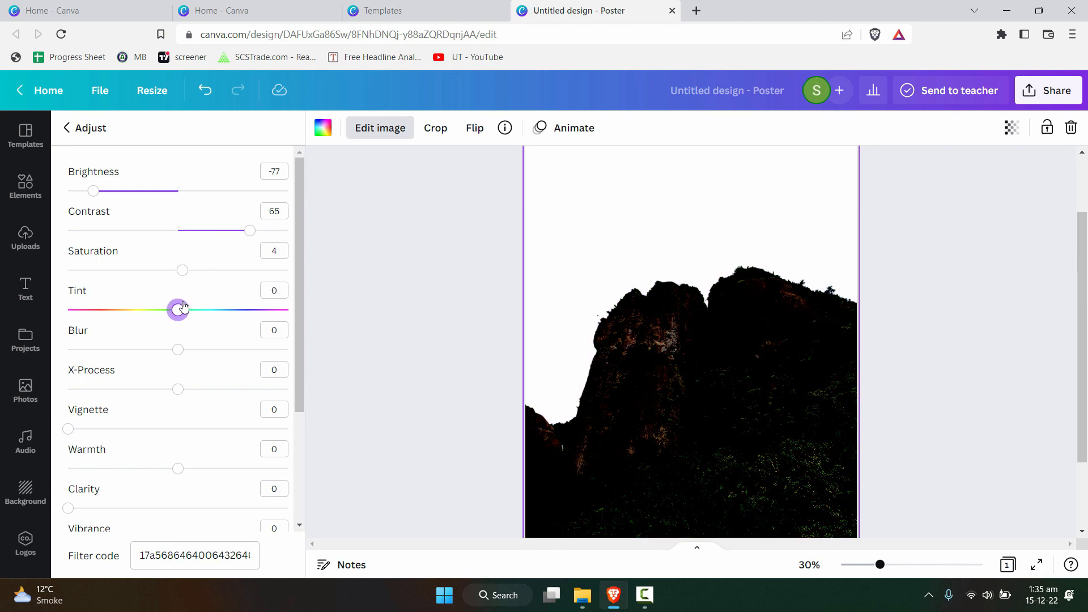
{"action": "left_click_drag", "start_coordinate": [178, 309], "coordinate": [133, 309]}
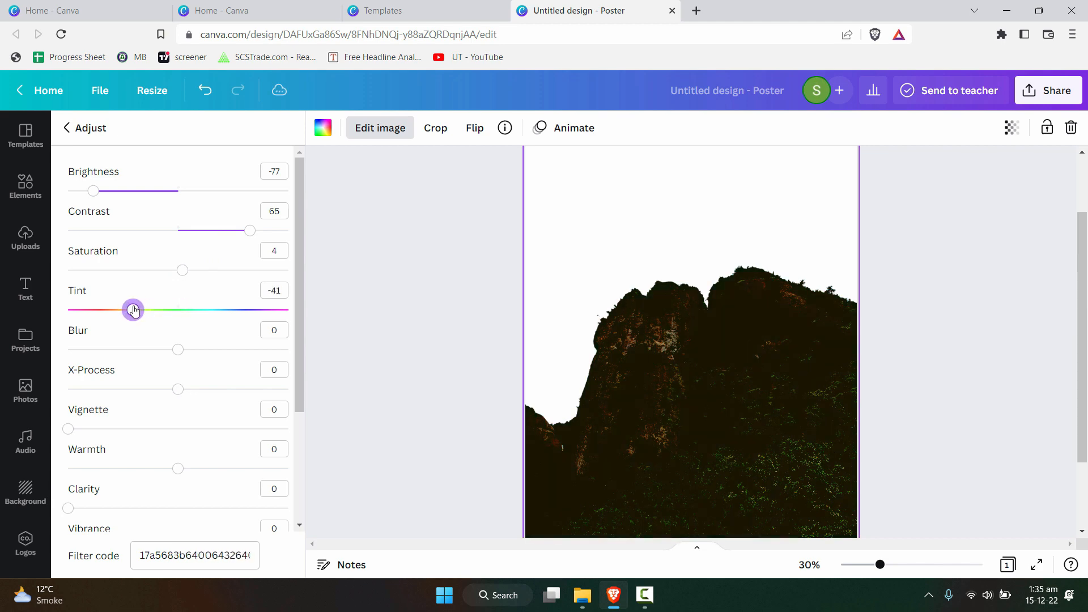
{"action": "left_click", "coordinate": [65, 127]}
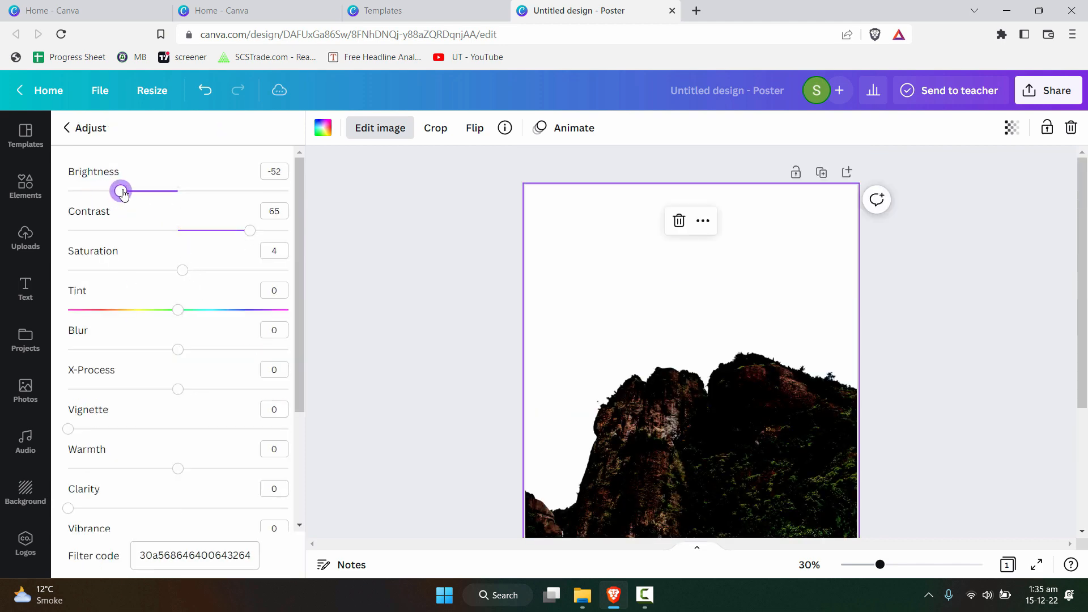
{"action": "left_click_drag", "start_coordinate": [250, 230], "coordinate": [209, 230]}
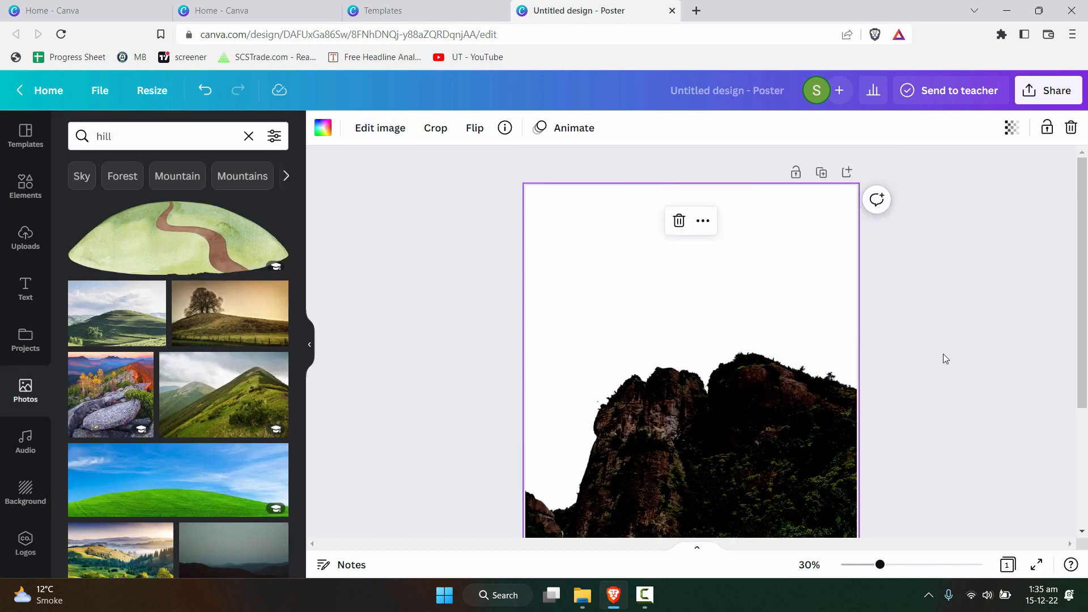
{"action": "mouse_move", "coordinate": [1020, 310]}
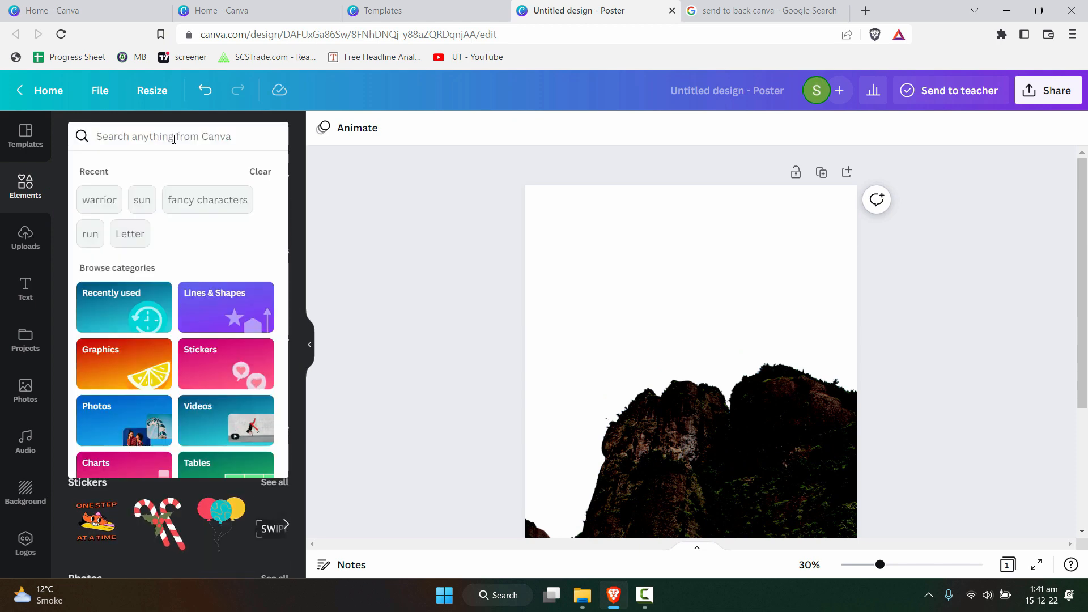
- Search 'sunset' in Elements, filter to Photos and add an orange sunset sky photo to the page
{"action": "type", "text": "sunset"}
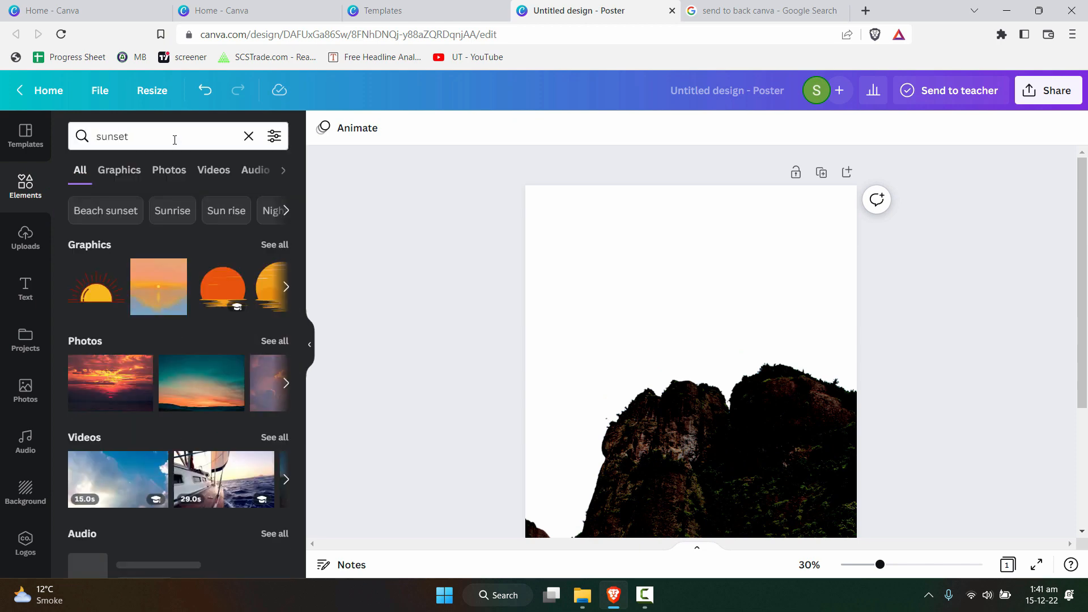
{"action": "left_click", "coordinate": [119, 170]}
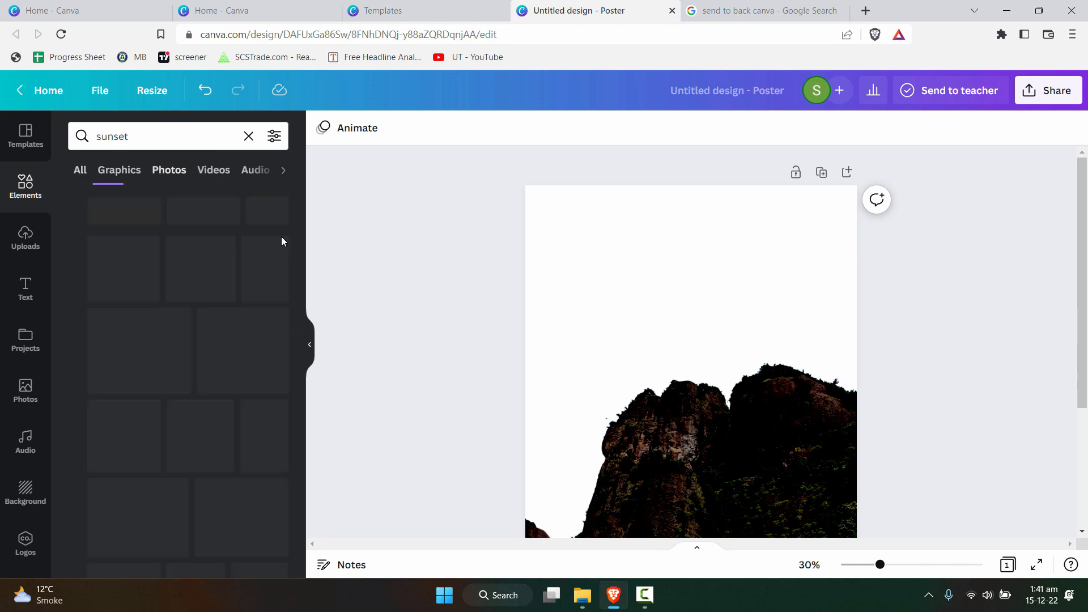
{"action": "left_click", "coordinate": [169, 170]}
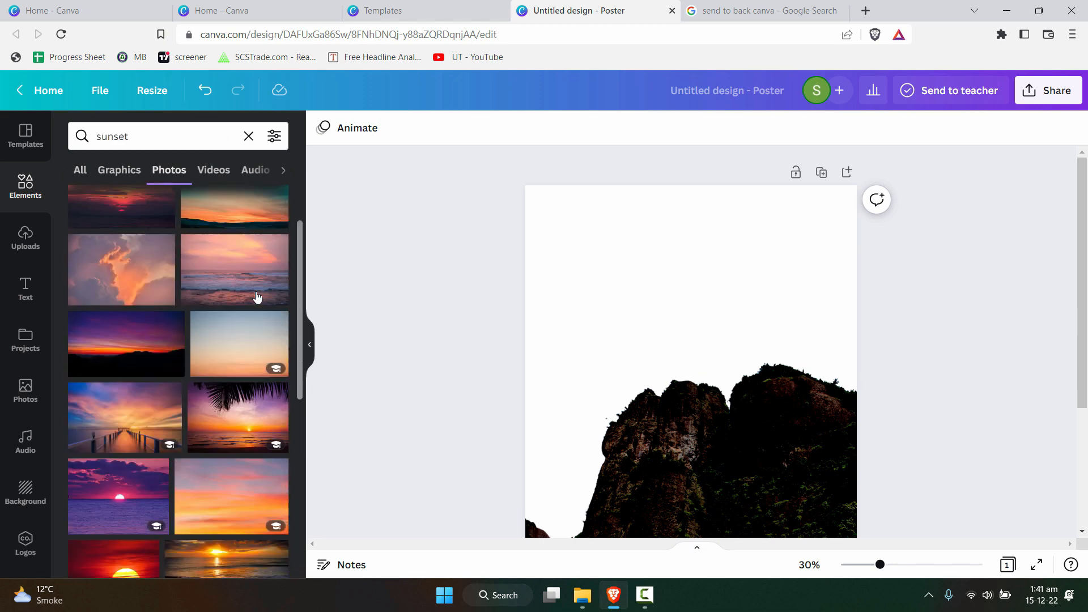
{"action": "scroll", "scroll_direction": "down", "scroll_amount": 3}
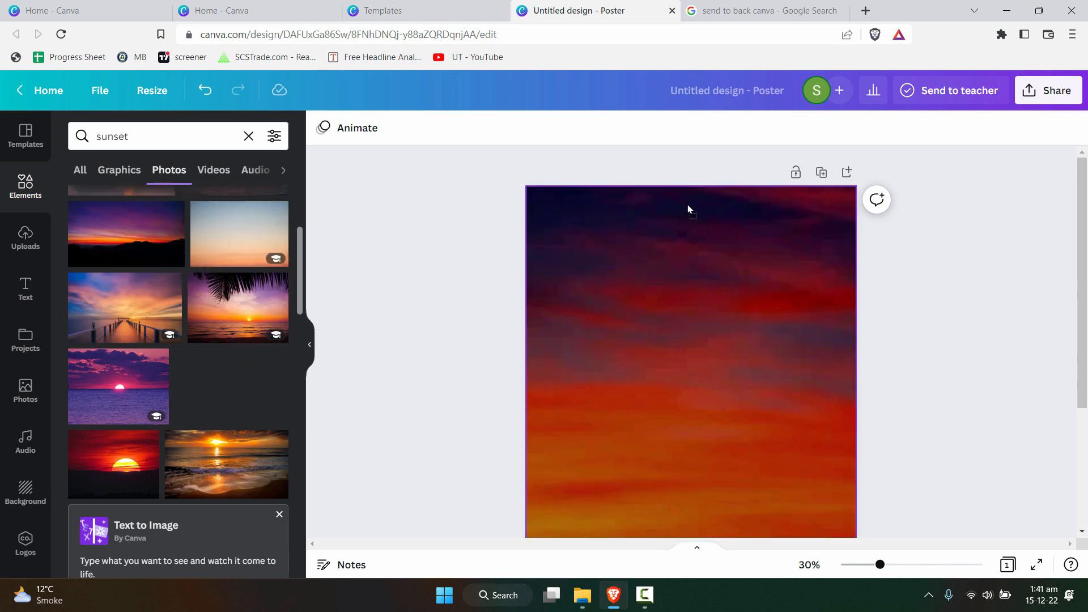
{"action": "right_click", "coordinate": [634, 244]}
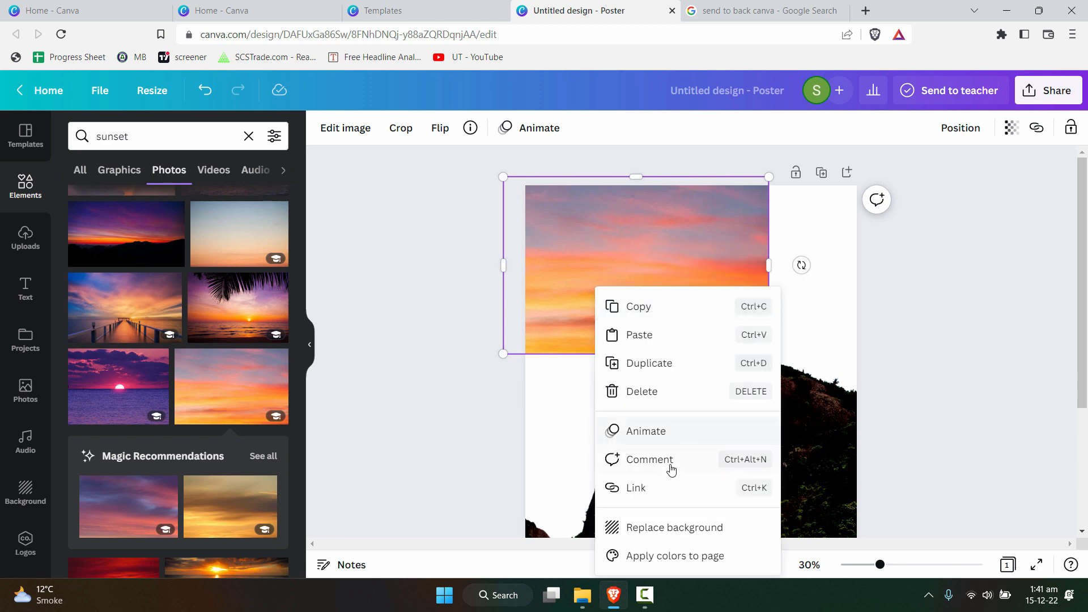
{"action": "left_click", "coordinate": [566, 329]}
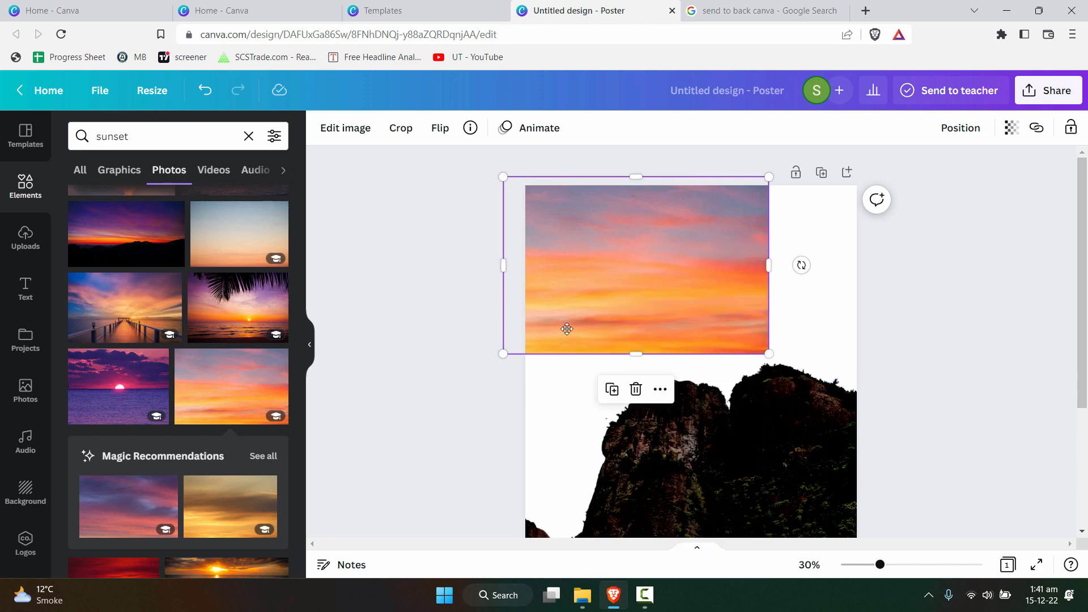
- Position the sunset photo across the top of the poster and shift the dark mountain below it
{"action": "left_click_drag", "start_coordinate": [566, 329], "coordinate": [605, 289]}
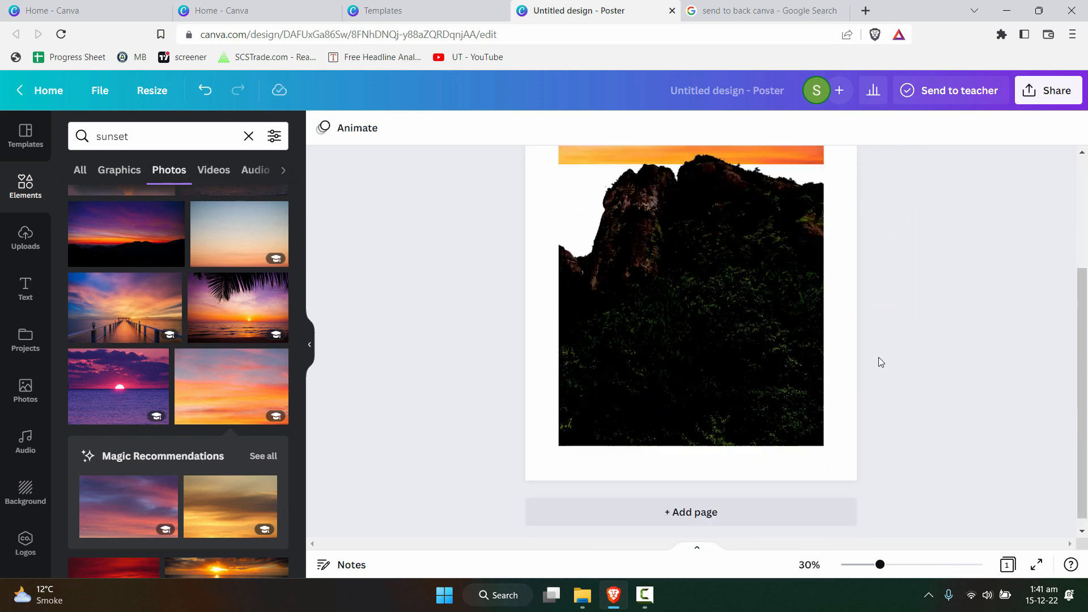
{"action": "left_click", "coordinate": [690, 293]}
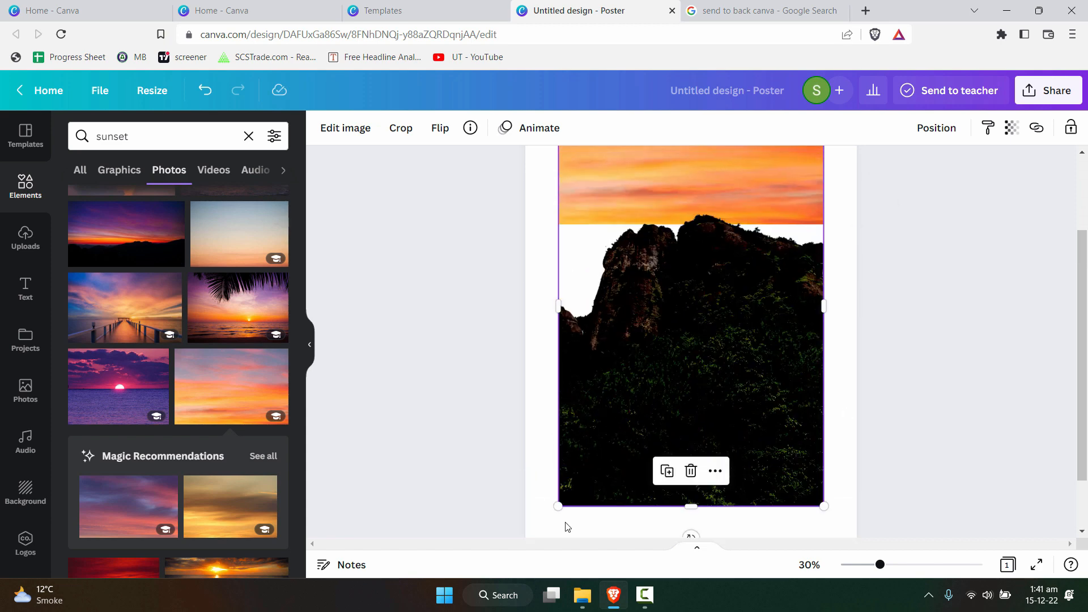
{"action": "left_click_drag", "start_coordinate": [559, 506], "coordinate": [507, 536]}
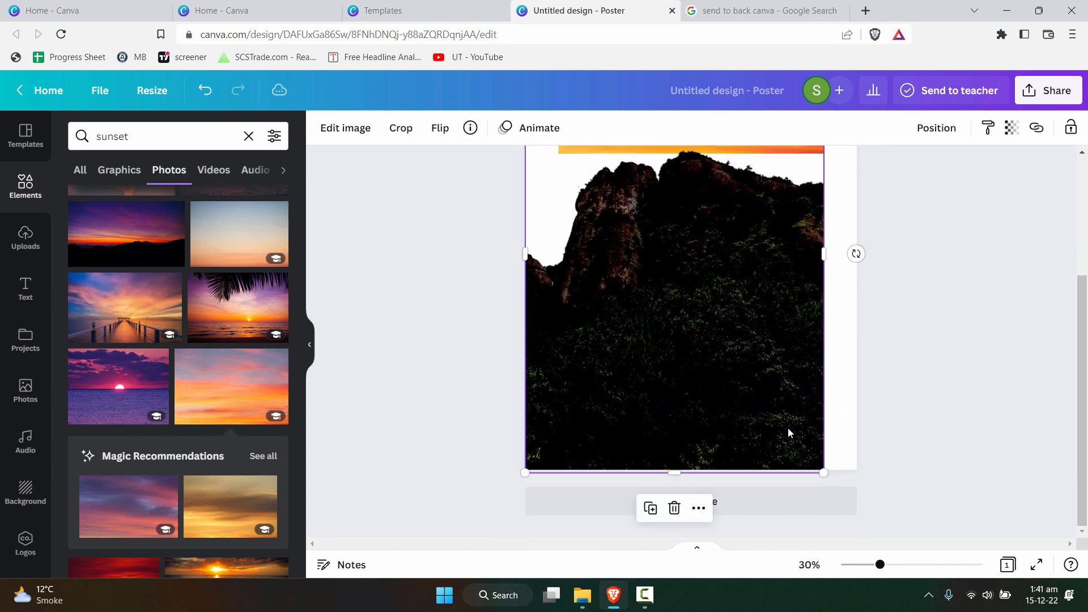
{"action": "left_click_drag", "start_coordinate": [823, 472], "coordinate": [857, 521]}
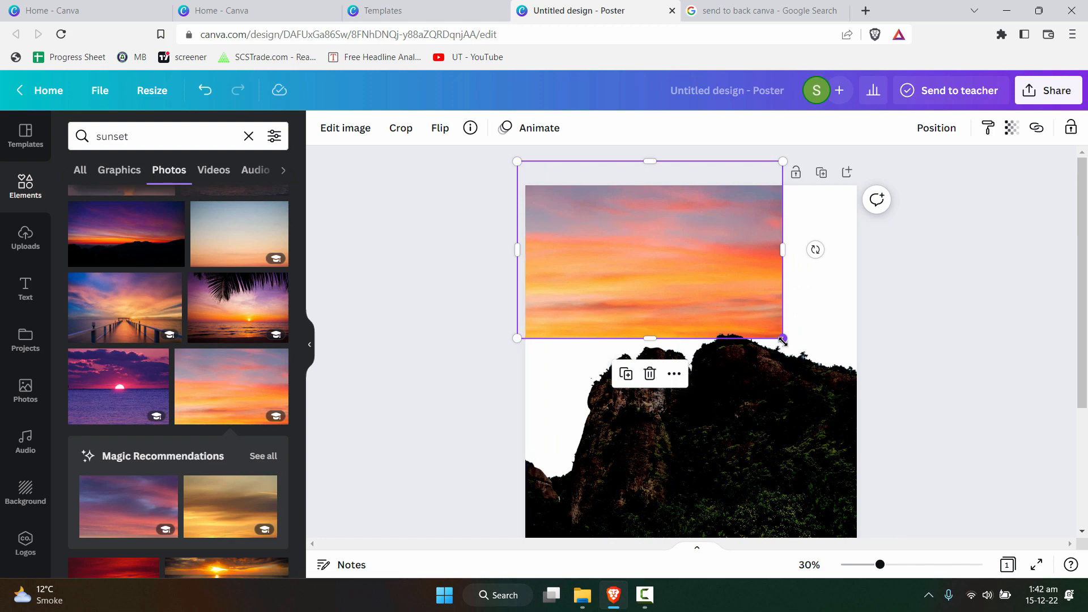
- Enlarge the sunset sky photo so it fills the whole poster behind the mountain
{"action": "left_click_drag", "start_coordinate": [782, 339], "coordinate": [1067, 528]}
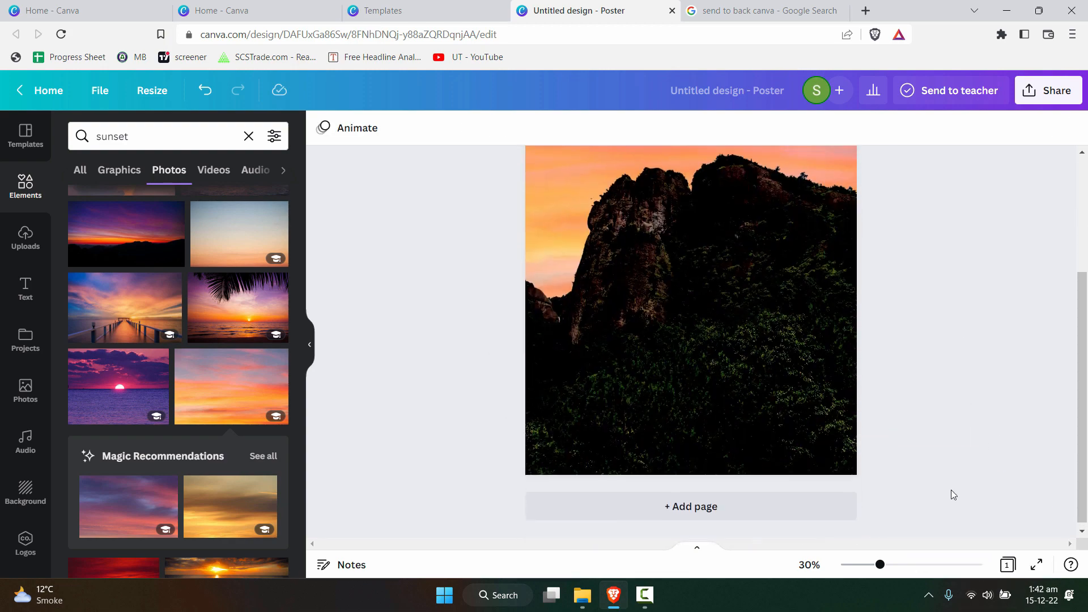
{"action": "left_click", "coordinate": [690, 308]}
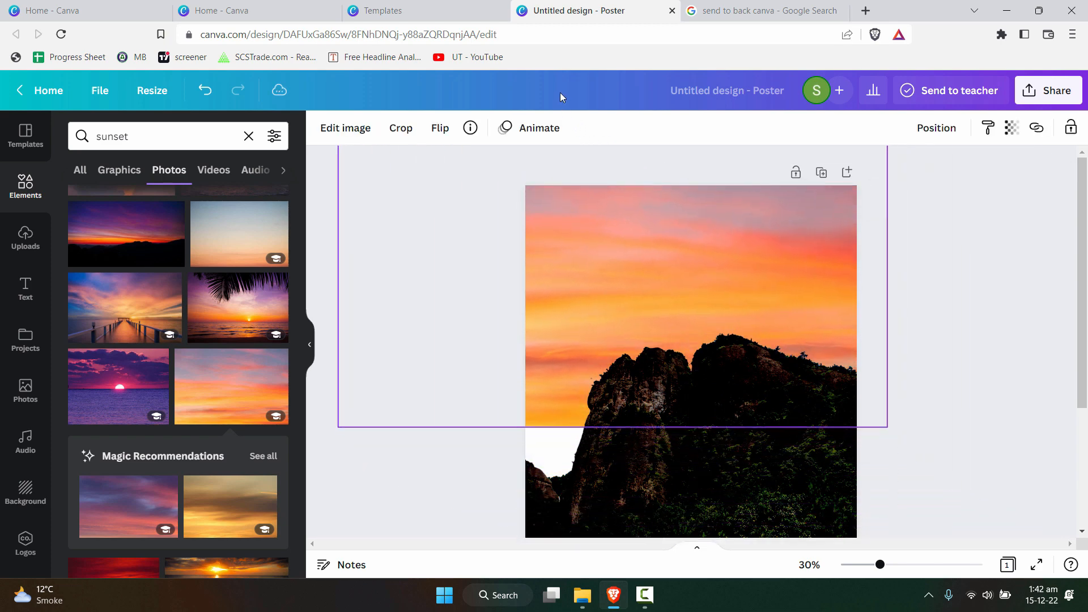
{"action": "left_click", "coordinate": [690, 313]}
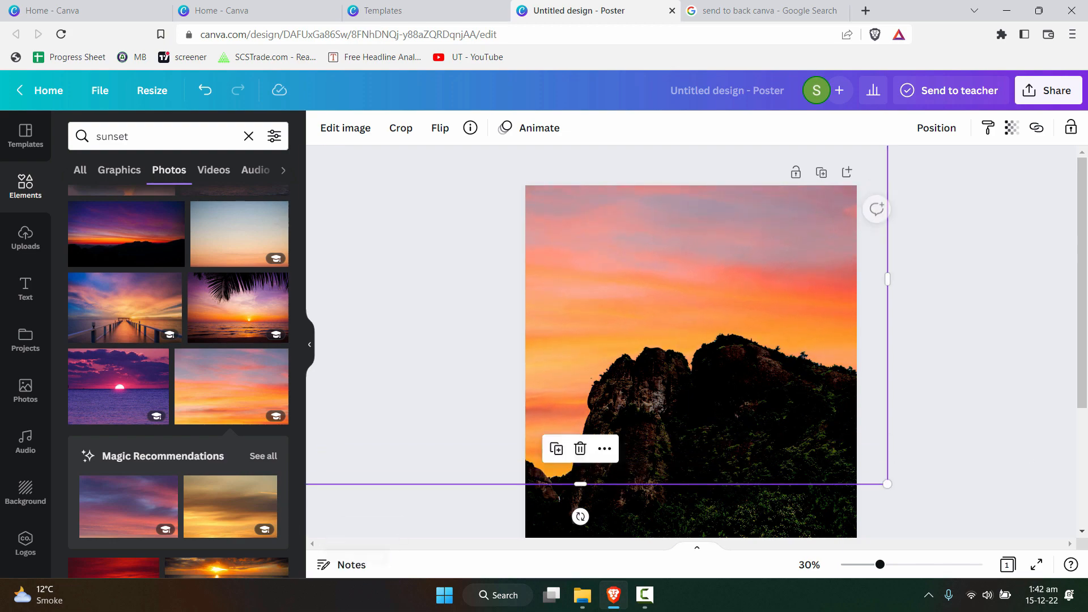
{"action": "left_click_drag", "start_coordinate": [880, 565], "coordinate": [866, 564]}
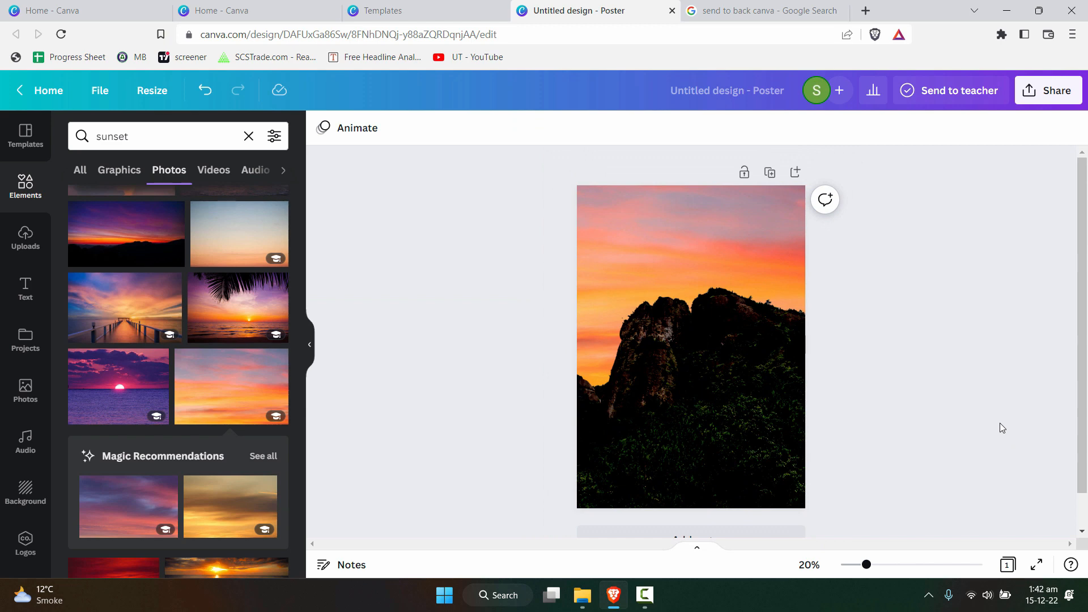
- Lower the rocky peak photo slightly so more sunset sky shows above it
{"action": "left_click", "coordinate": [690, 347]}
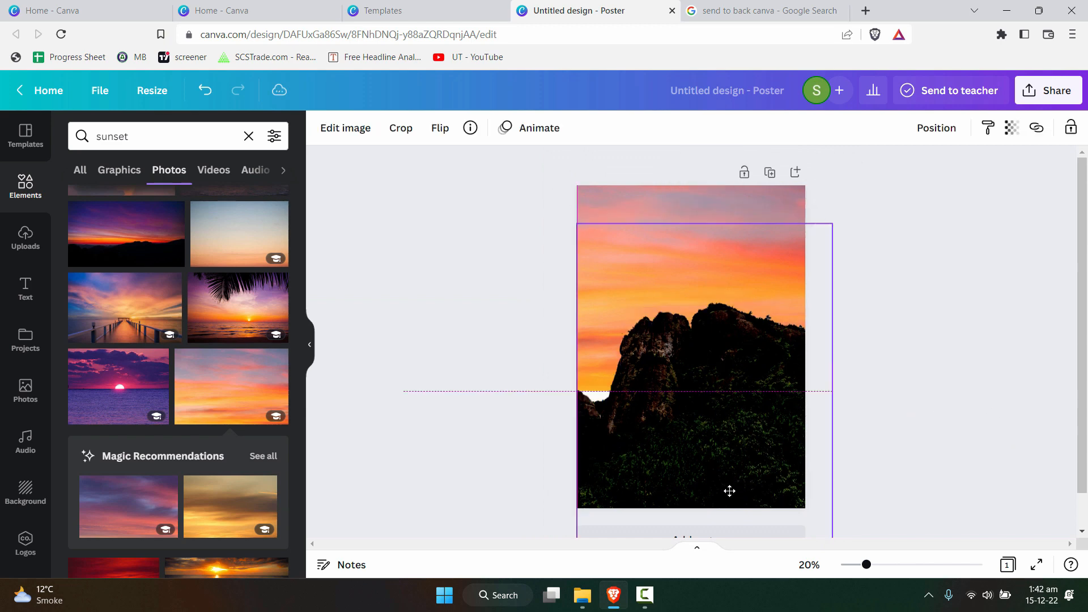
{"action": "left_click_drag", "start_coordinate": [729, 491], "coordinate": [592, 378]}
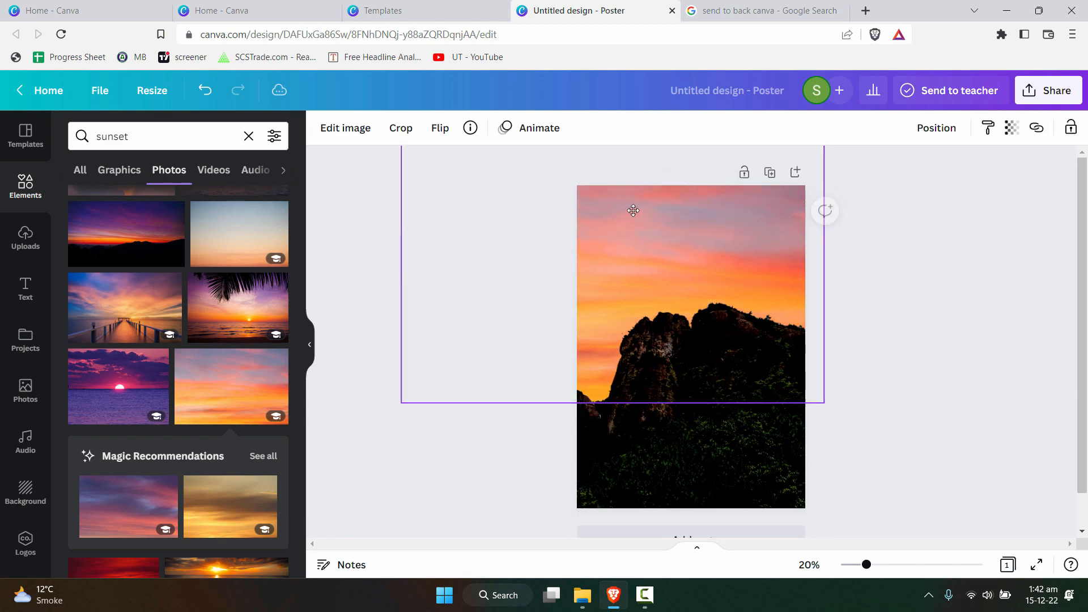
{"action": "left_click", "coordinate": [633, 210]}
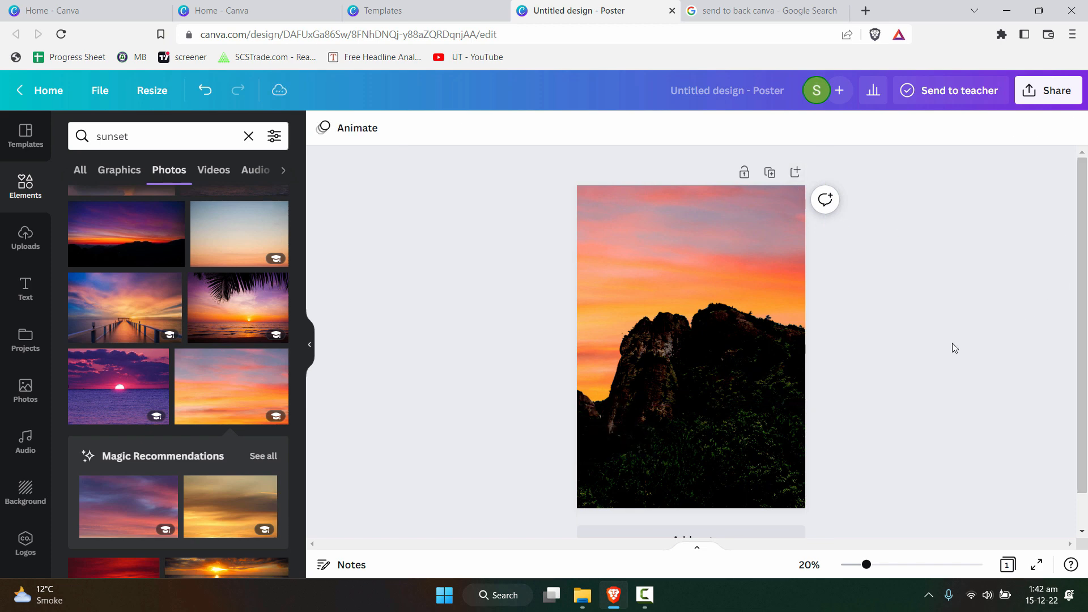
{"action": "mouse_move", "coordinate": [898, 349]}
{"action": "type", "text": "w"}
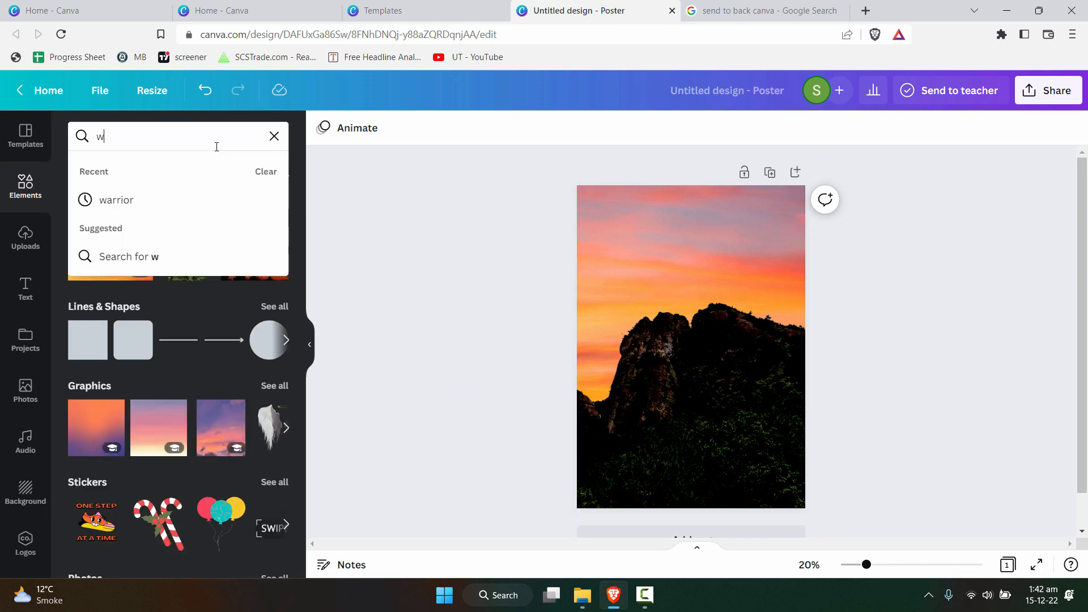
- Search 'warrior' photos, add the sword-raising warrior and move it up above the rocky peak
{"action": "type", "text": "arrior"}
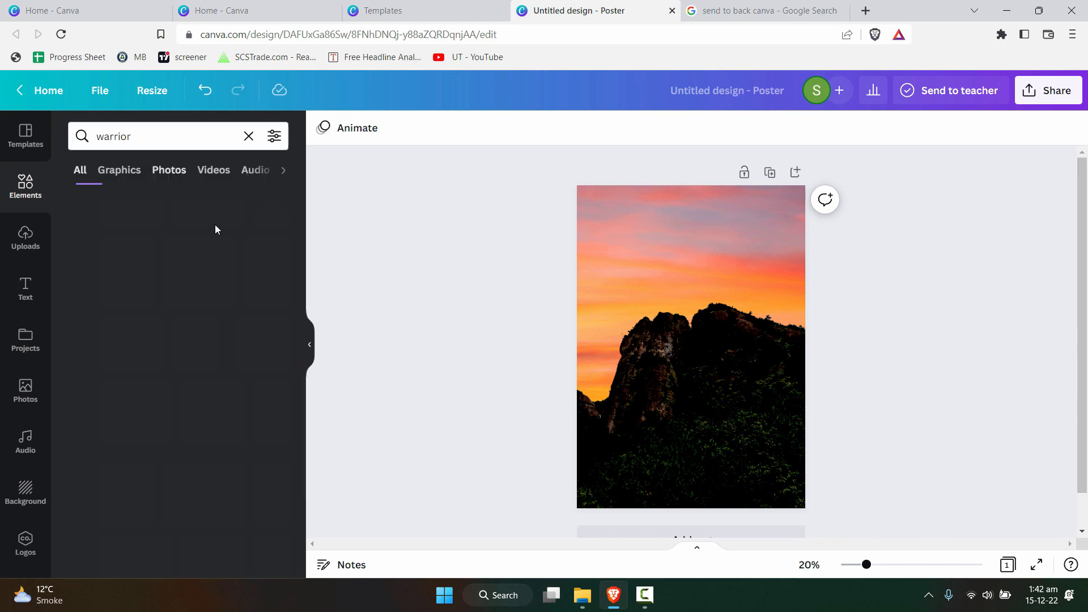
{"action": "left_click", "coordinate": [169, 170]}
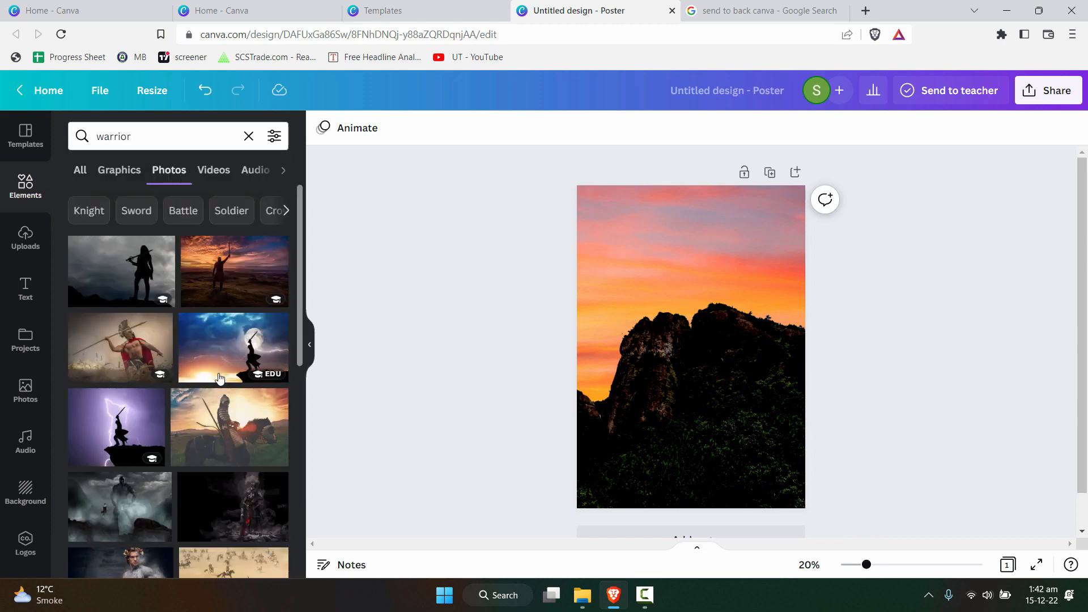
{"action": "mouse_move", "coordinate": [266, 363]}
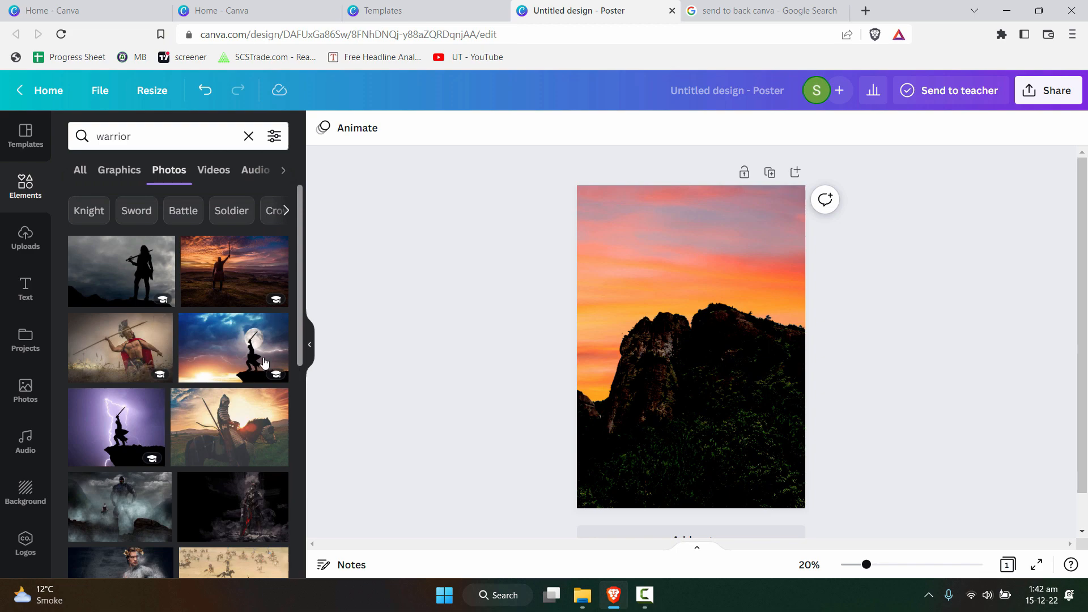
{"action": "scroll", "scroll_direction": "down", "scroll_amount": 3}
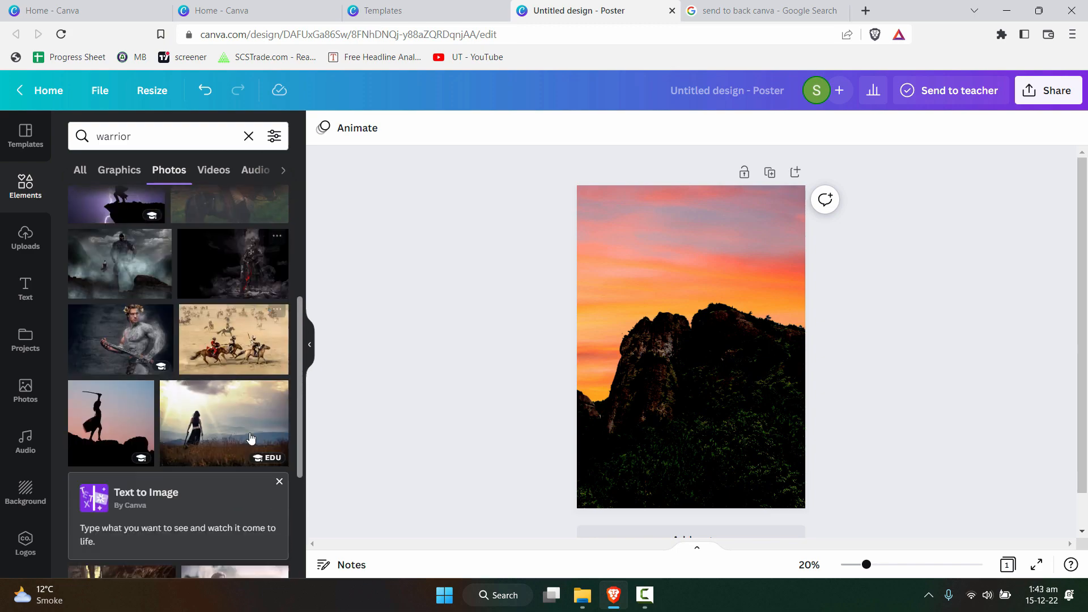
{"action": "scroll", "scroll_direction": "down", "scroll_amount": 3}
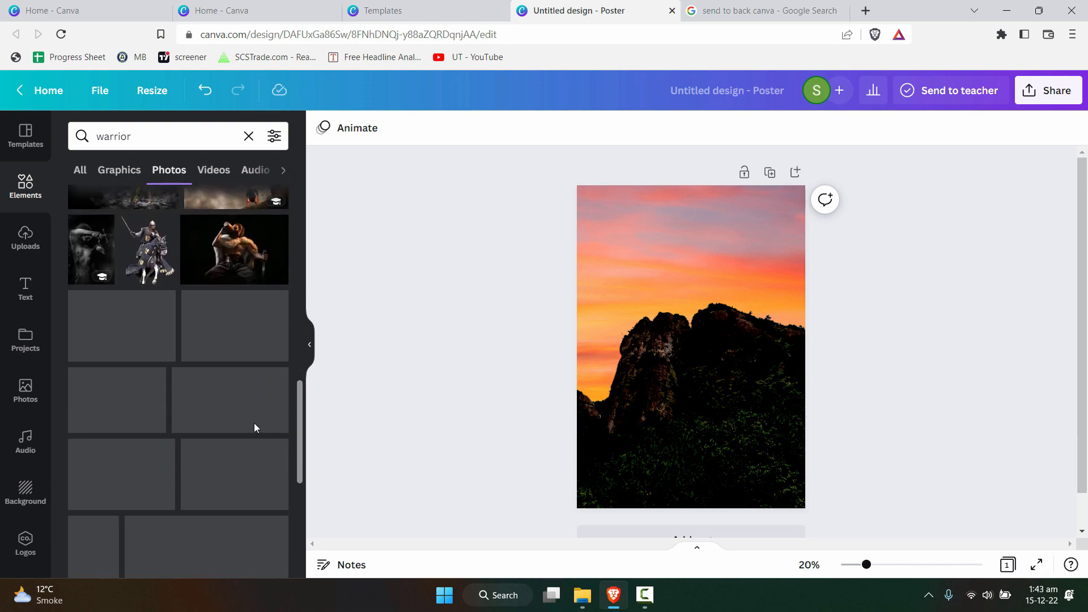
{"action": "scroll", "scroll_direction": "down", "scroll_amount": 3}
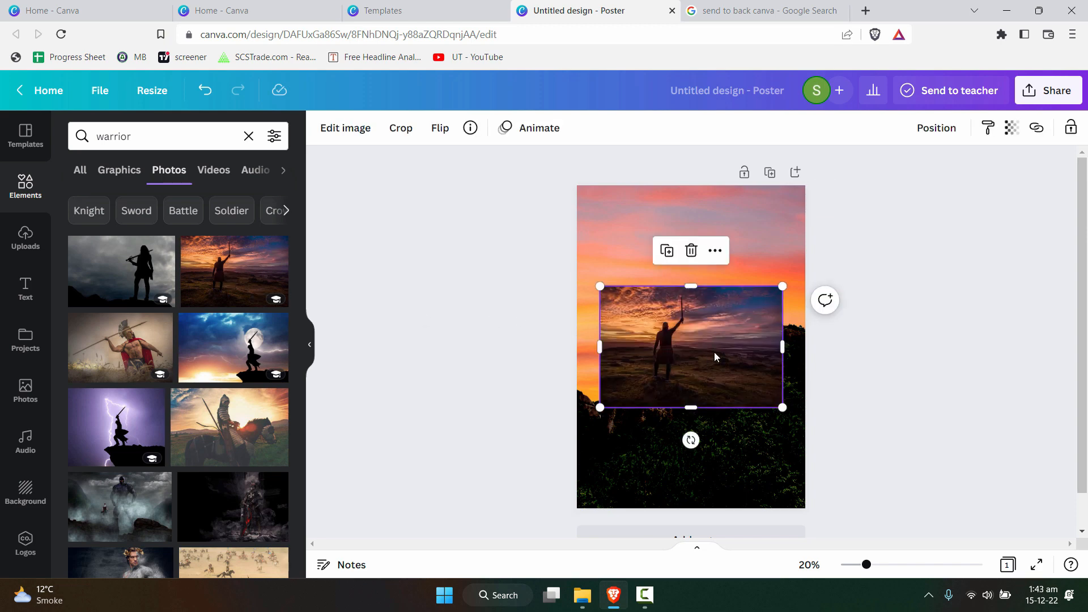
{"action": "left_click_drag", "start_coordinate": [716, 357], "coordinate": [699, 296]}
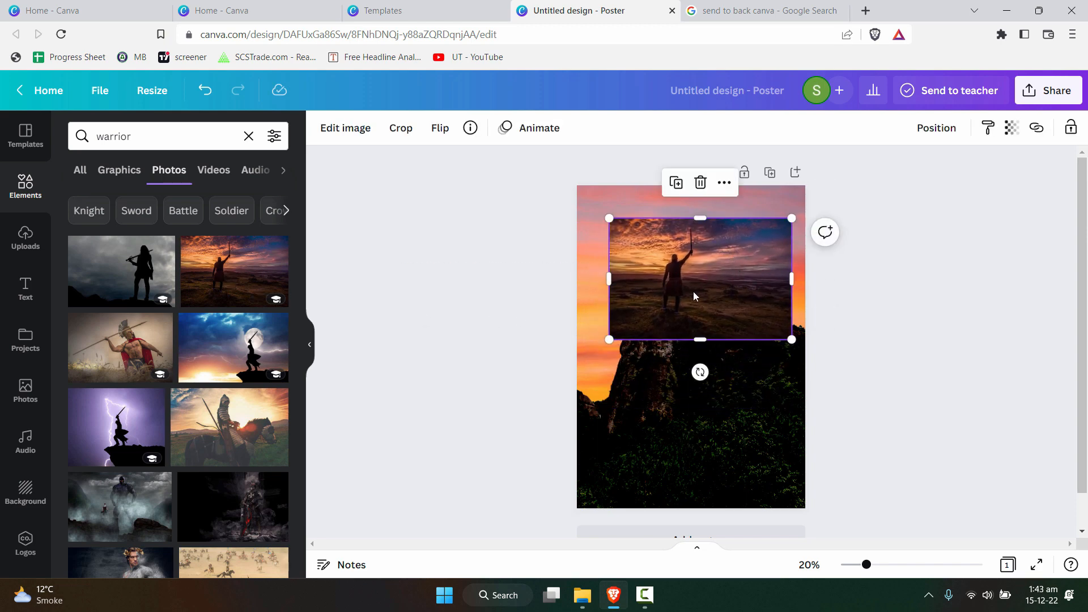
{"action": "left_click", "coordinate": [345, 127]}
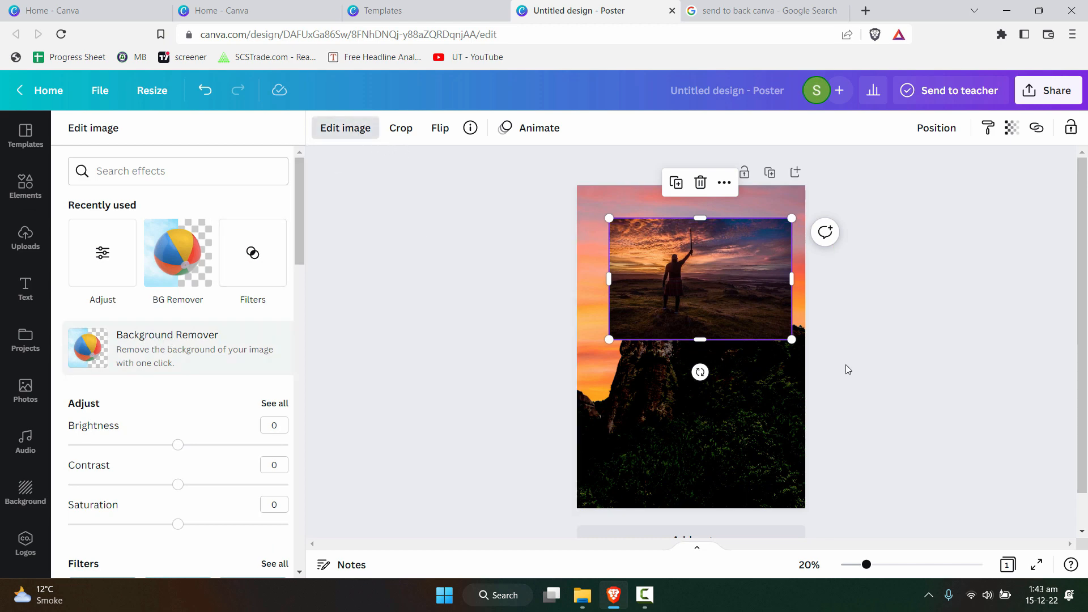
- Apply BG Remover to the warrior photo so only his silhouette stands on the peak
{"action": "left_click", "coordinate": [177, 253]}
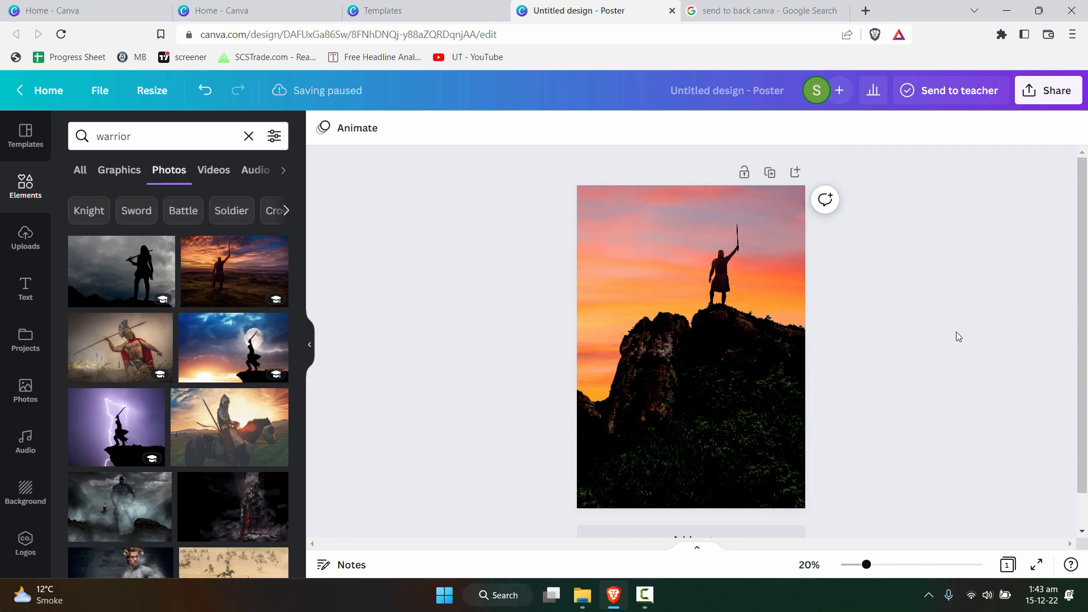
- Nudge the warrior silhouette's Brightness up and settle it at 4 in Edit image > Adjust
{"action": "left_click", "coordinate": [721, 276]}
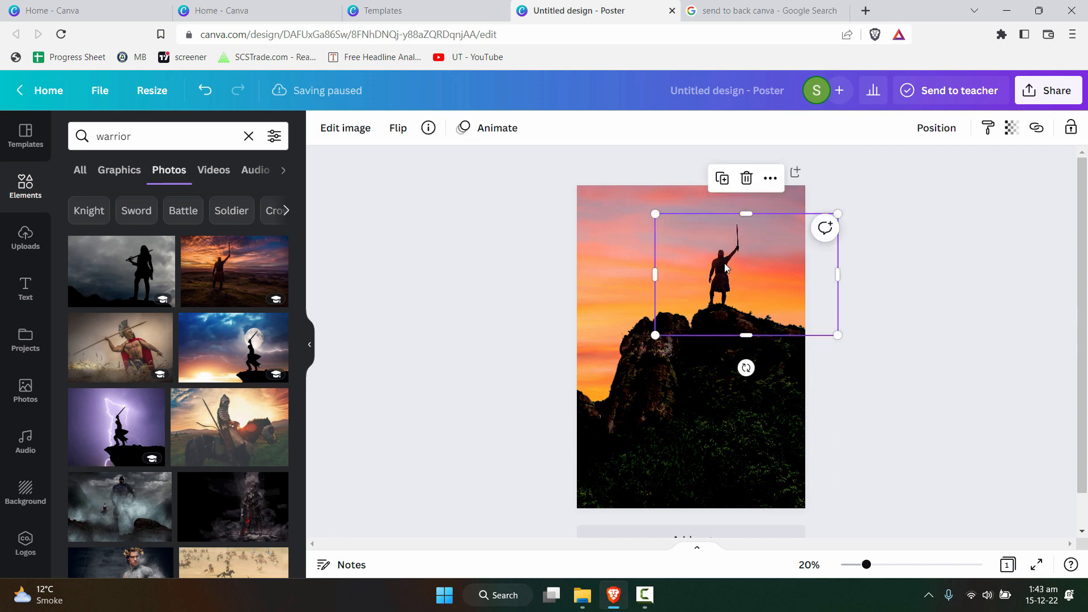
{"action": "left_click", "coordinate": [344, 127]}
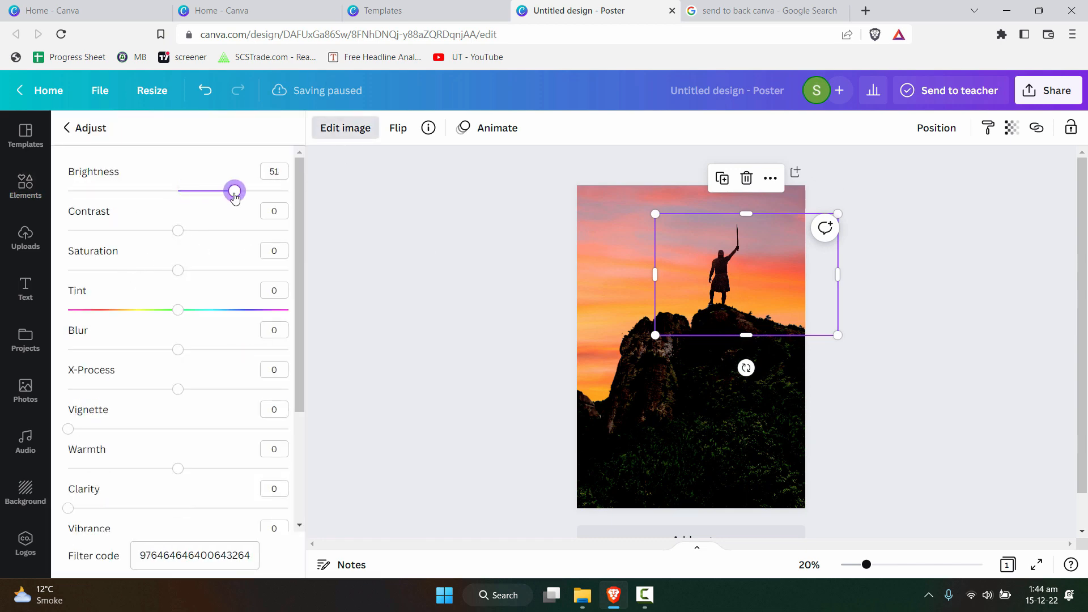
{"action": "left_click_drag", "start_coordinate": [235, 191], "coordinate": [182, 190]}
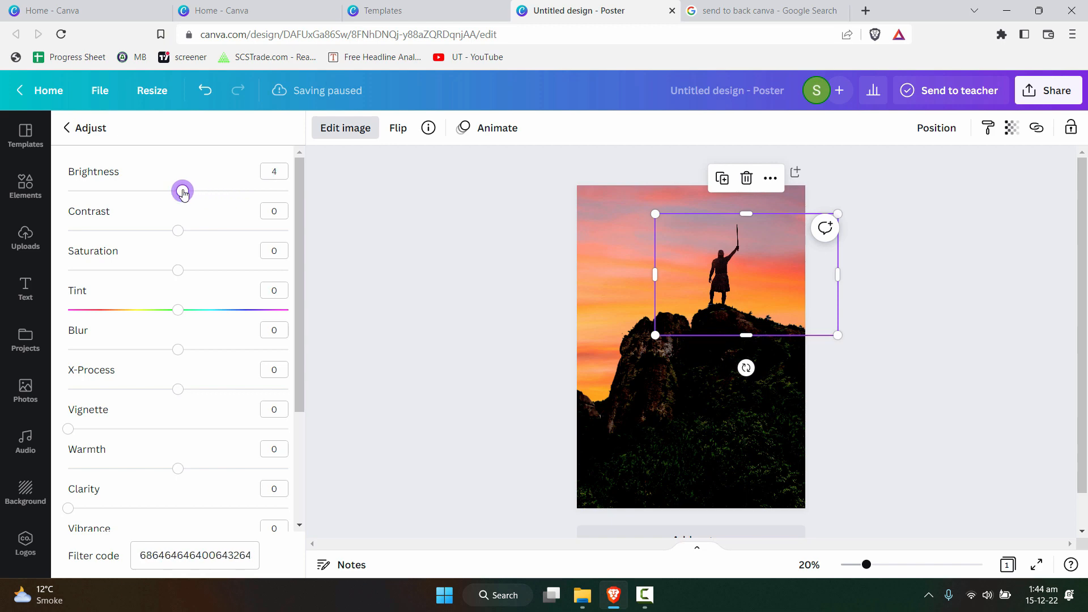
{"action": "left_click_drag", "start_coordinate": [178, 230], "coordinate": [189, 230]}
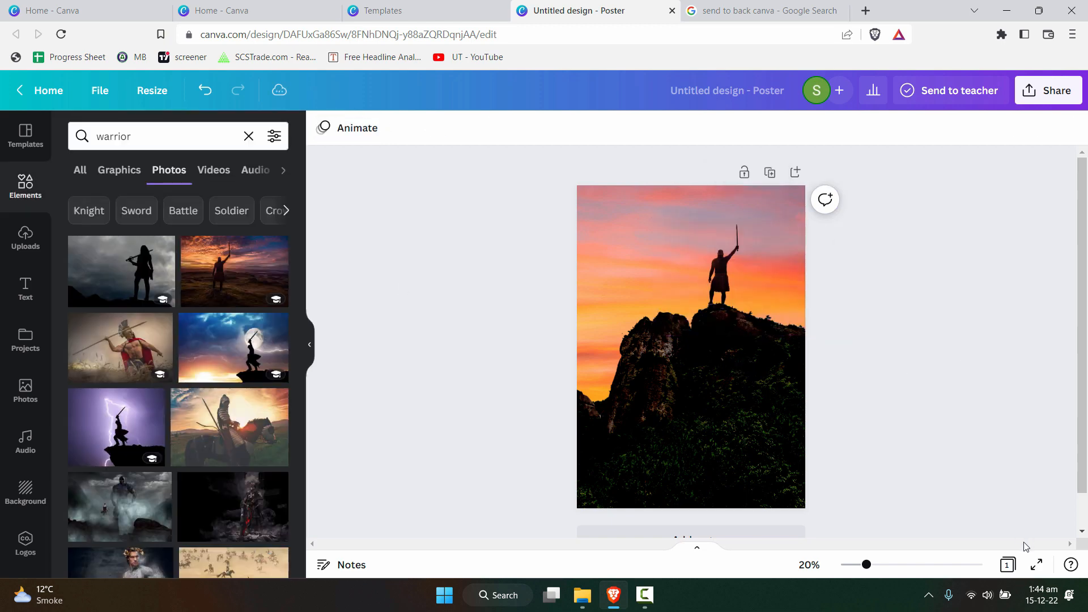
- Send the warrior silhouette to the back of the layer order, zooming in to reach it
{"action": "left_click_drag", "start_coordinate": [865, 564], "coordinate": [905, 565]}
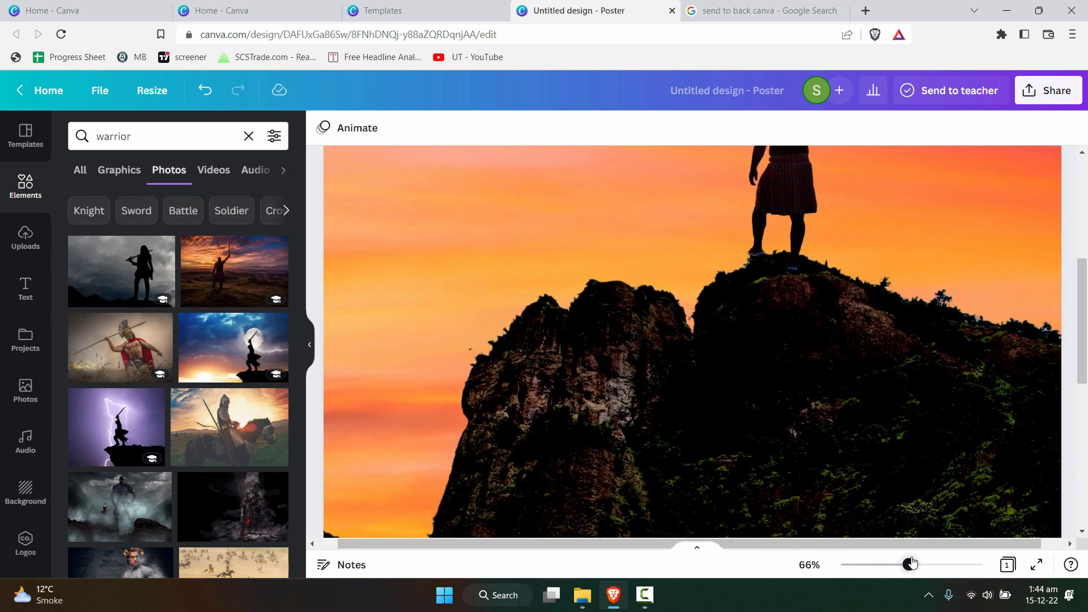
{"action": "left_click_drag", "start_coordinate": [907, 564], "coordinate": [916, 564]}
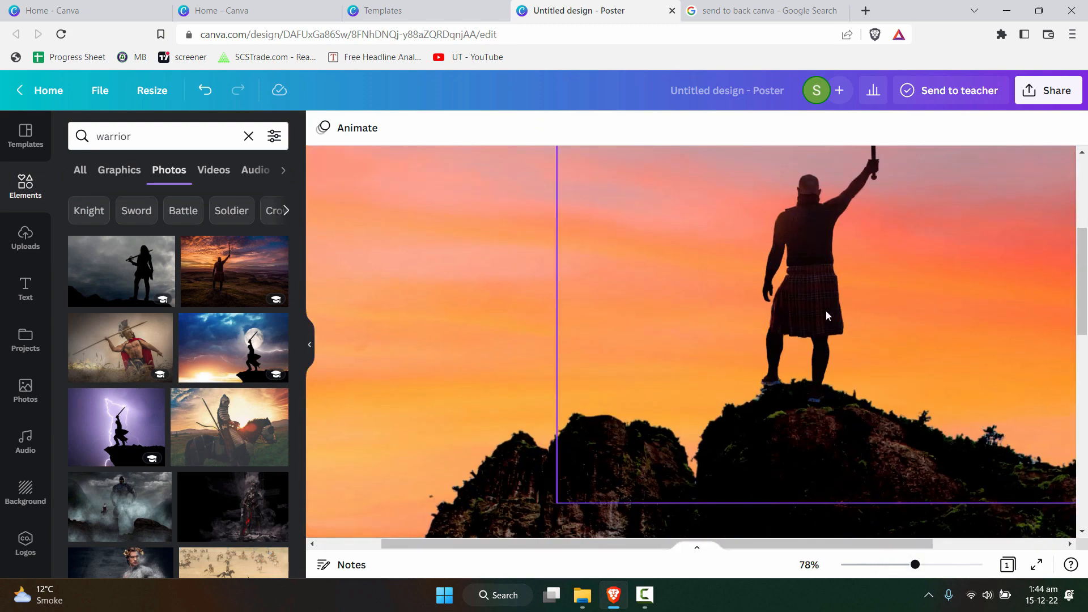
{"action": "left_click", "coordinate": [826, 315]}
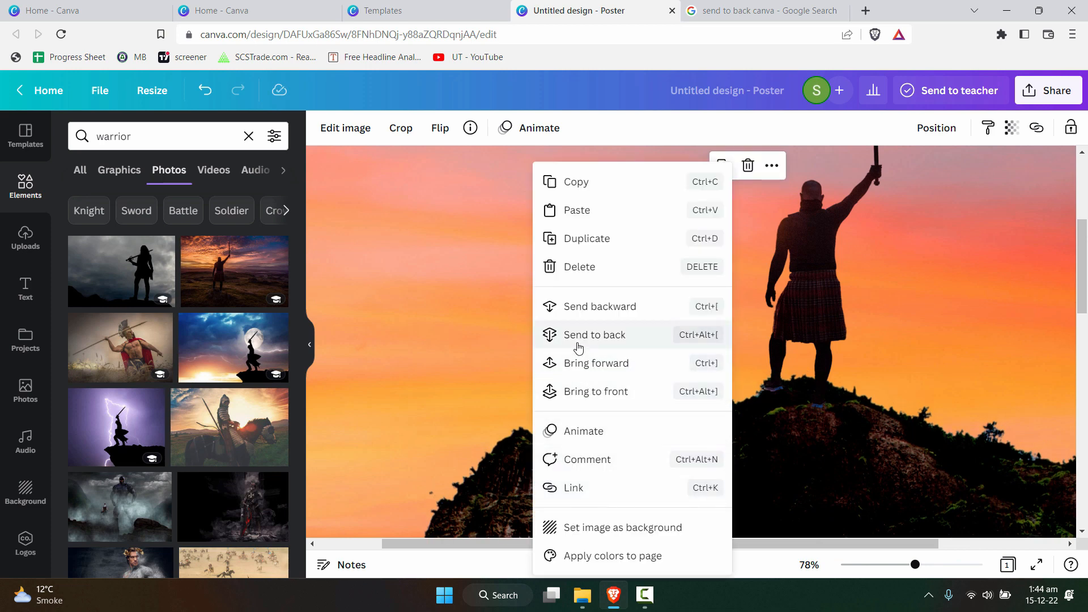
{"action": "left_click", "coordinate": [594, 335]}
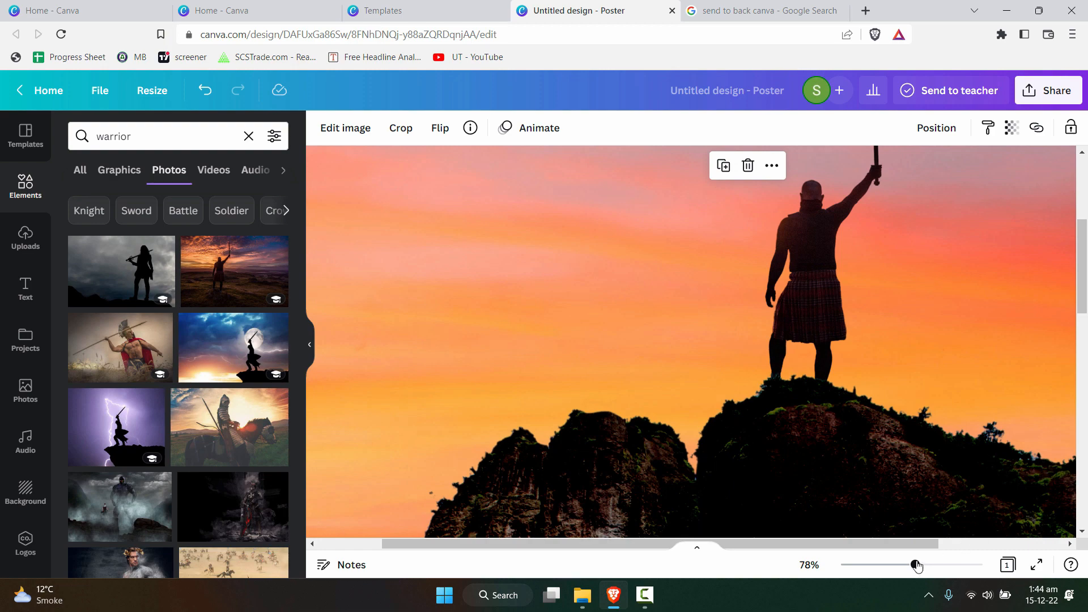
{"action": "left_click_drag", "start_coordinate": [917, 564], "coordinate": [892, 564]}
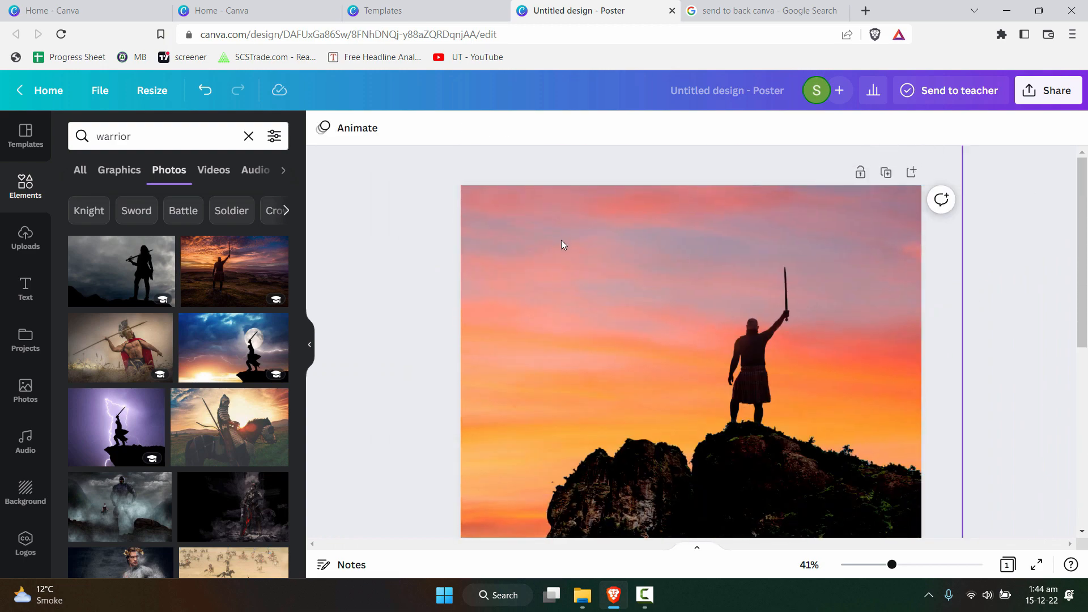
- Search Elements for 'birds' and drop the flying birds graphic into the sky
{"action": "left_click", "coordinate": [248, 136]}
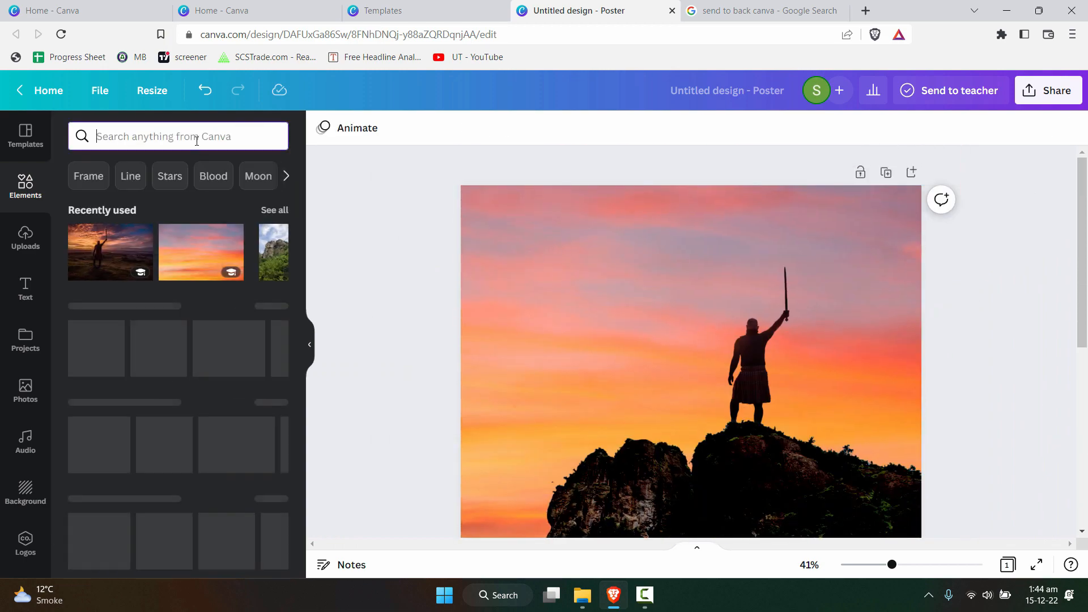
{"action": "type", "text": "birds"}
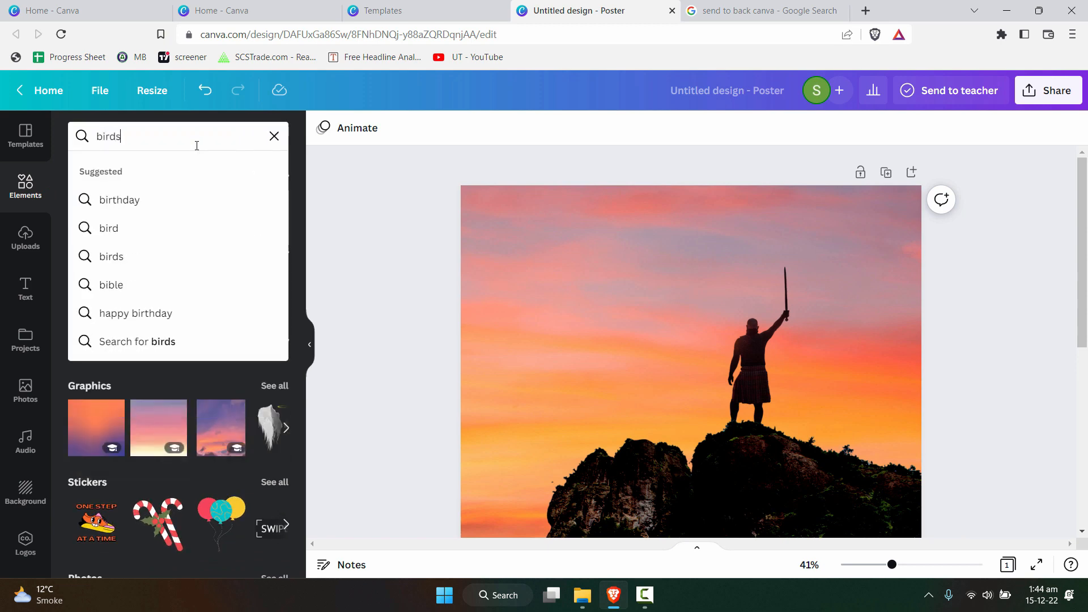
{"action": "key", "text": "Enter"}
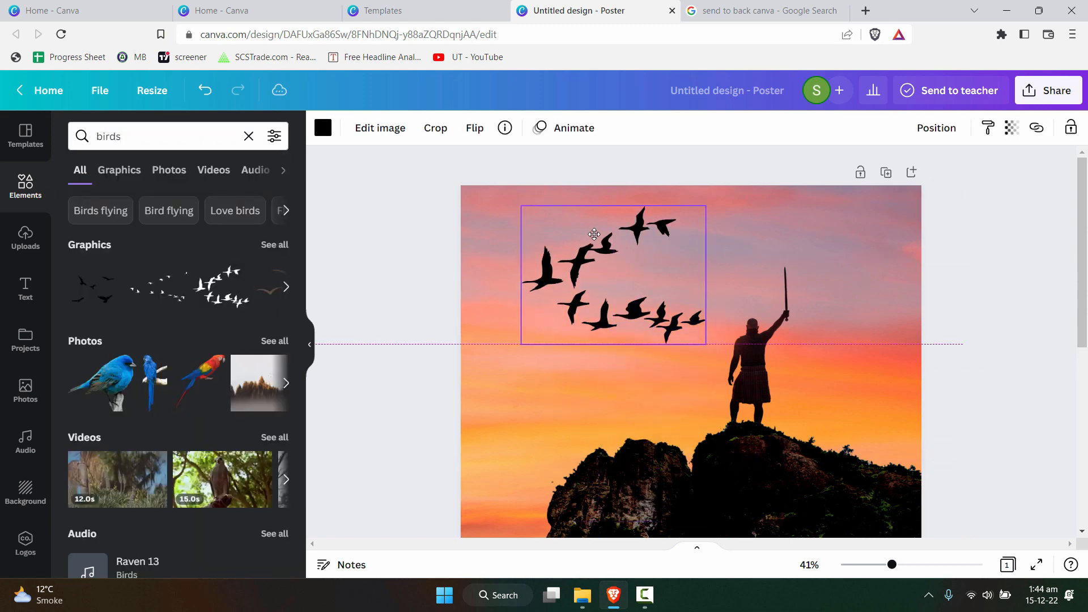
{"action": "left_click_drag", "start_coordinate": [706, 340], "coordinate": [611, 270]}
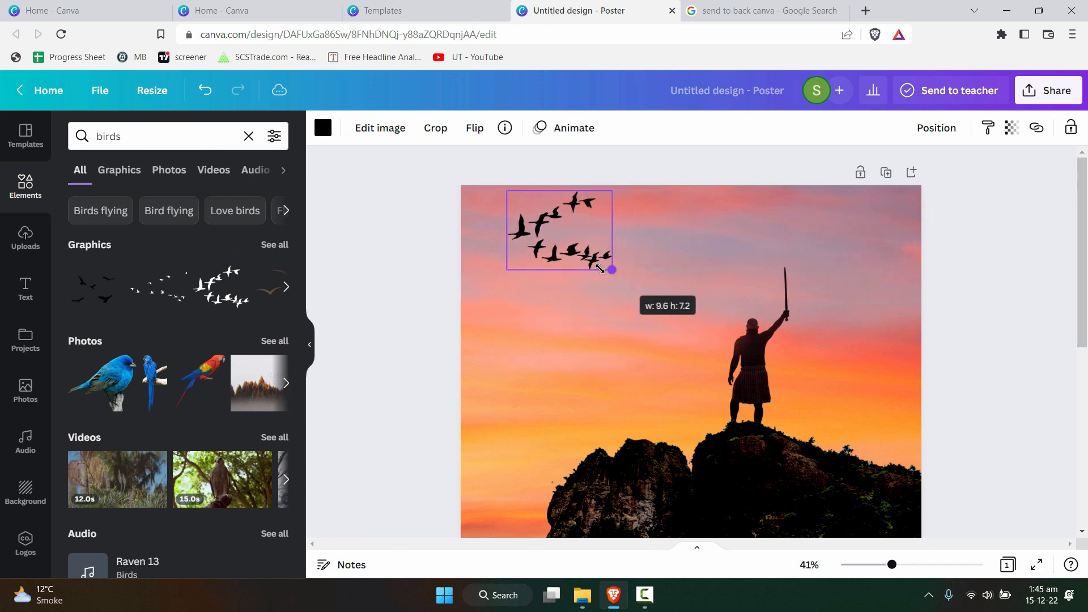
- Shrink the flock and move it to the upper-right sky above the warrior
{"action": "left_click_drag", "start_coordinate": [559, 230], "coordinate": [856, 245]}
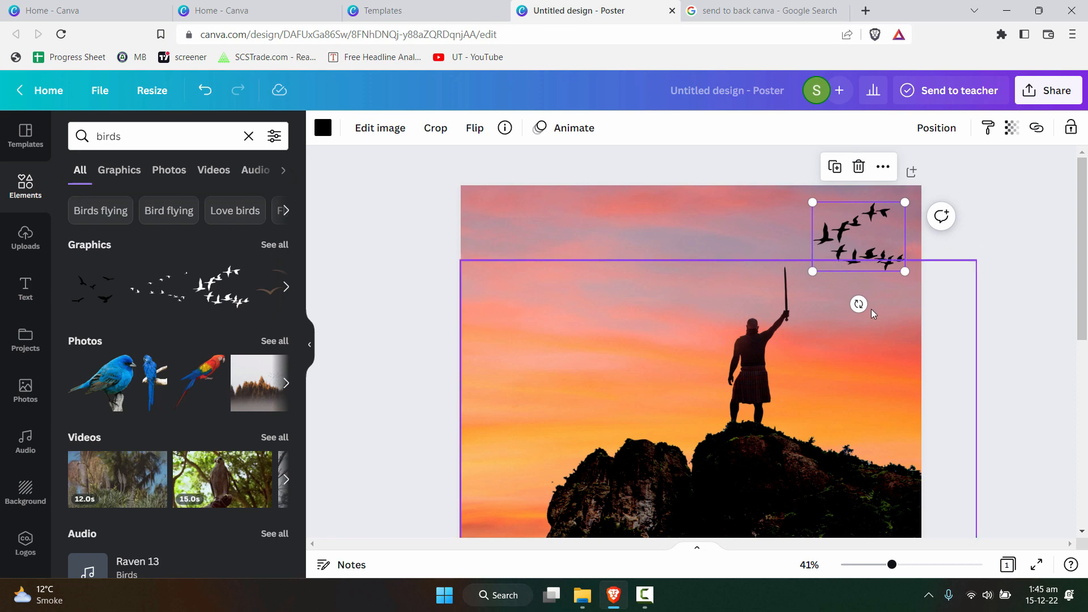
{"action": "left_click_drag", "start_coordinate": [860, 304], "coordinate": [870, 290]}
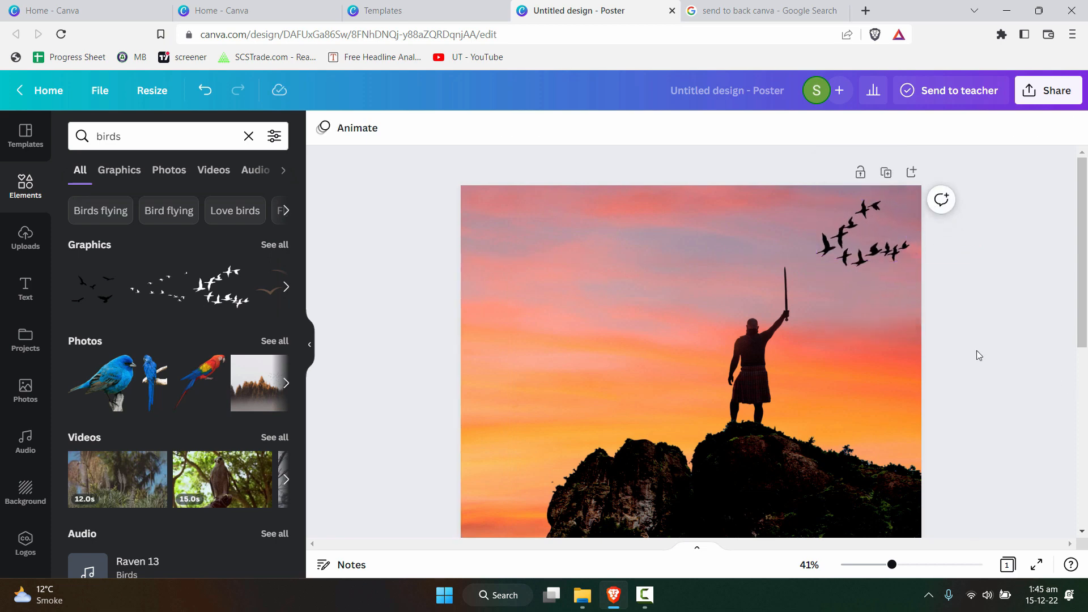
{"action": "left_click", "coordinate": [749, 351]}
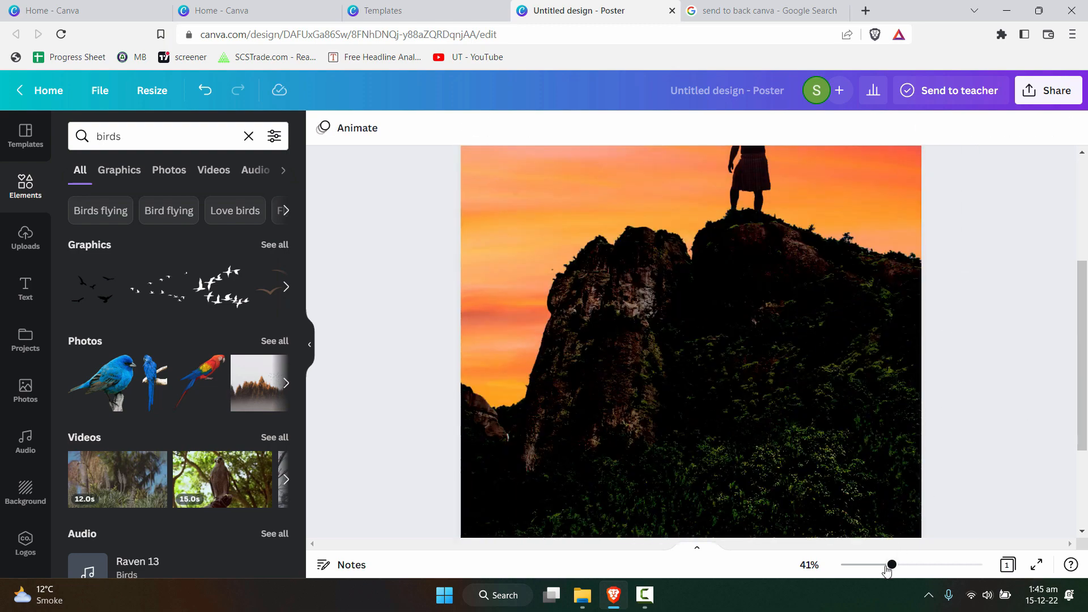
{"action": "left_click_drag", "start_coordinate": [892, 565], "coordinate": [871, 565]}
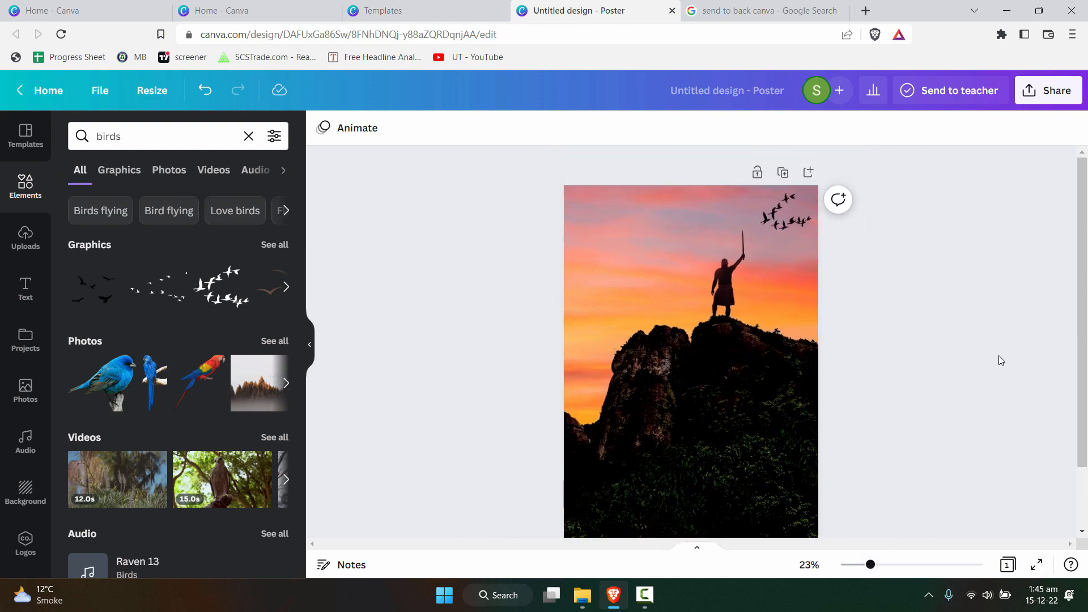
- Search Elements for 'sun', add the yellow circle graphic and size it over the warrior on the peak
{"action": "left_click", "coordinate": [248, 136]}
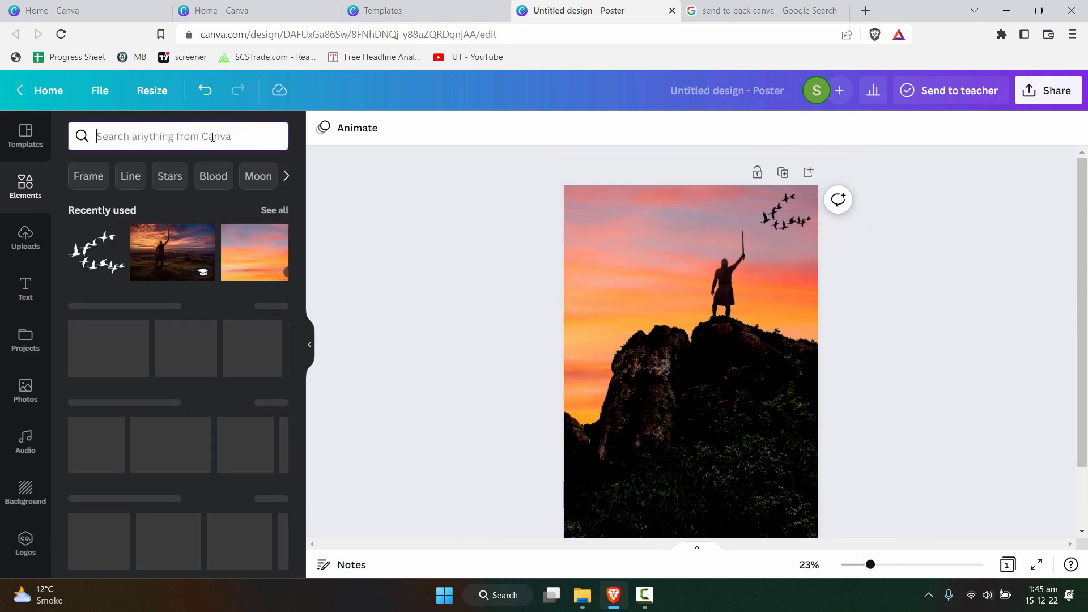
{"action": "type", "text": "sun"}
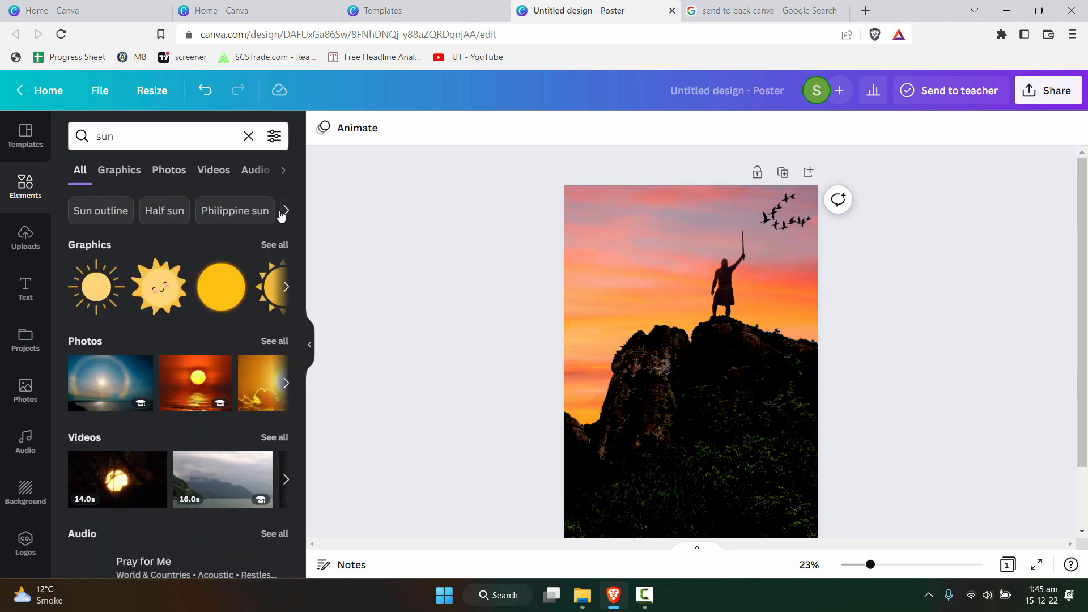
{"action": "left_click", "coordinate": [119, 170]}
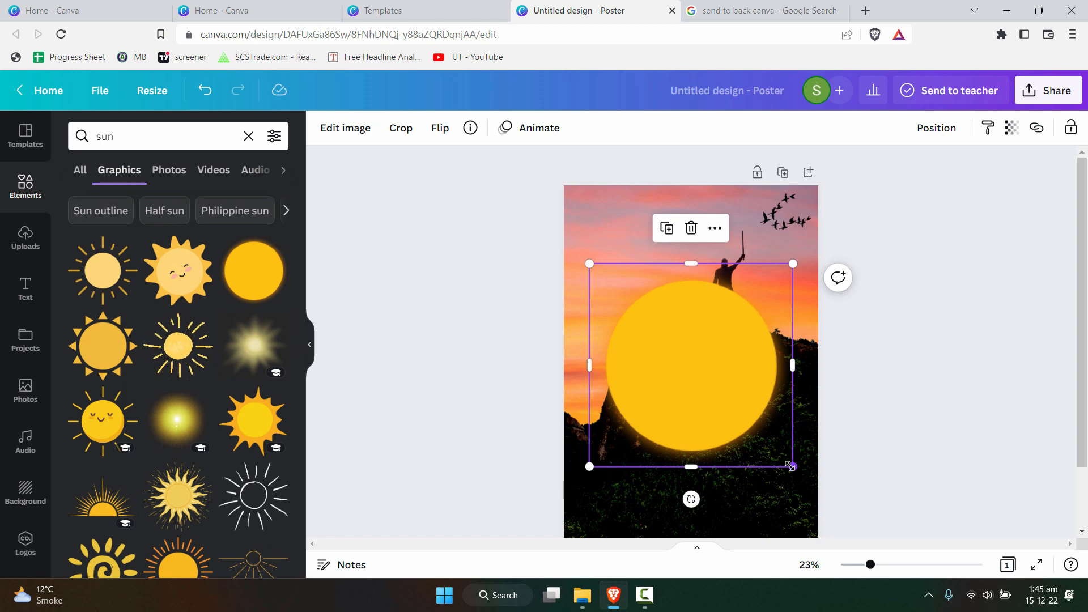
{"action": "left_click", "coordinate": [345, 127]}
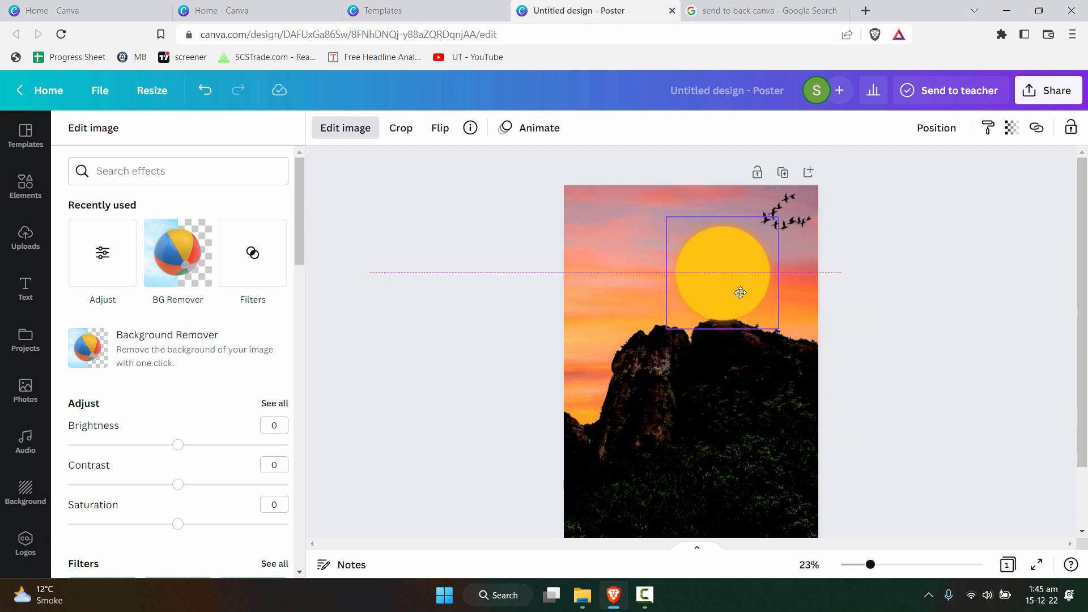
{"action": "left_click_drag", "start_coordinate": [778, 332], "coordinate": [788, 335]}
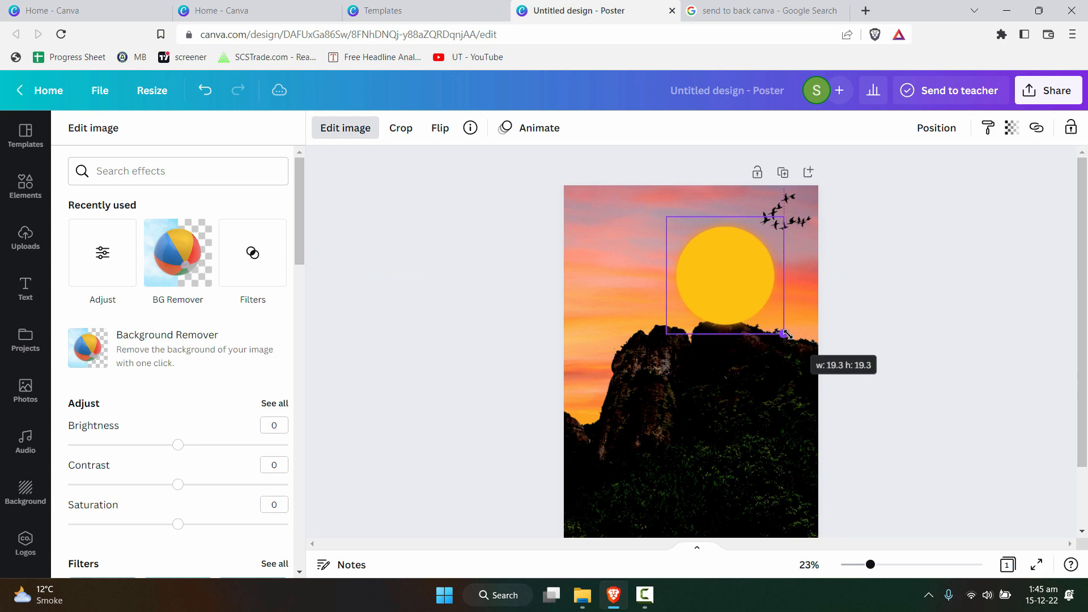
- Lower the sun's Transparency to about 44 so it is partly see-through
{"action": "left_click", "coordinate": [25, 183]}
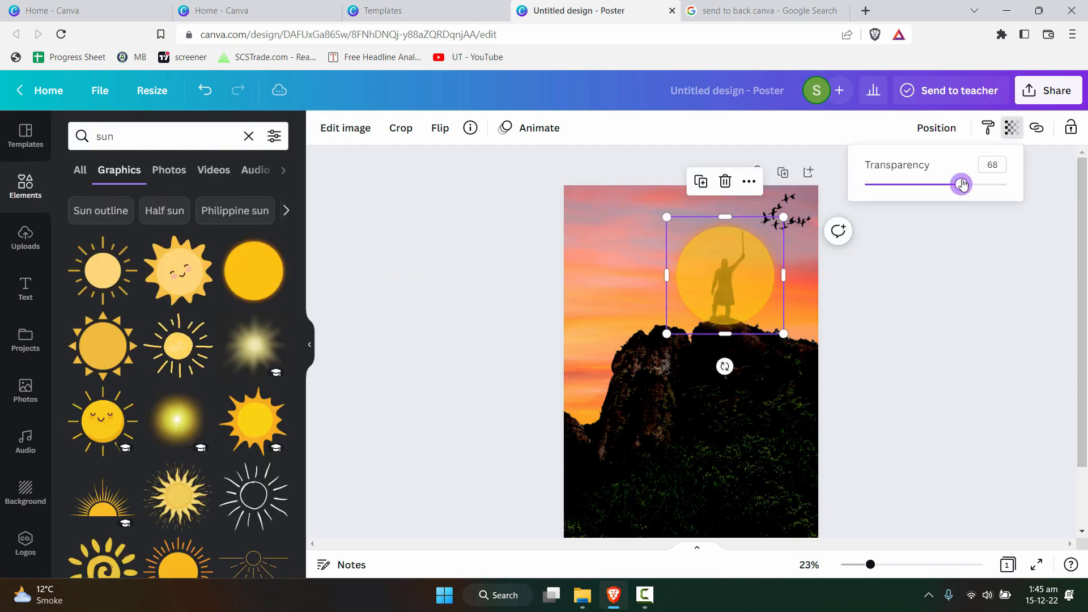
{"action": "left_click_drag", "start_coordinate": [963, 184], "coordinate": [926, 184]}
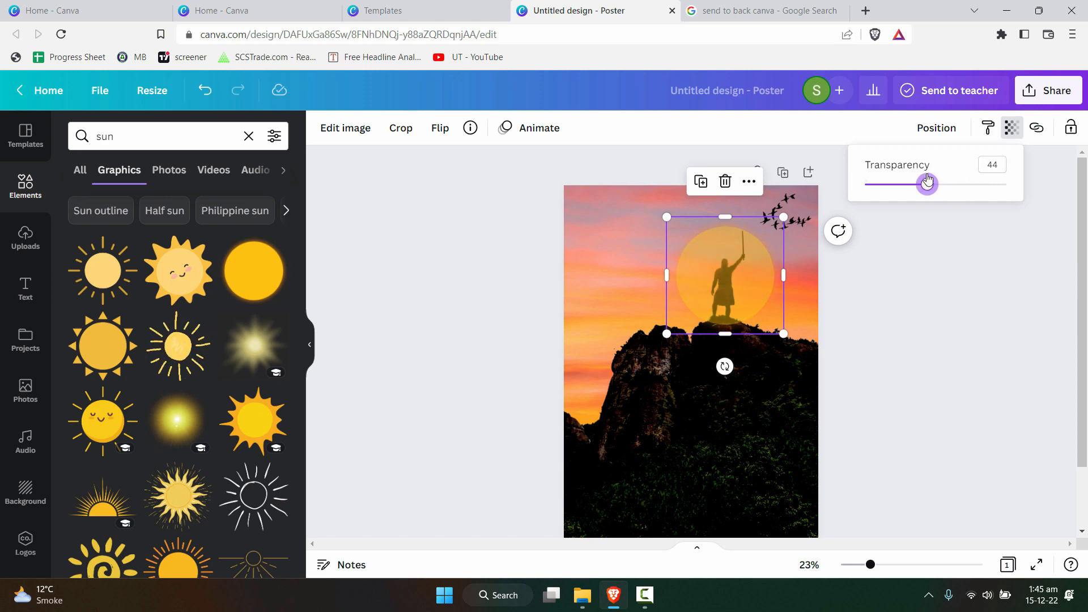
{"action": "left_click_drag", "start_coordinate": [929, 183], "coordinate": [946, 183]}
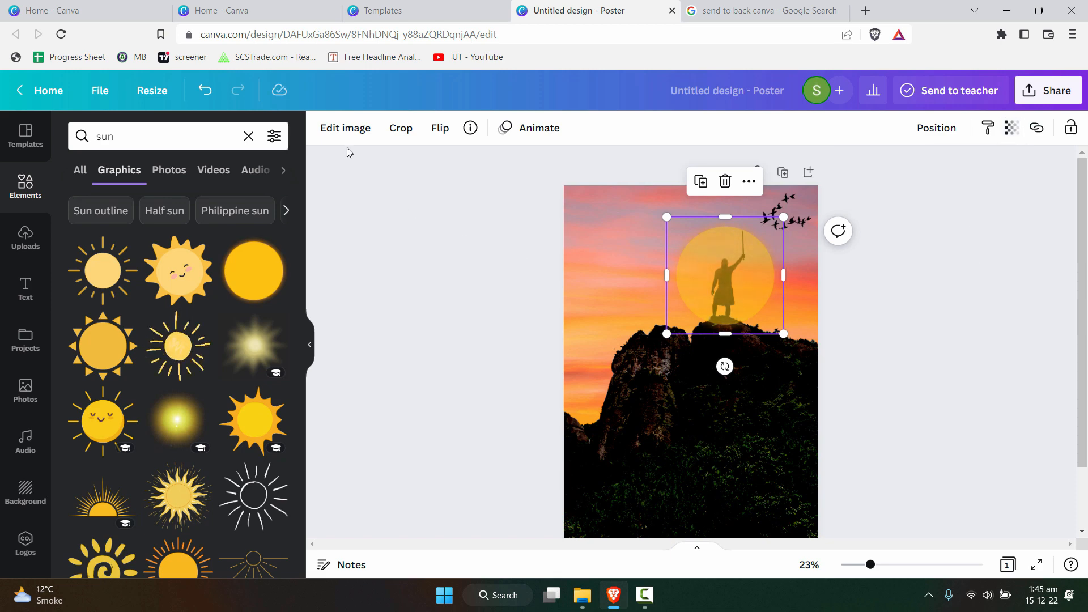
- Blur the sun into a soft glow and place it behind the warrior cutout
{"action": "left_click", "coordinate": [345, 127]}
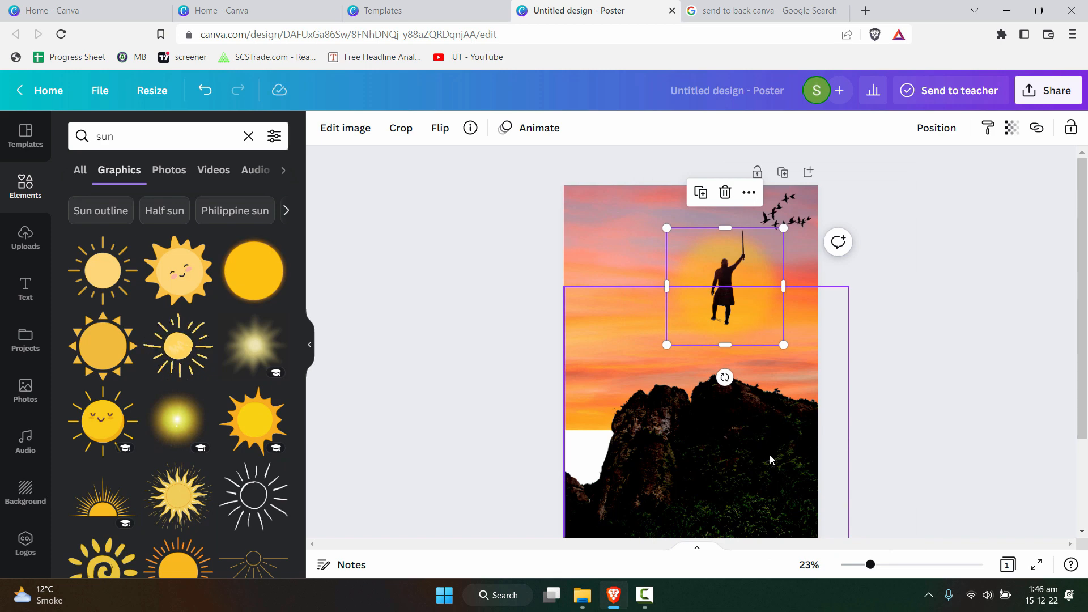
{"action": "left_click", "coordinate": [759, 401]}
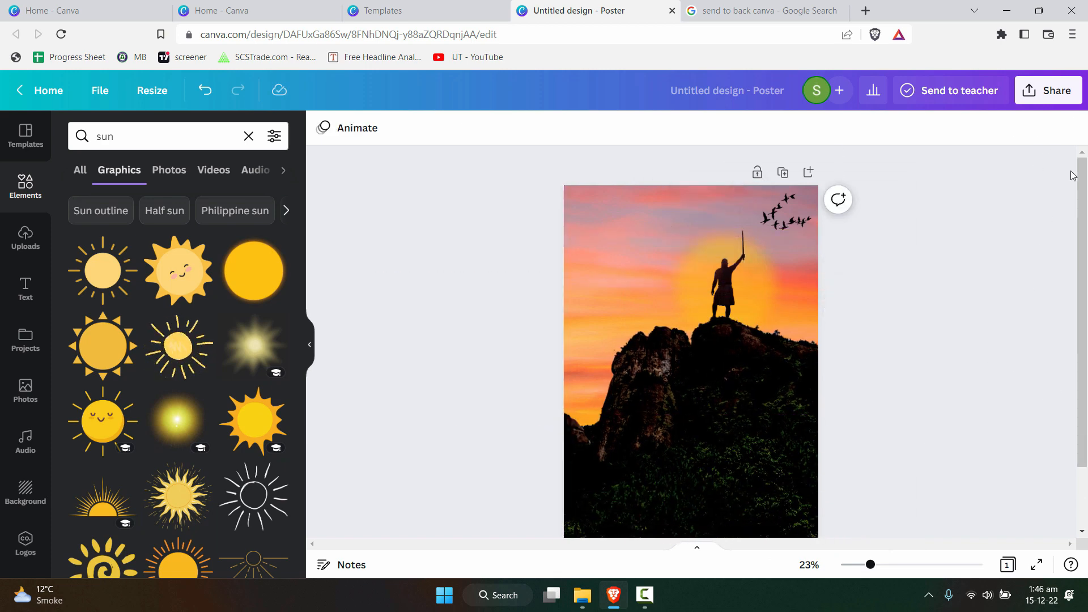
{"action": "left_click_drag", "start_coordinate": [871, 564], "coordinate": [894, 565]}
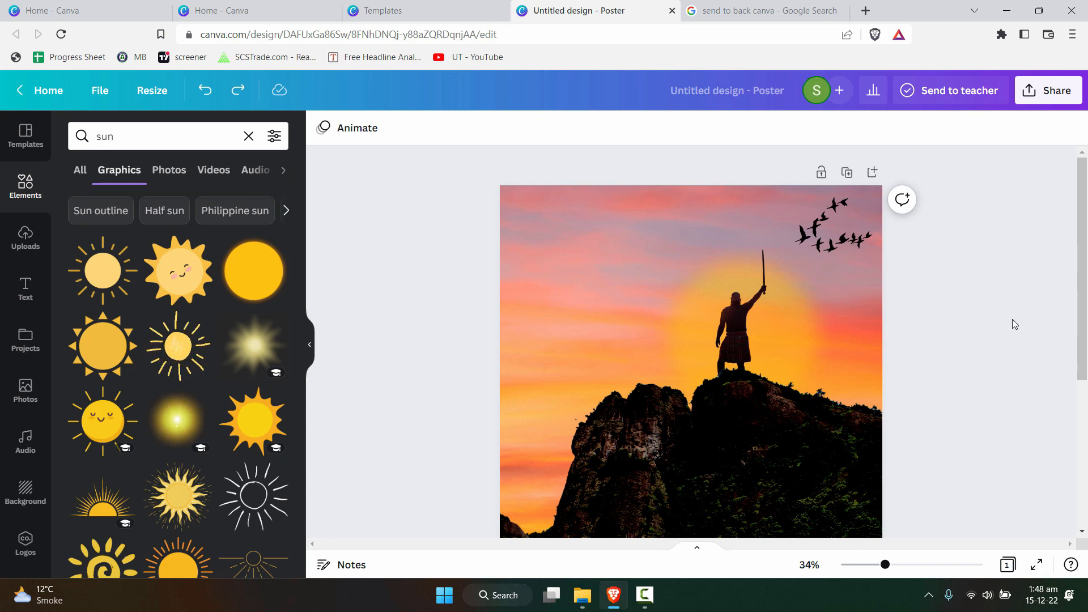
{"action": "mouse_move", "coordinate": [927, 304]}
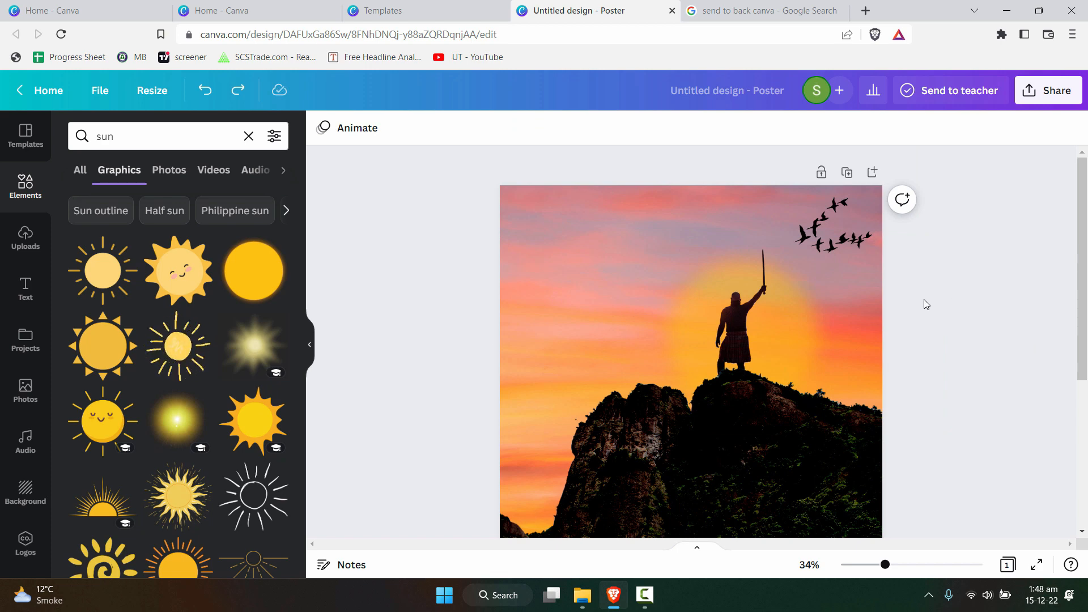
- Add the RODEO styled heading and type THE WARRIOR as the title
{"action": "left_click", "coordinate": [25, 288]}
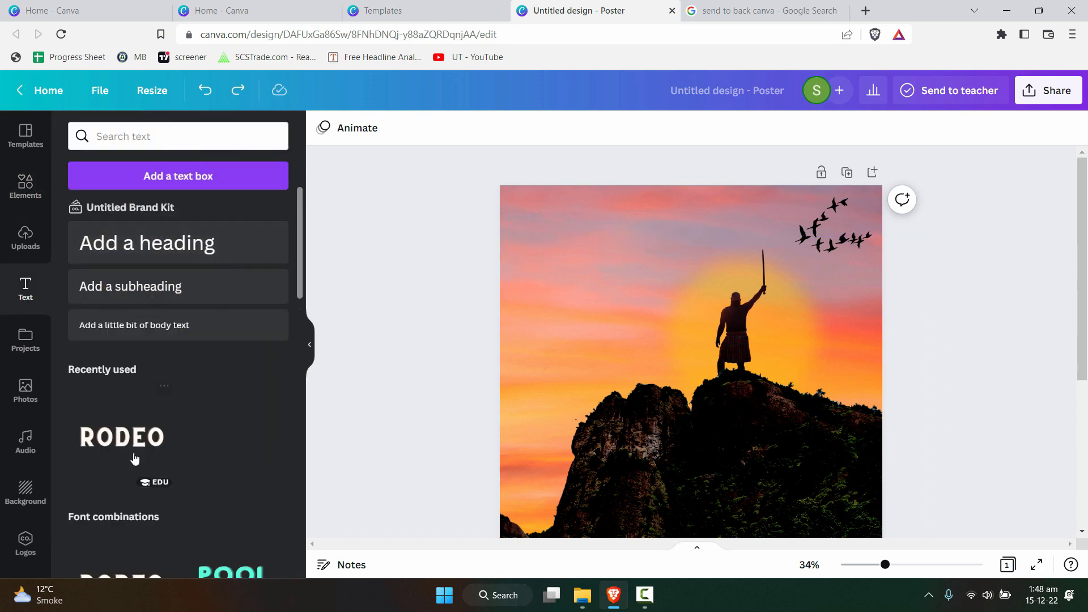
{"action": "left_click", "coordinate": [121, 438]}
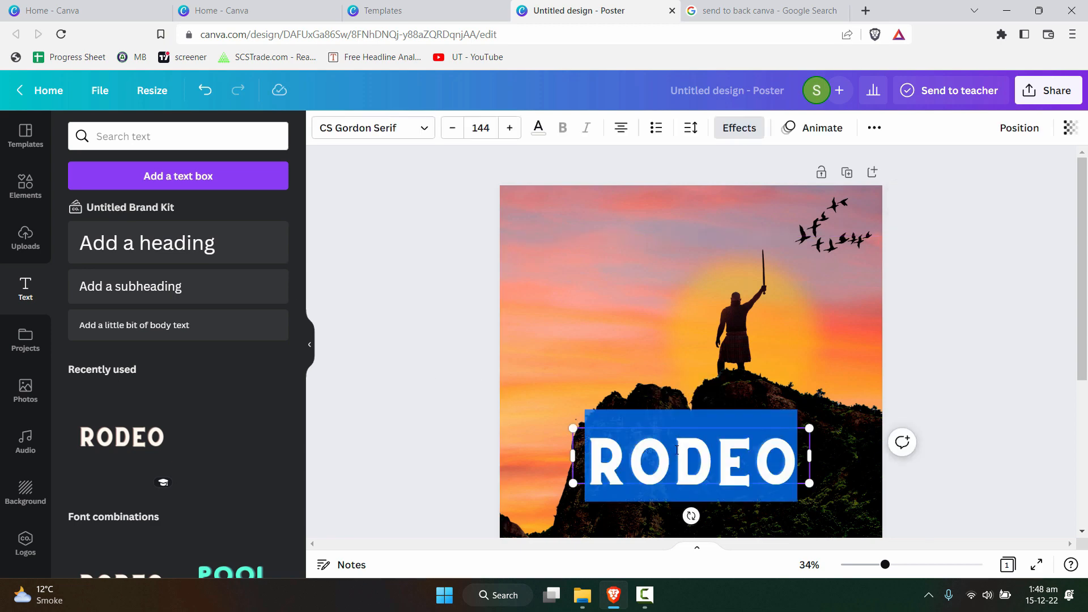
{"action": "type", "text": "T"}
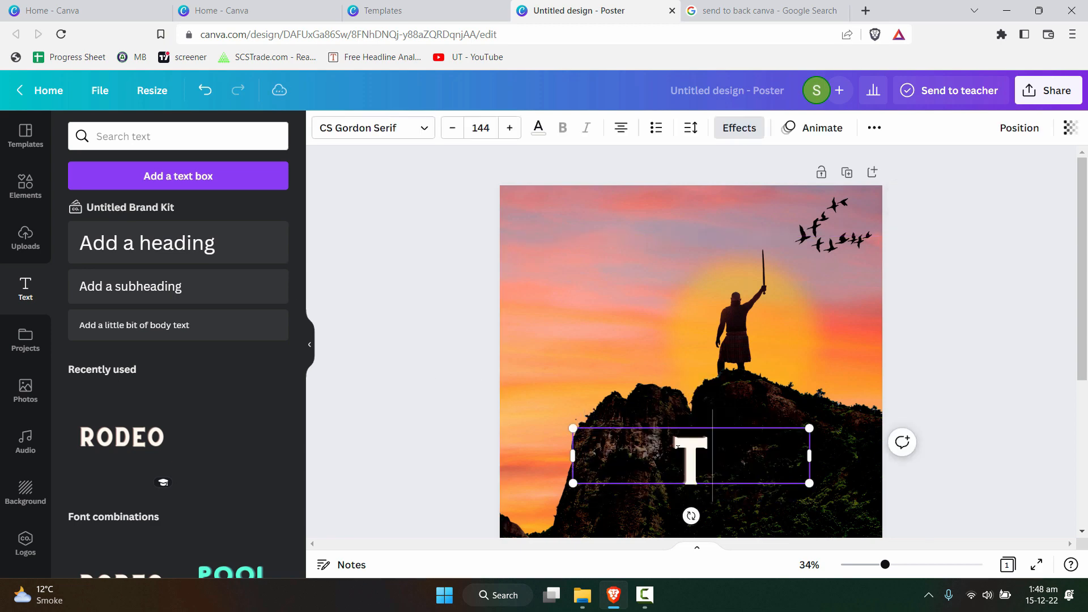
{"action": "type", "text": "THE WARRIOR"}
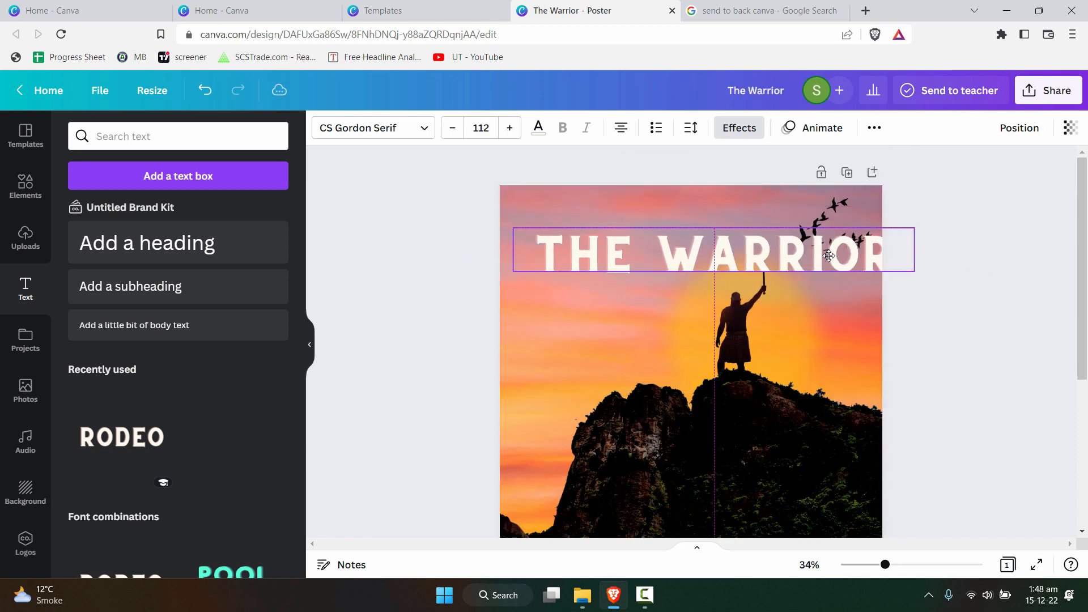
- Position the title across the sunset at the warrior's height
{"action": "left_click_drag", "start_coordinate": [830, 251], "coordinate": [843, 335]}
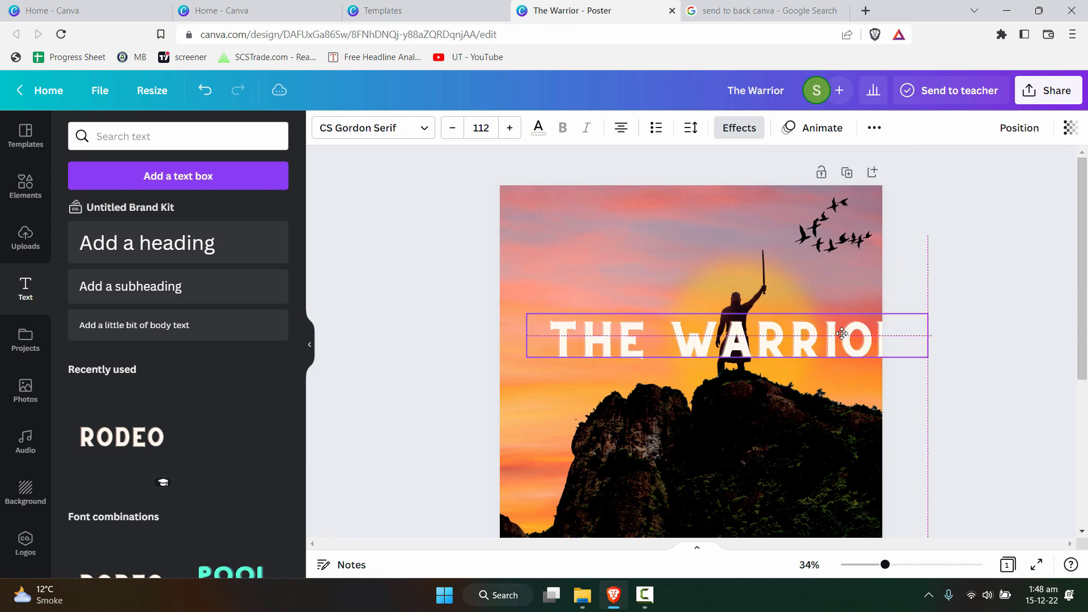
{"action": "left_click_drag", "start_coordinate": [840, 336], "coordinate": [818, 326]}
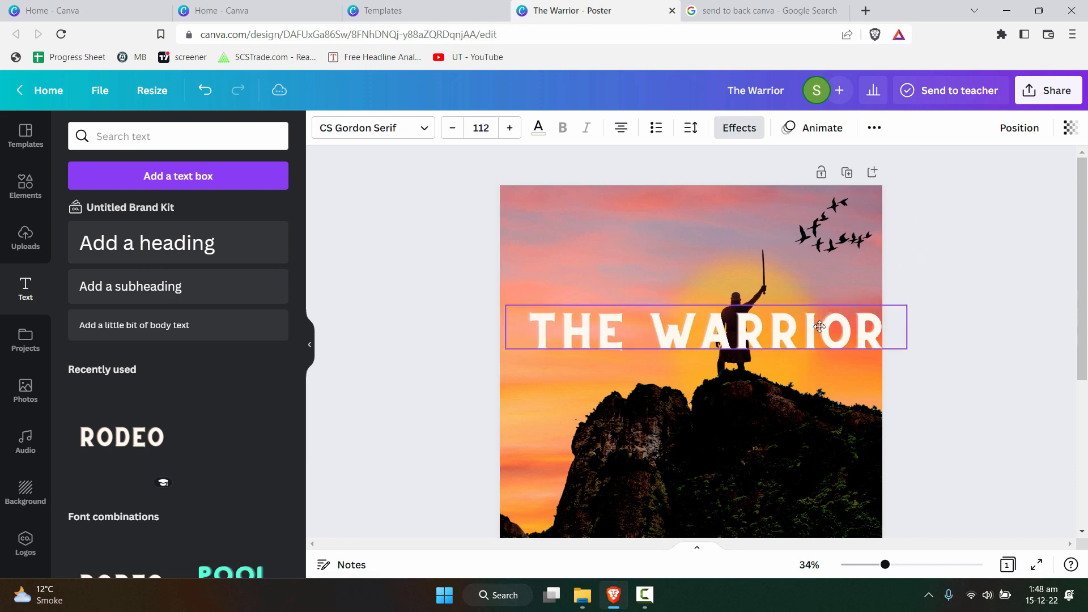
{"action": "left_click", "coordinate": [821, 327]}
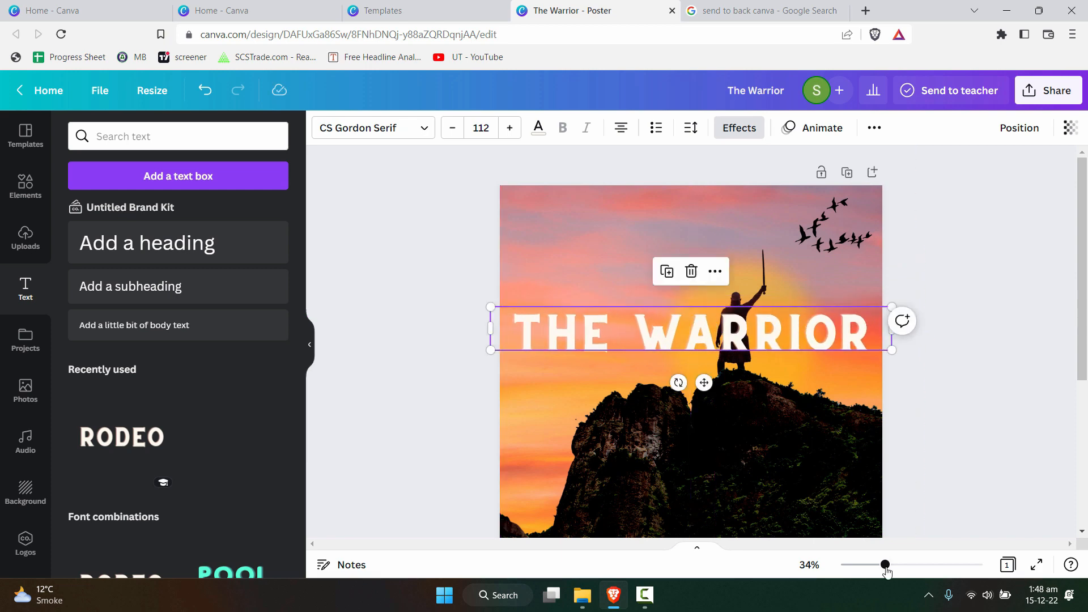
{"action": "left_click_drag", "start_coordinate": [886, 564], "coordinate": [897, 565]}
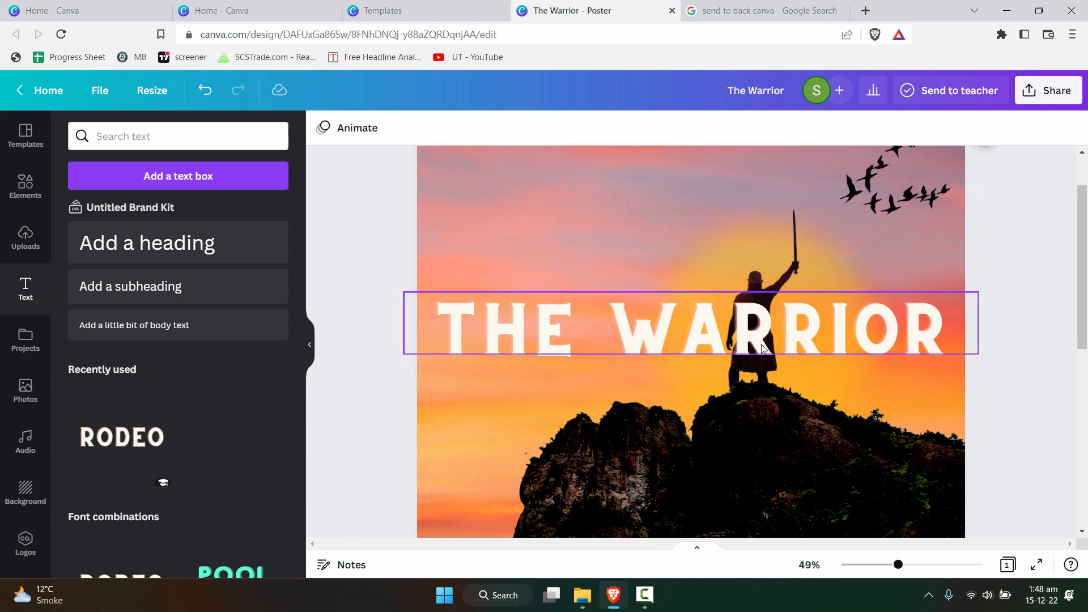
- Shorten the title to WARRIOR, enlarge it to 157 and send it backward behind the figure
{"action": "left_click_drag", "start_coordinate": [978, 323], "coordinate": [1026, 287]}
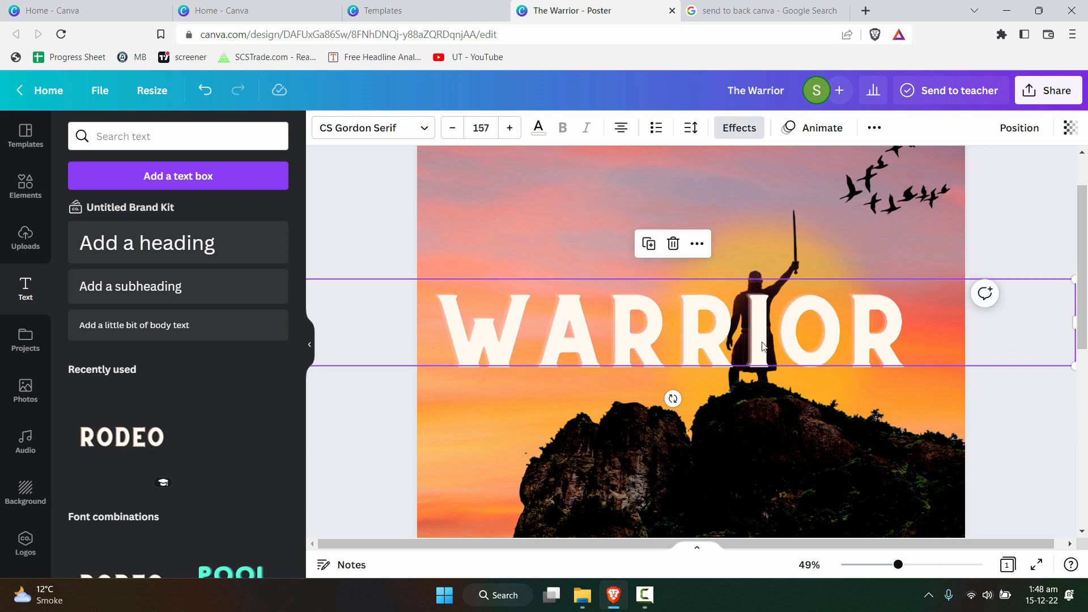
{"action": "mouse_move", "coordinate": [760, 338]}
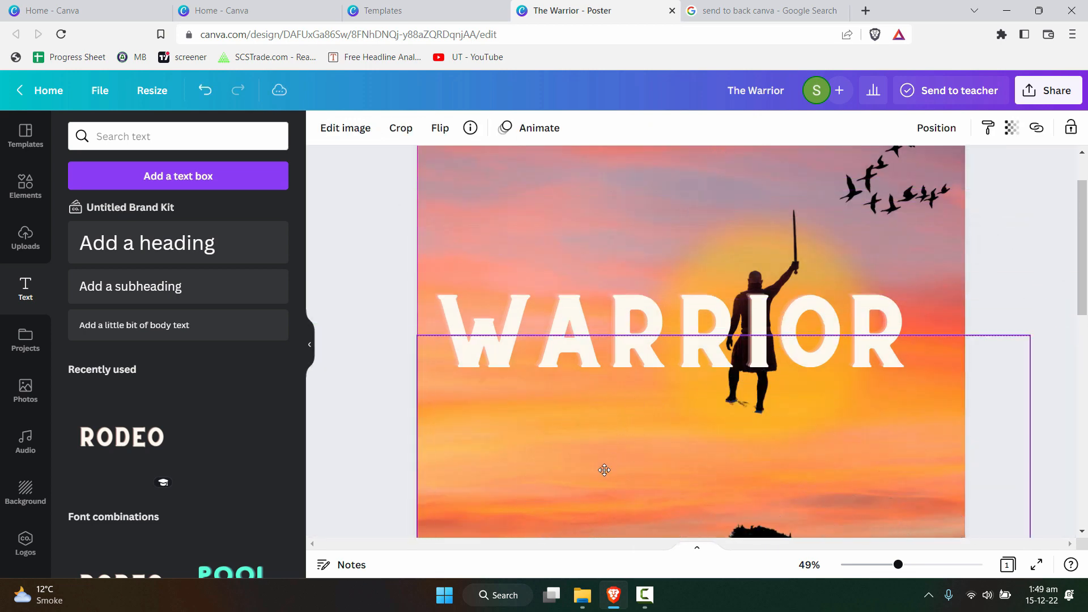
{"action": "right_click", "coordinate": [604, 469]}
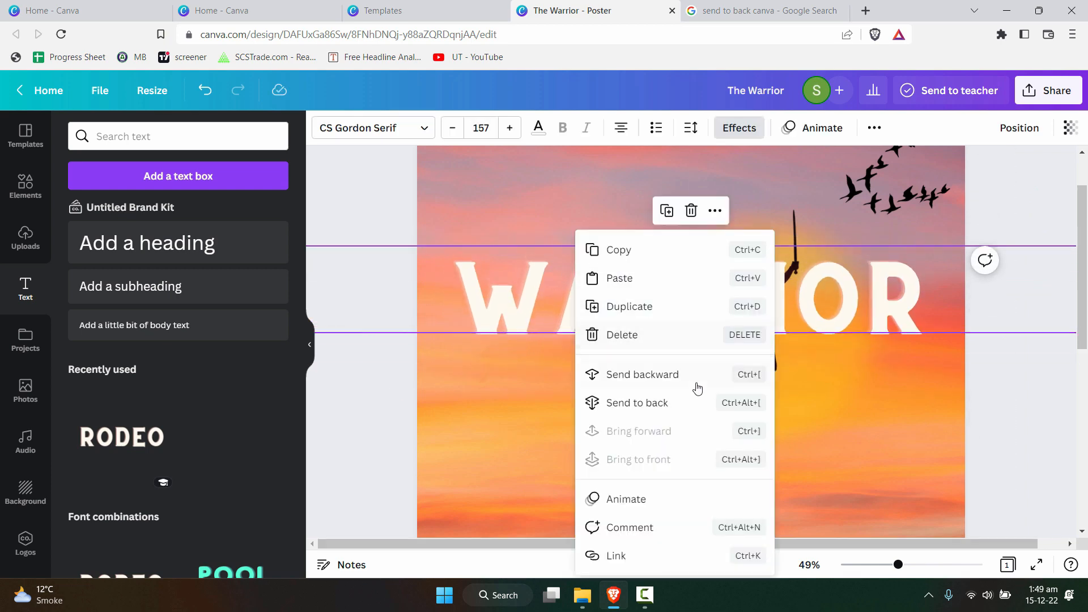
{"action": "left_click", "coordinate": [637, 403]}
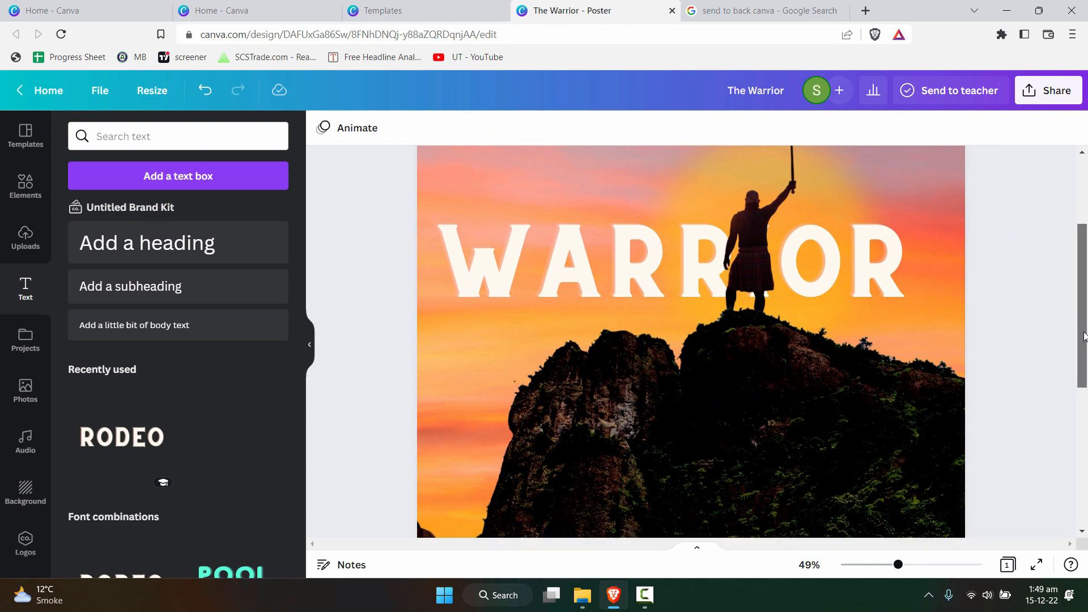
{"action": "left_click_drag", "start_coordinate": [898, 565], "coordinate": [872, 565]}
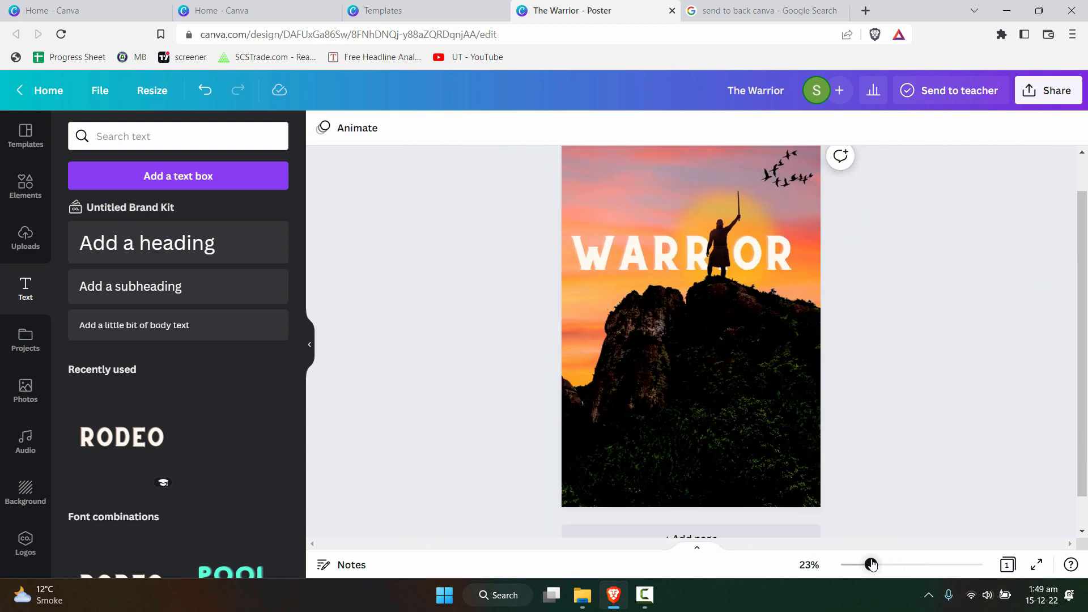